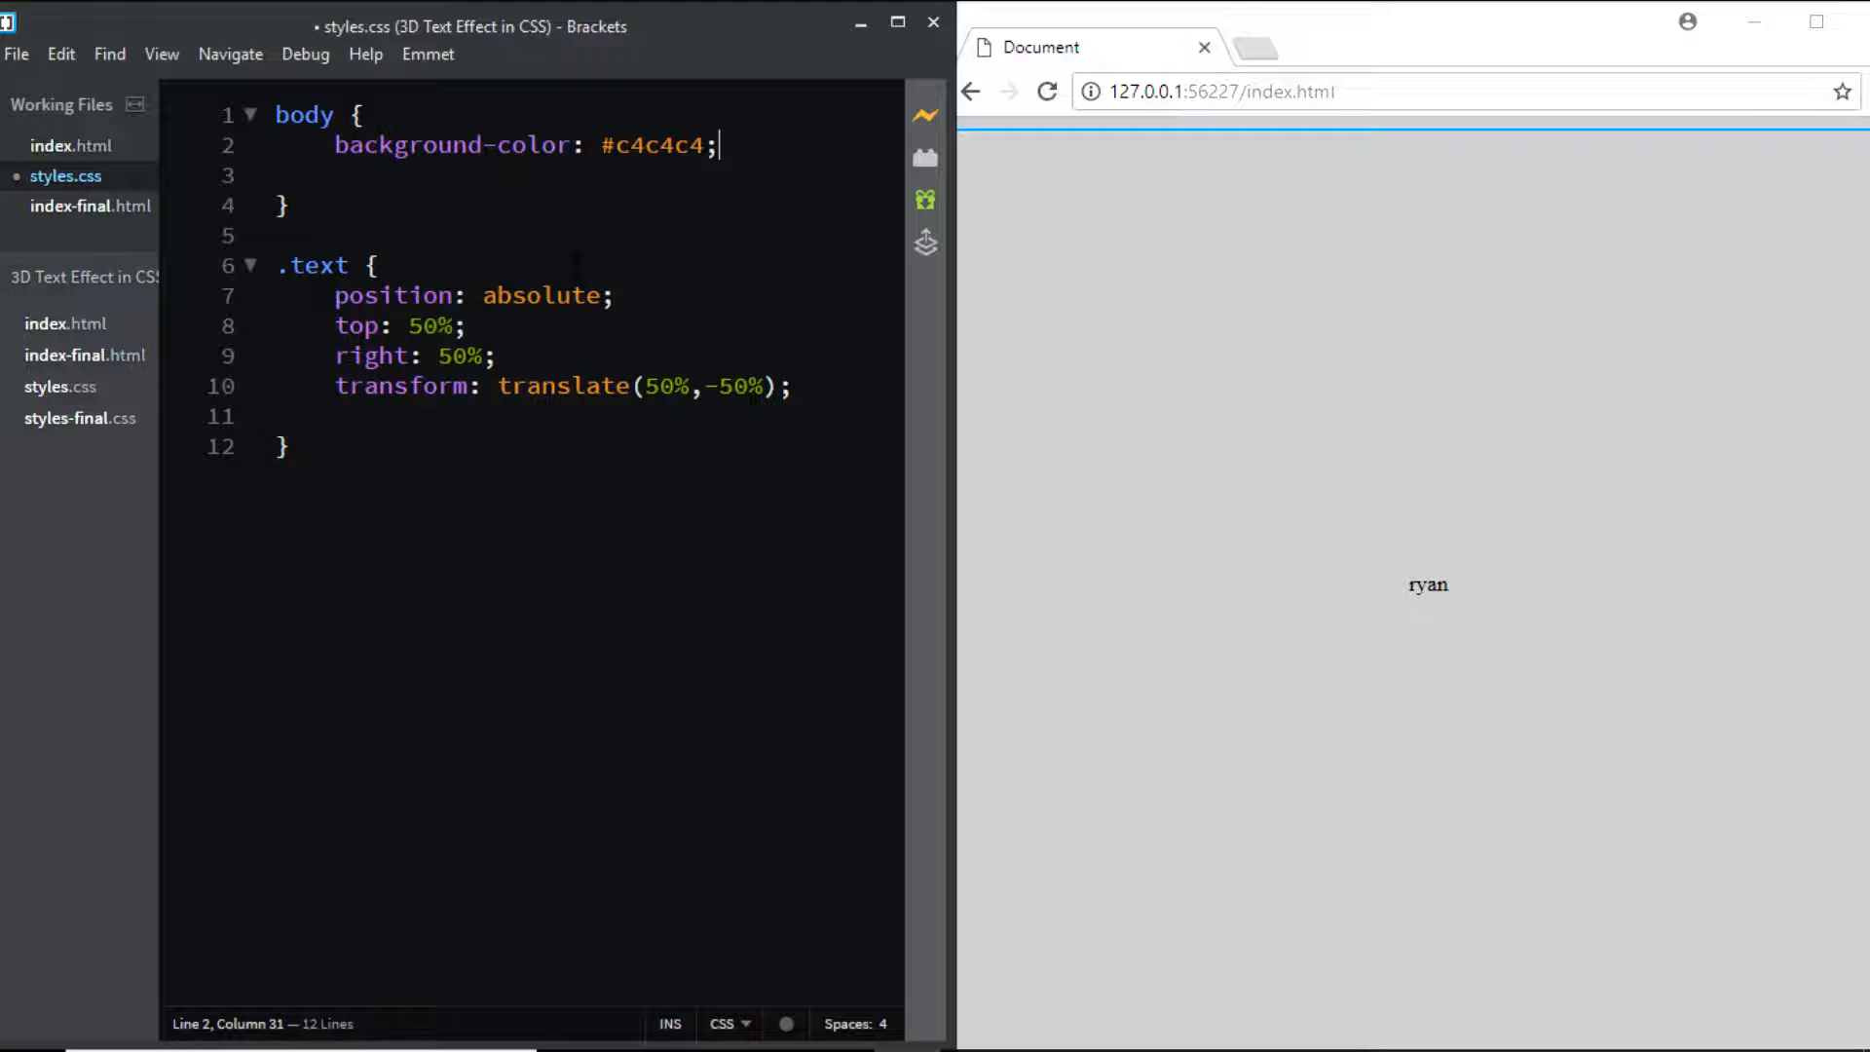
mouse_move(1379, 565)
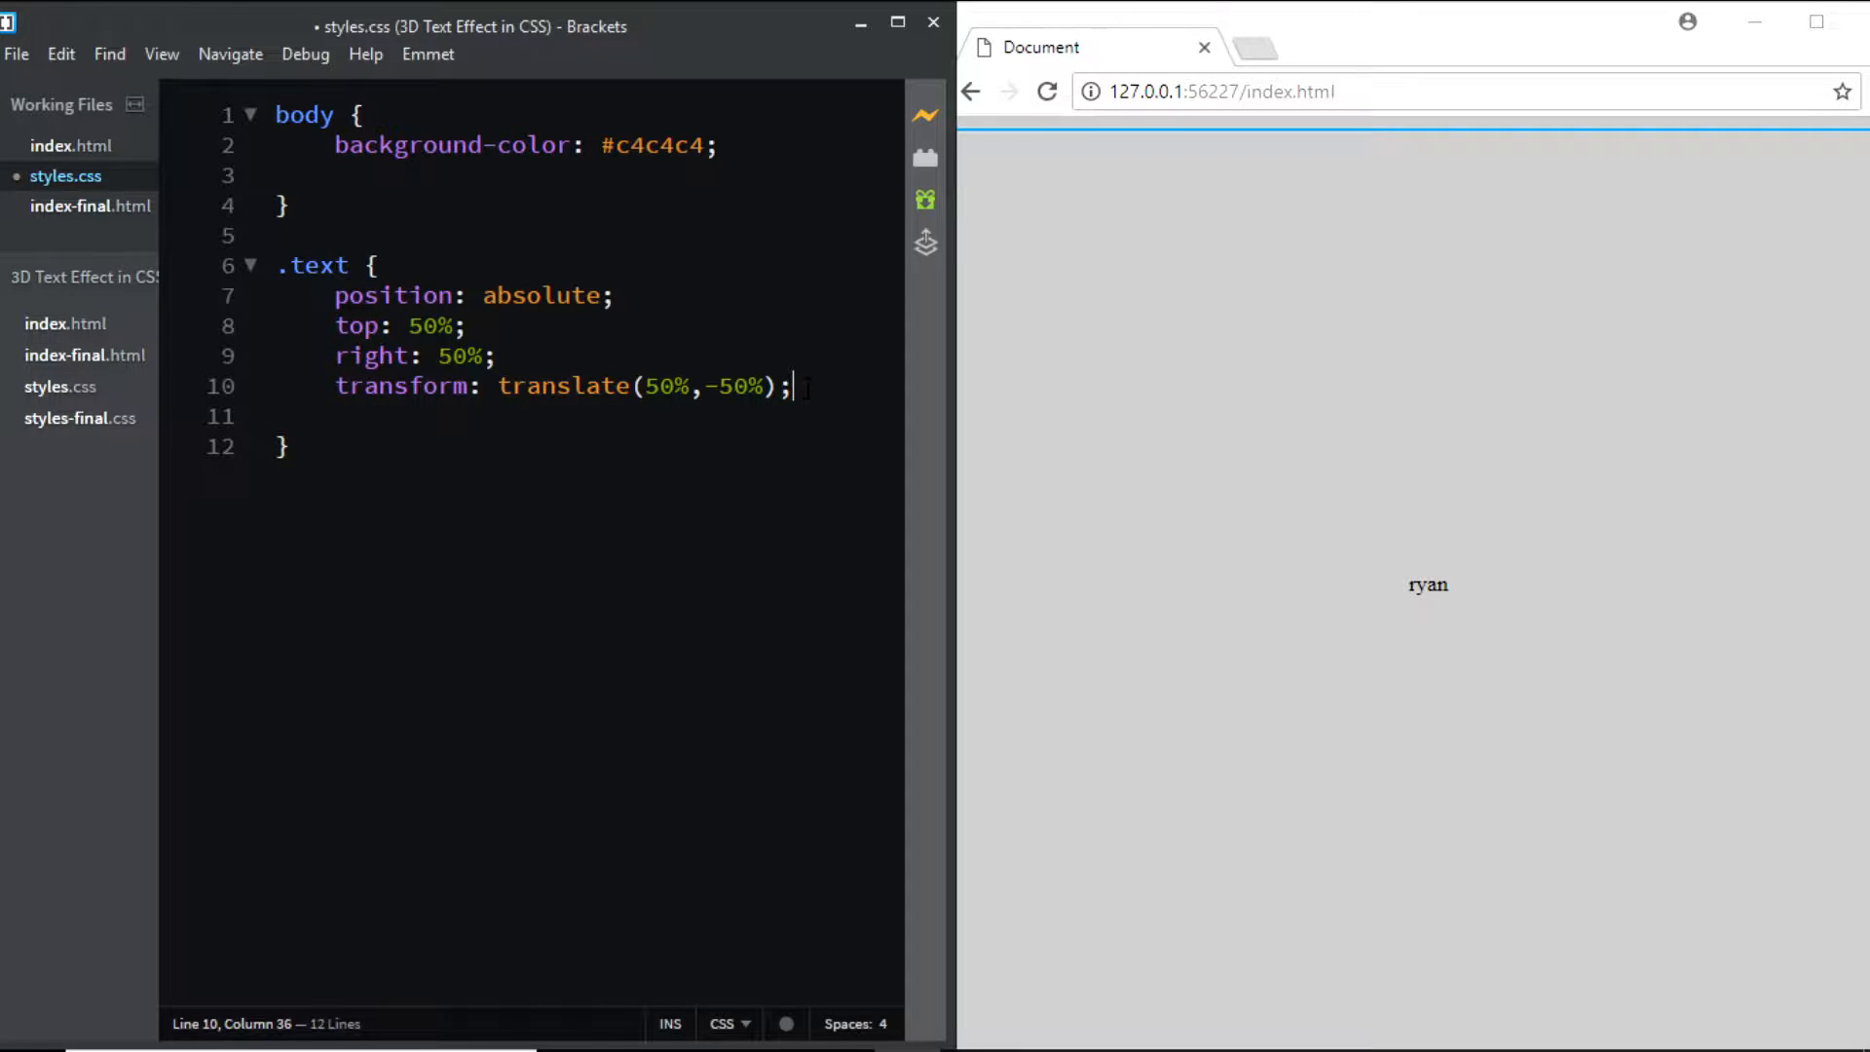
Step: Start an empty line inside the .text rule right after the transform declaration
key("enter")
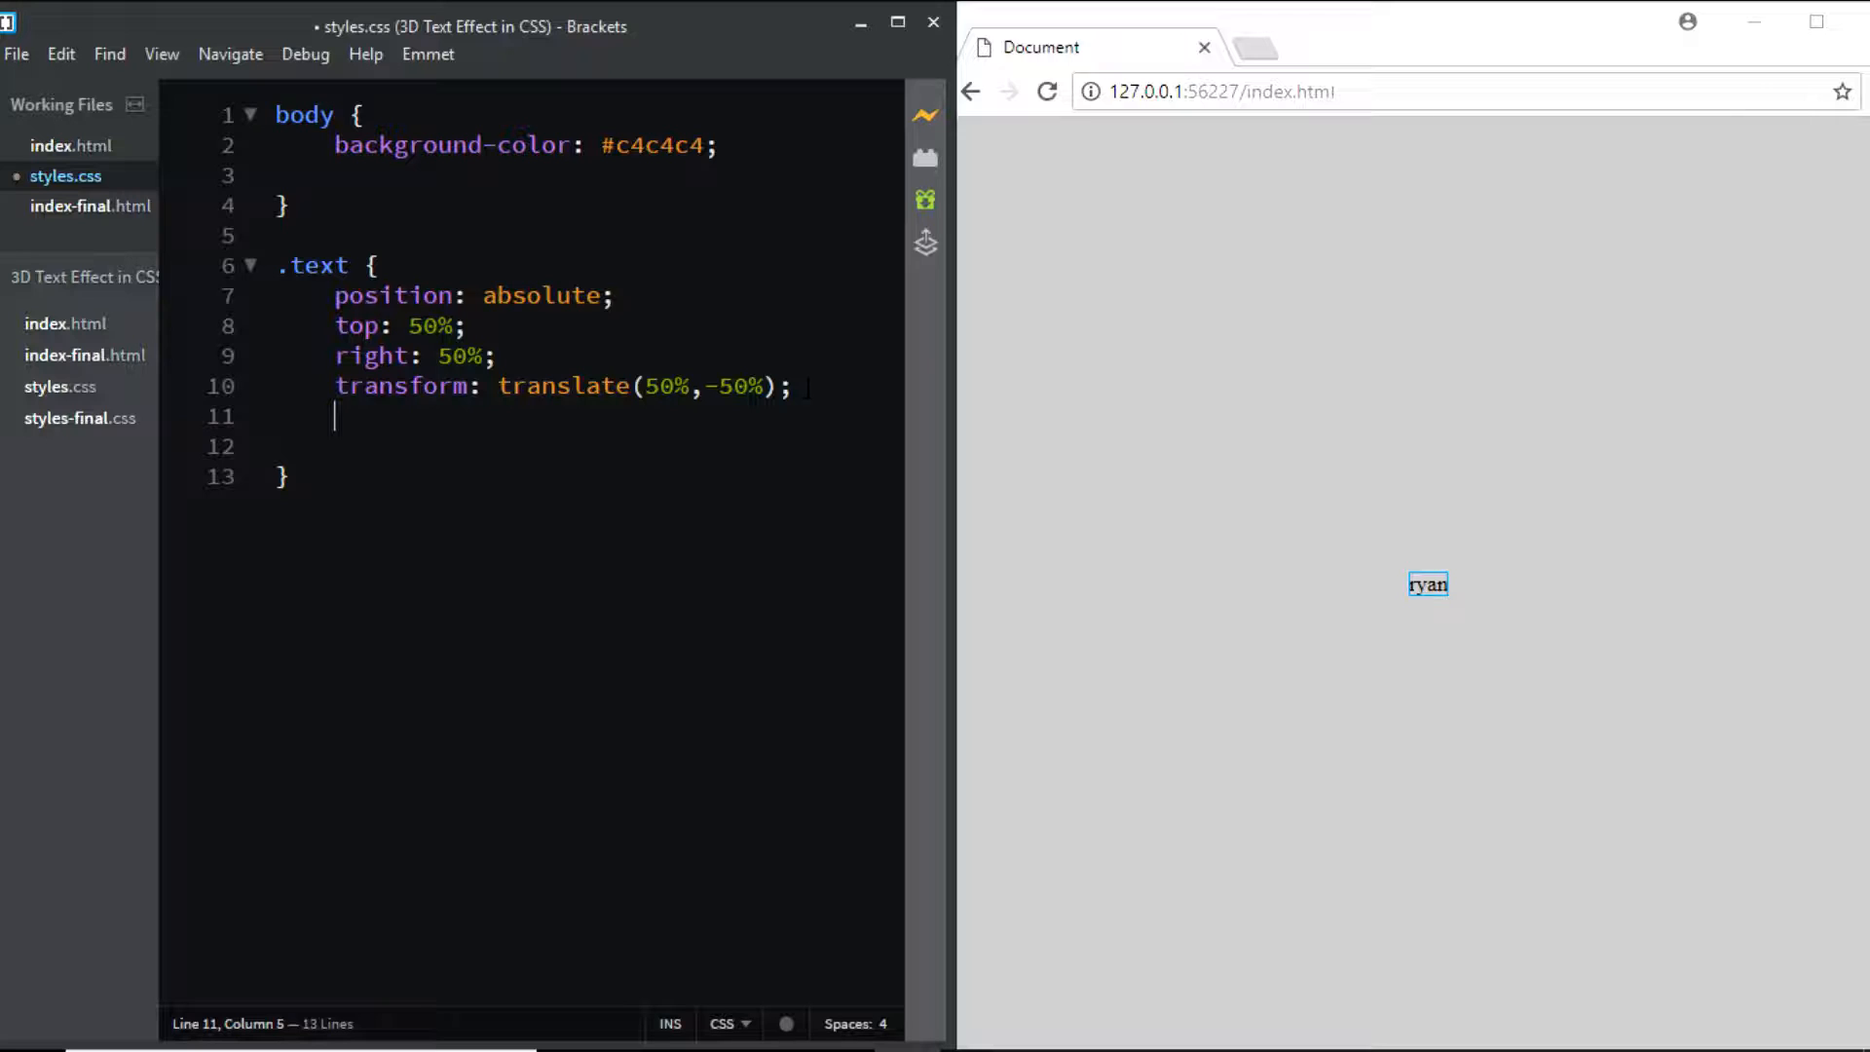
Step: Make the .text content uppercase and set its font-family to Verdana
type("tex")
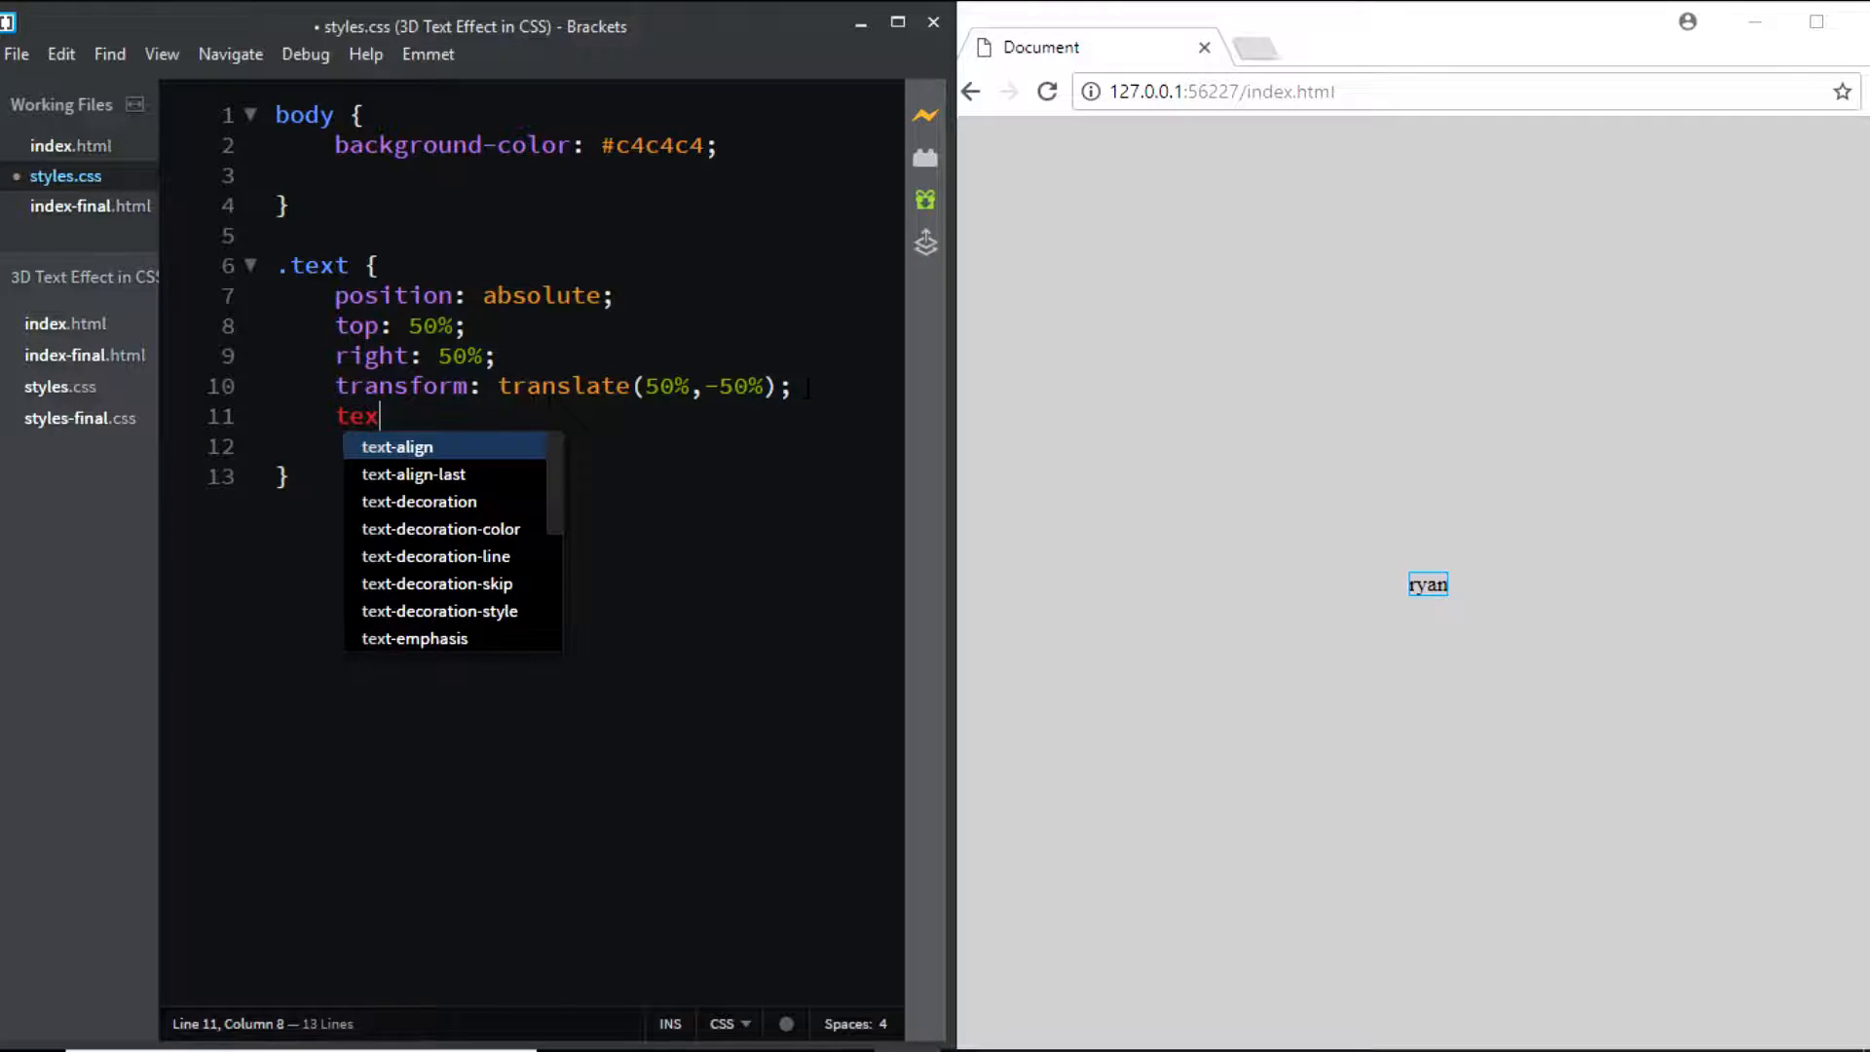
type("t-transform: uppercase;")
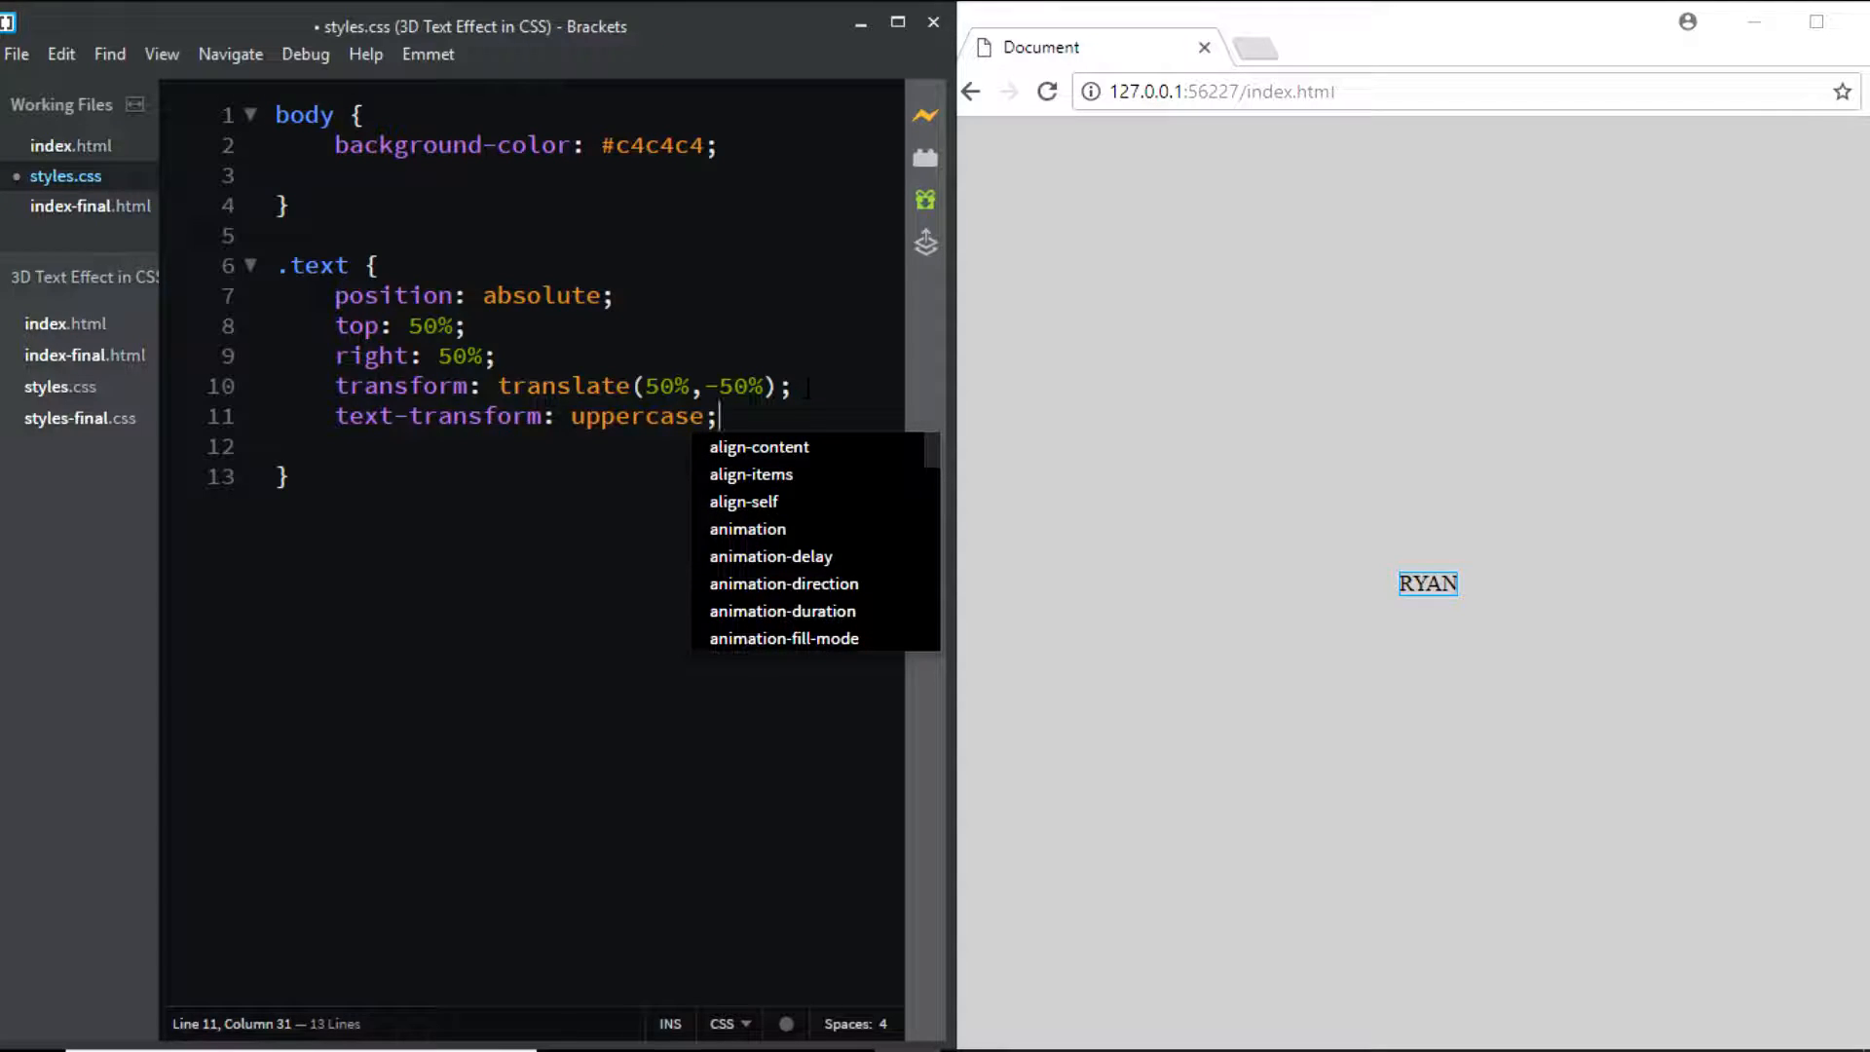
type("font-")
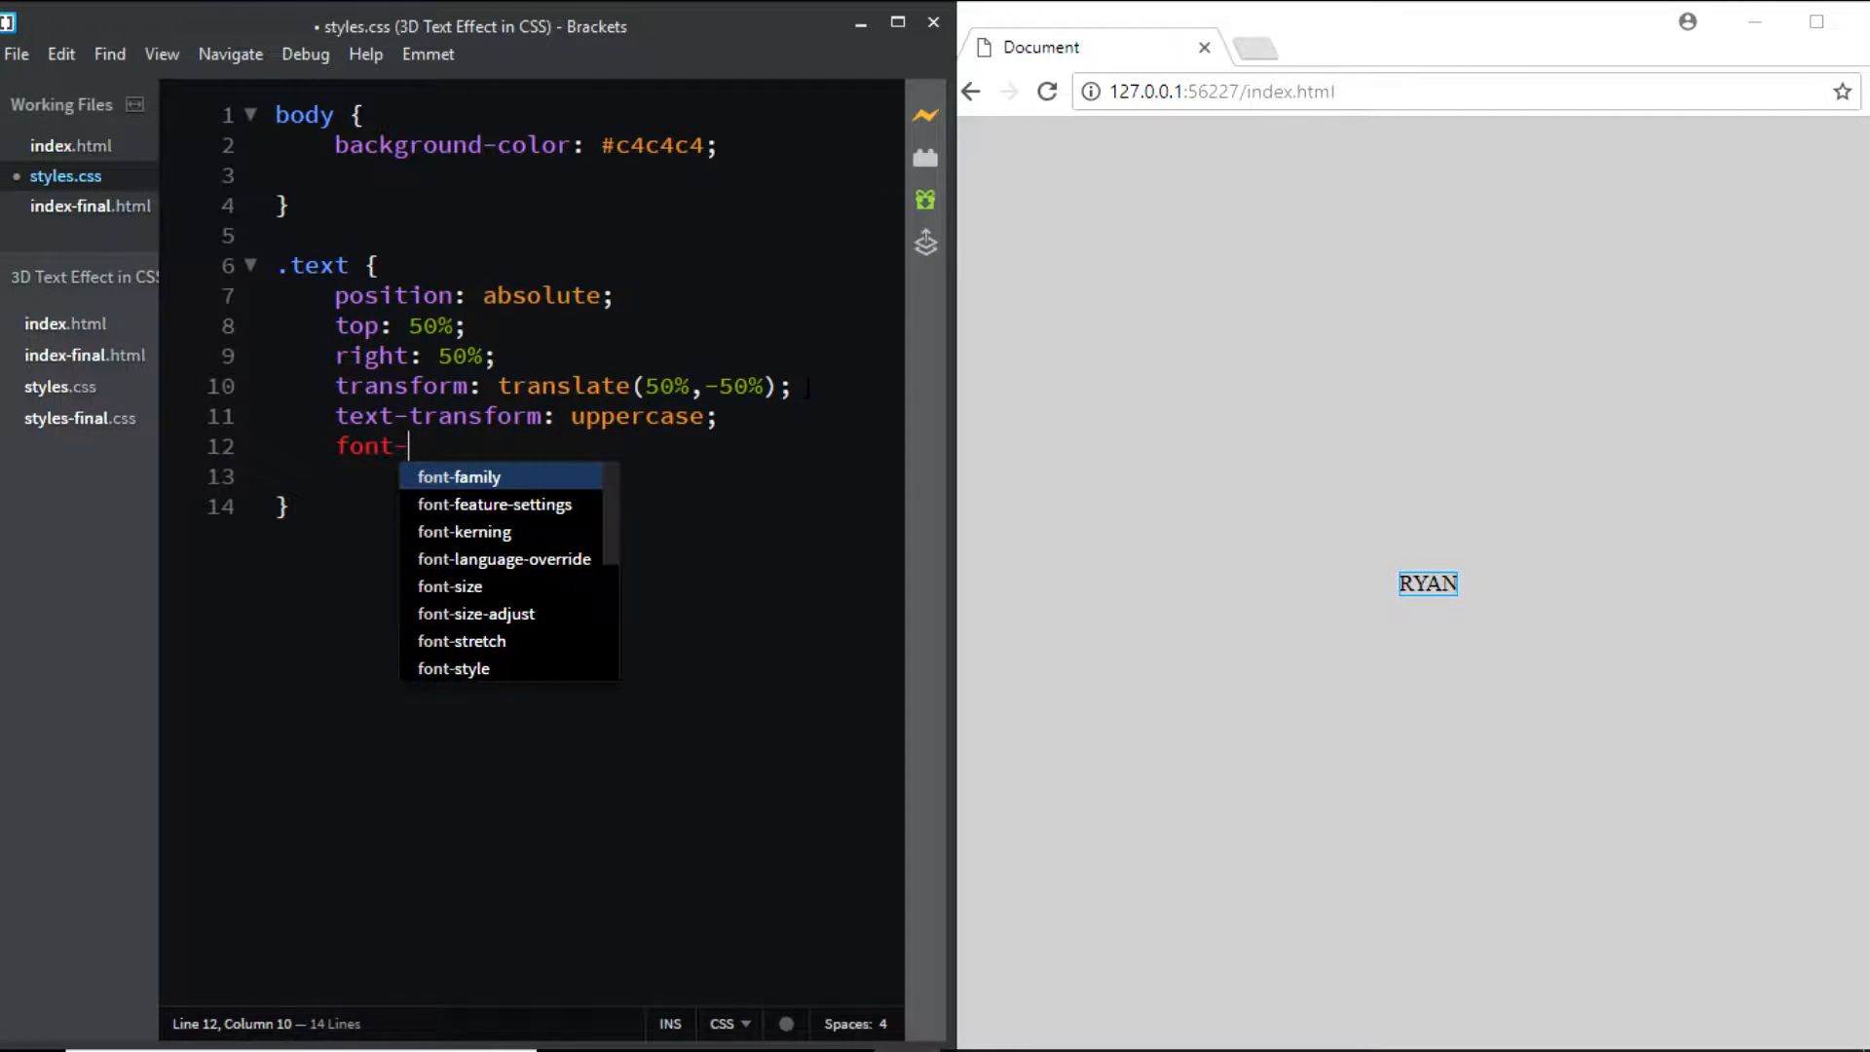
type("family: verda")
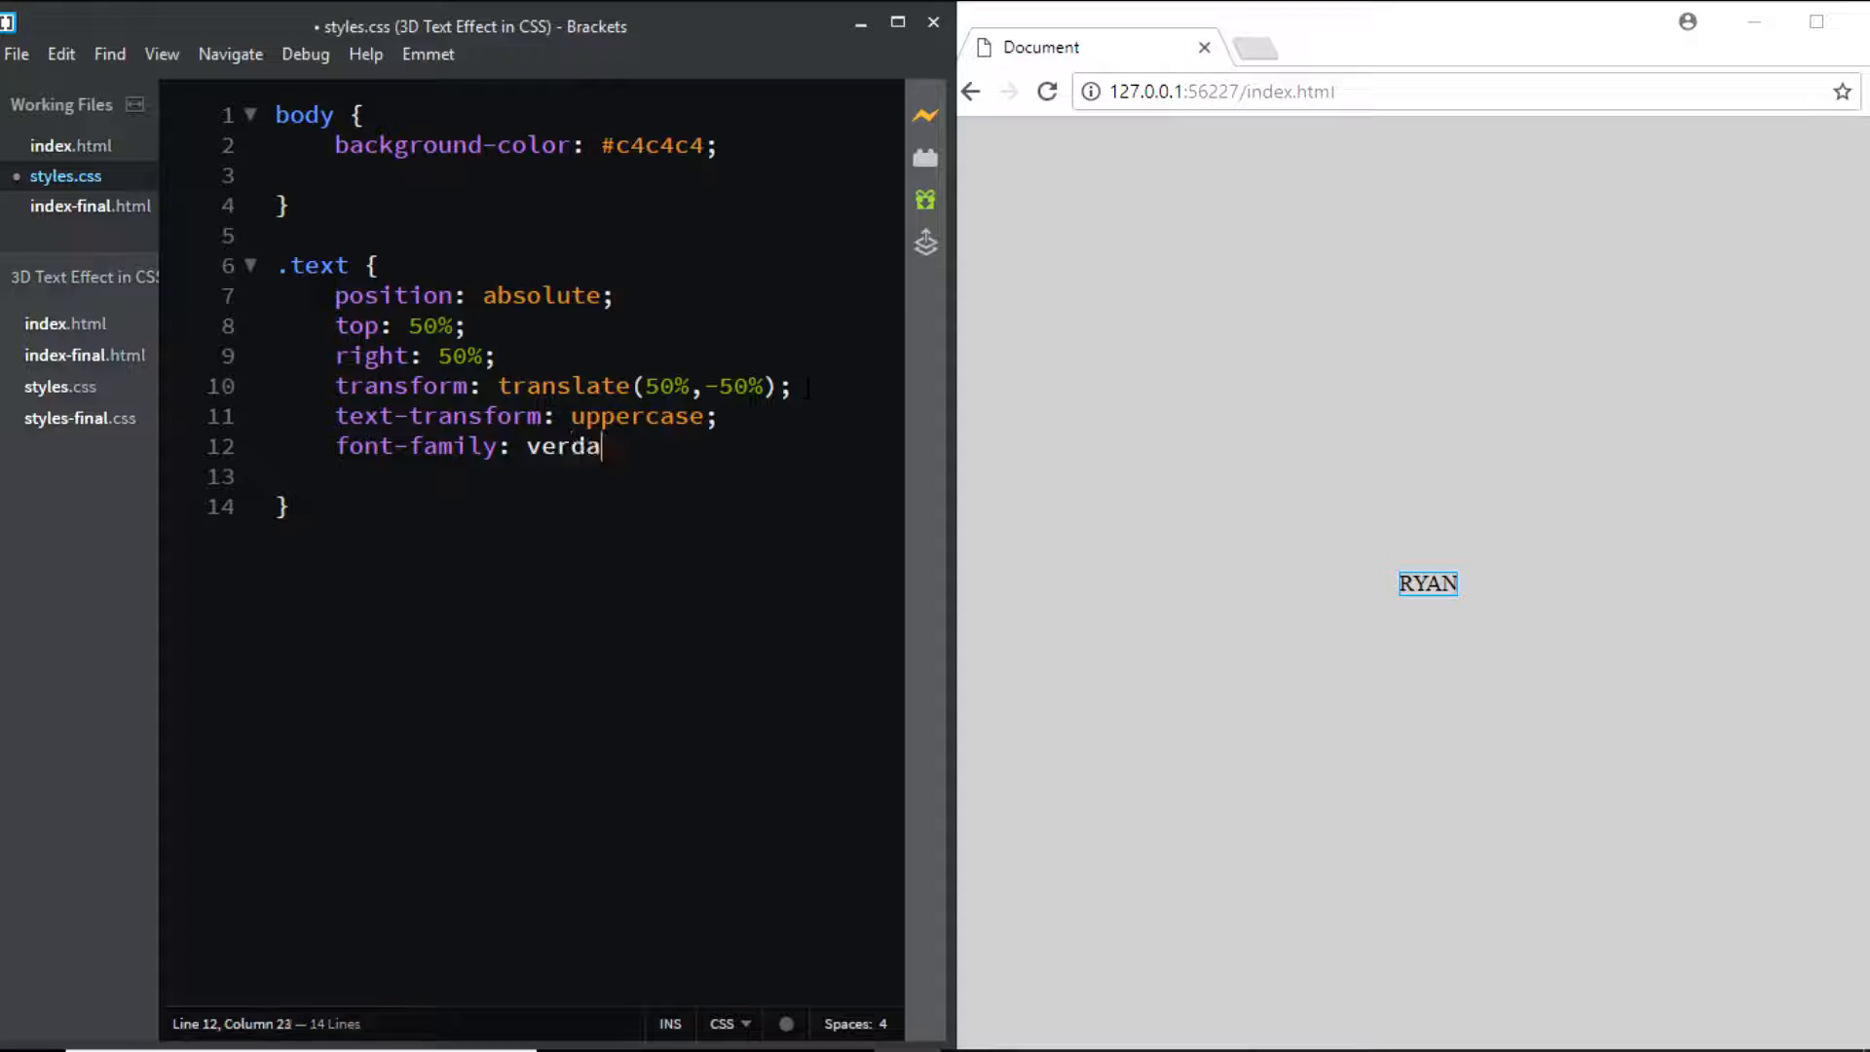
type("na;")
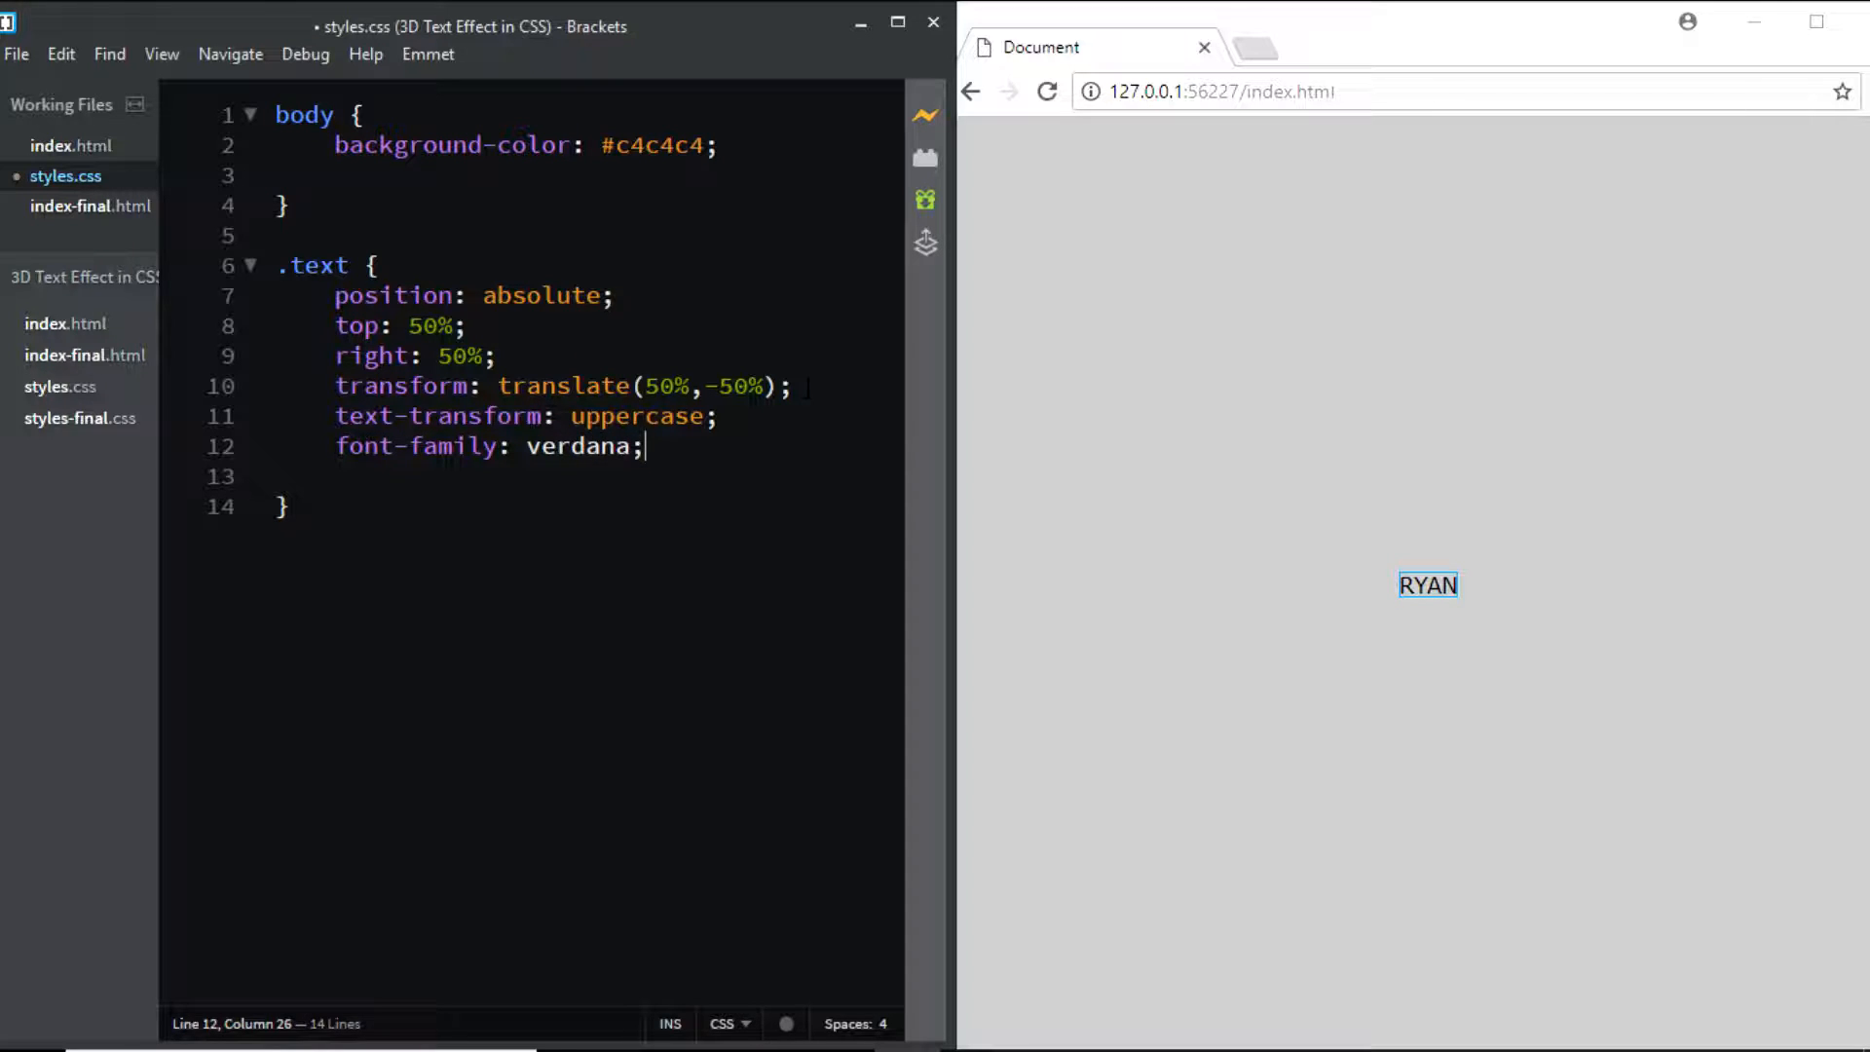
key("Enter")
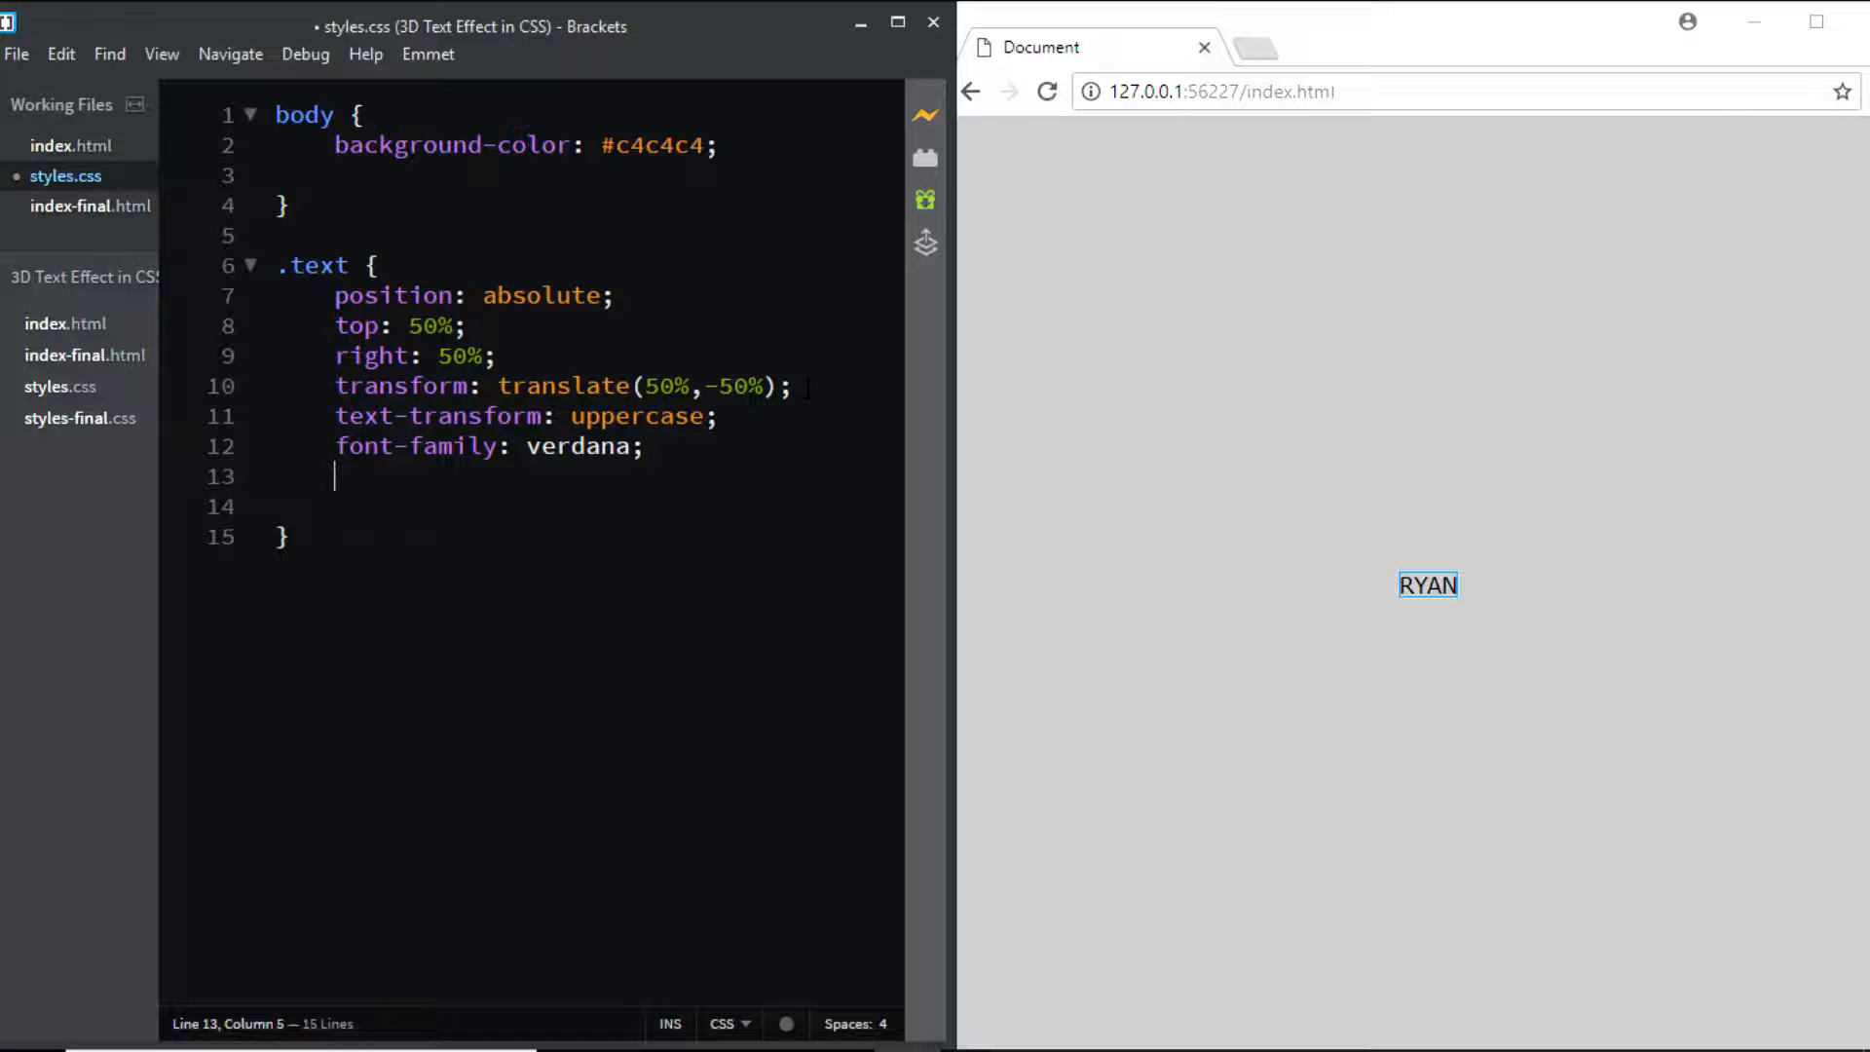
Step: Give .text a 12em font-size, font-weight 700 and near-white color #f5f5f5
type("font-size:")
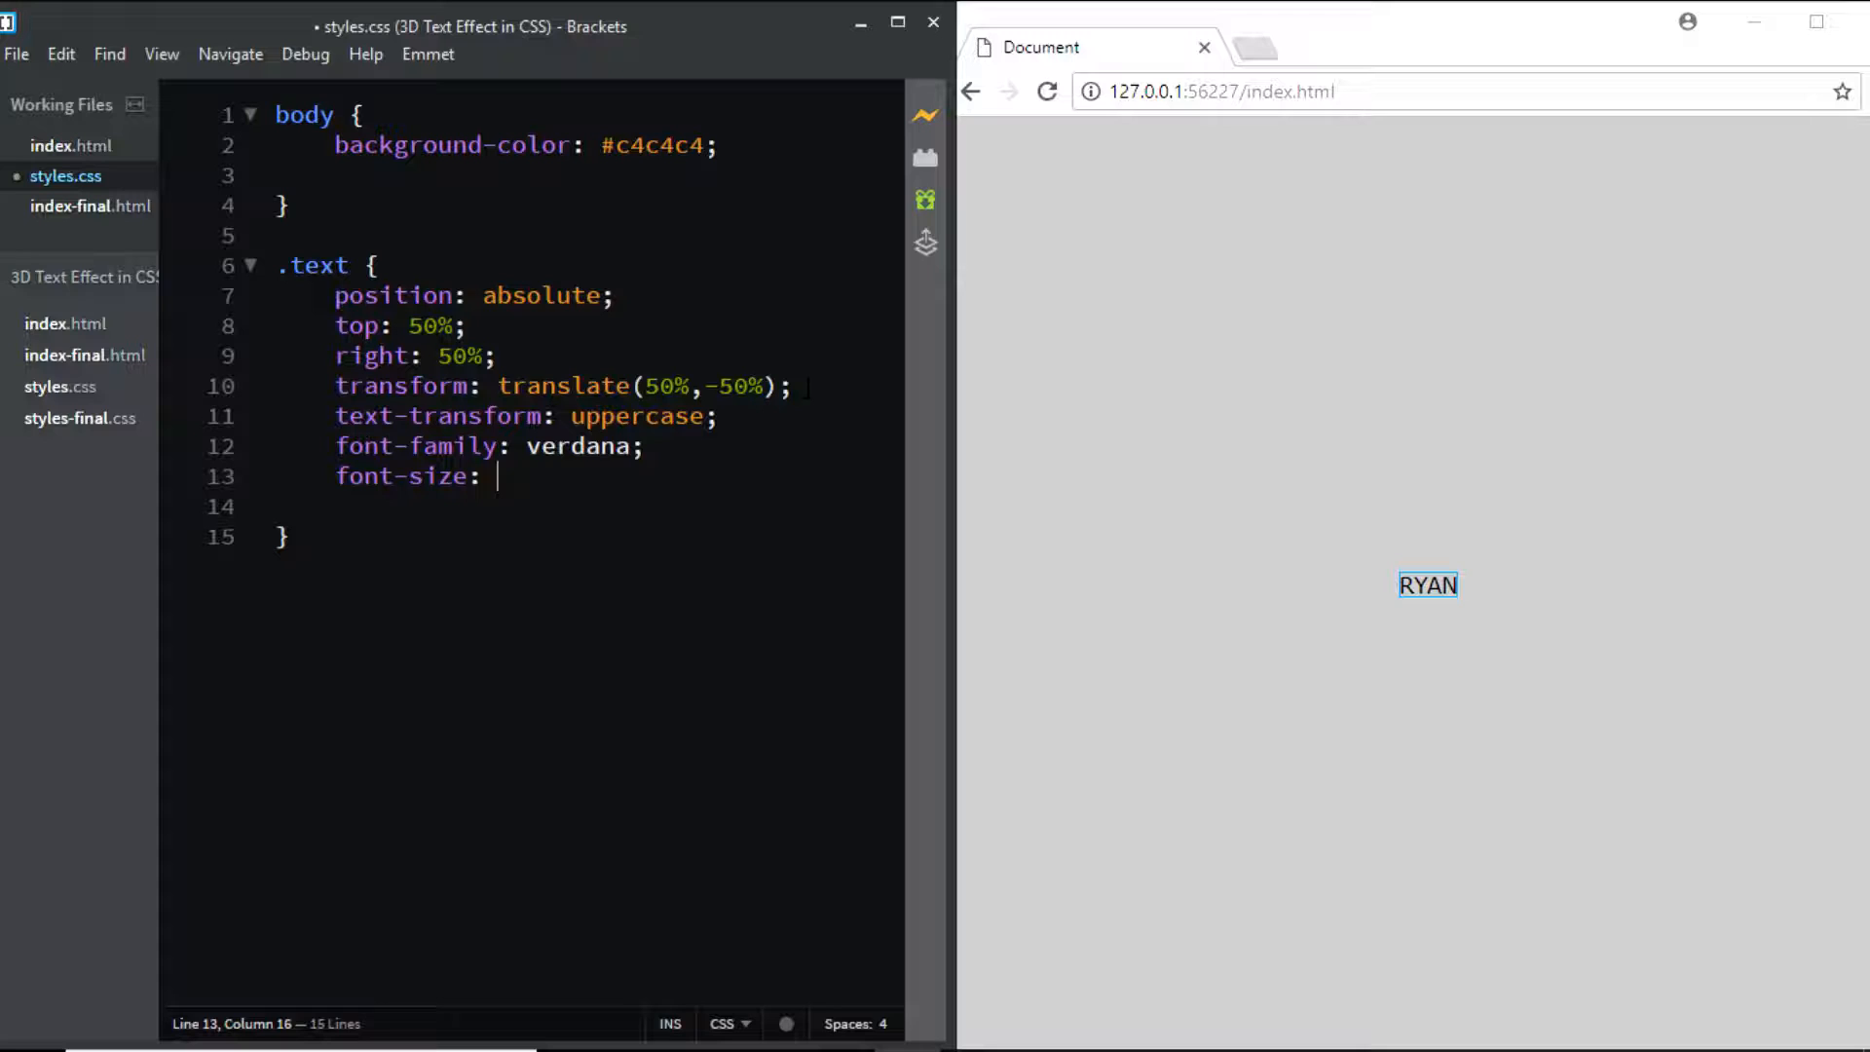
type("12em;")
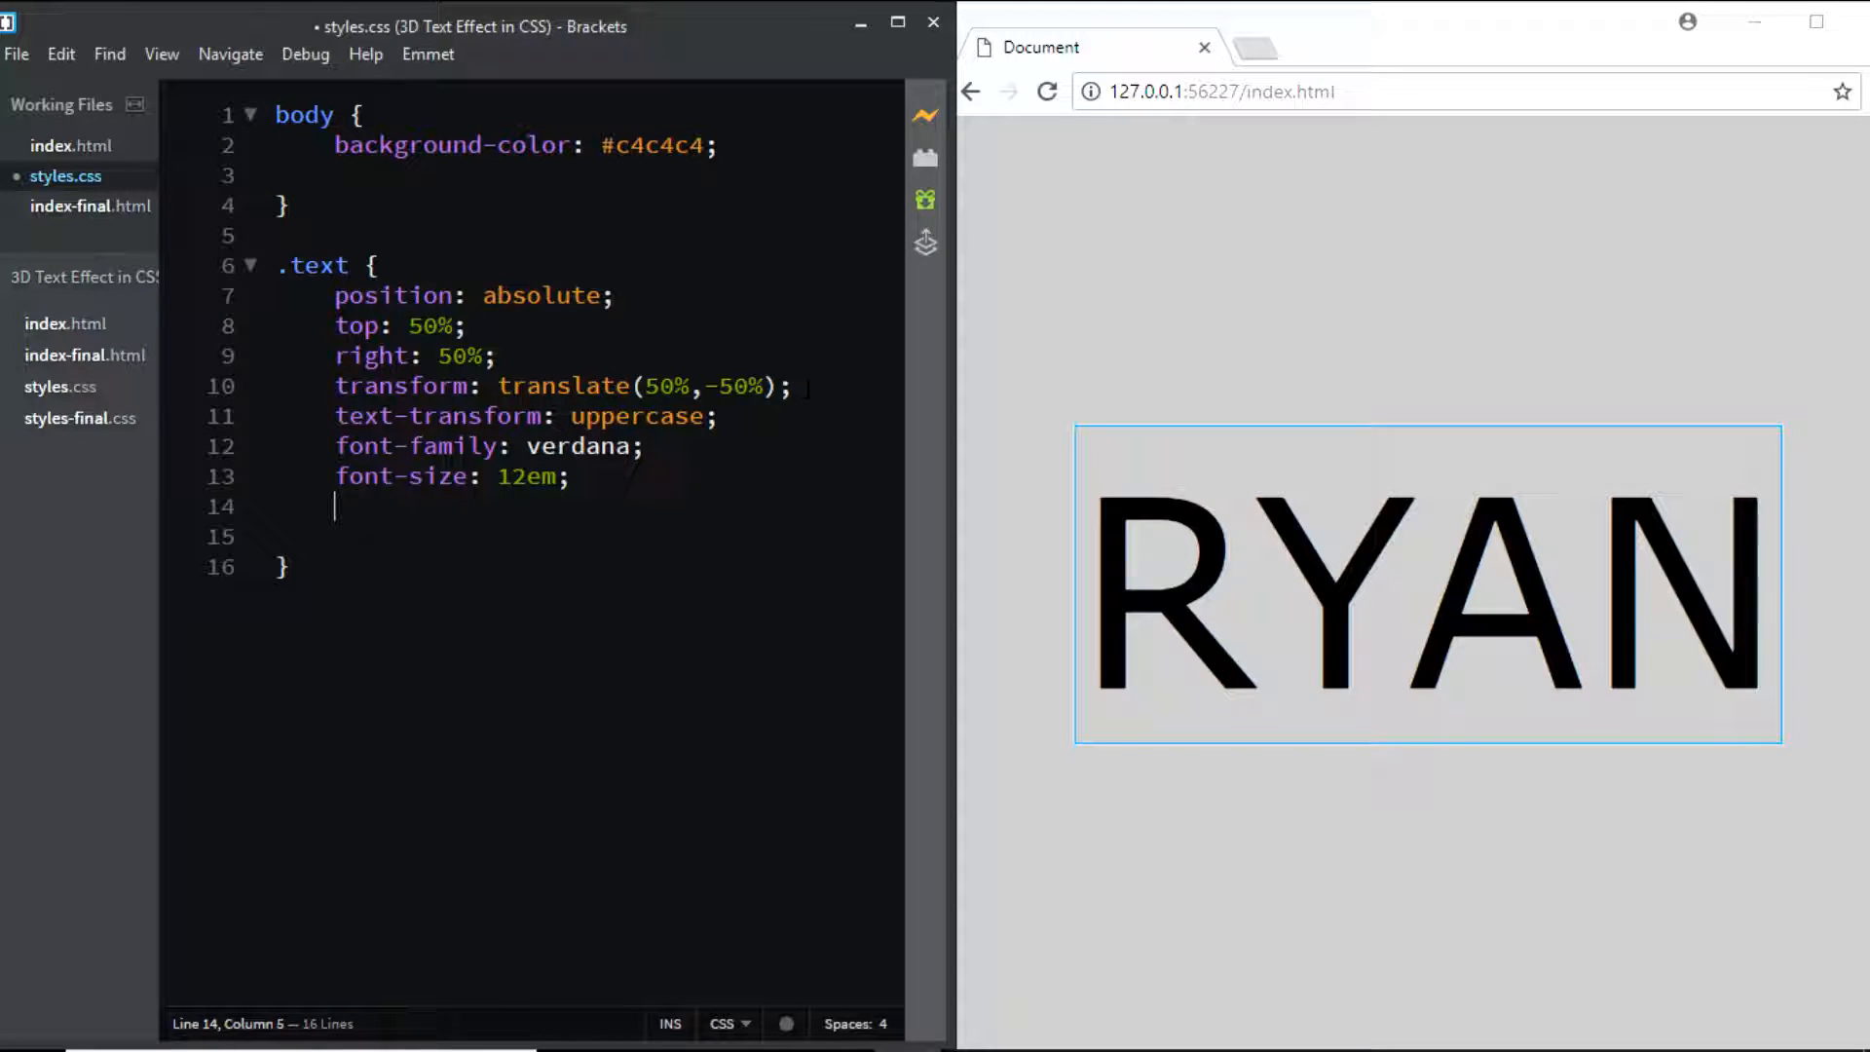
type("f")
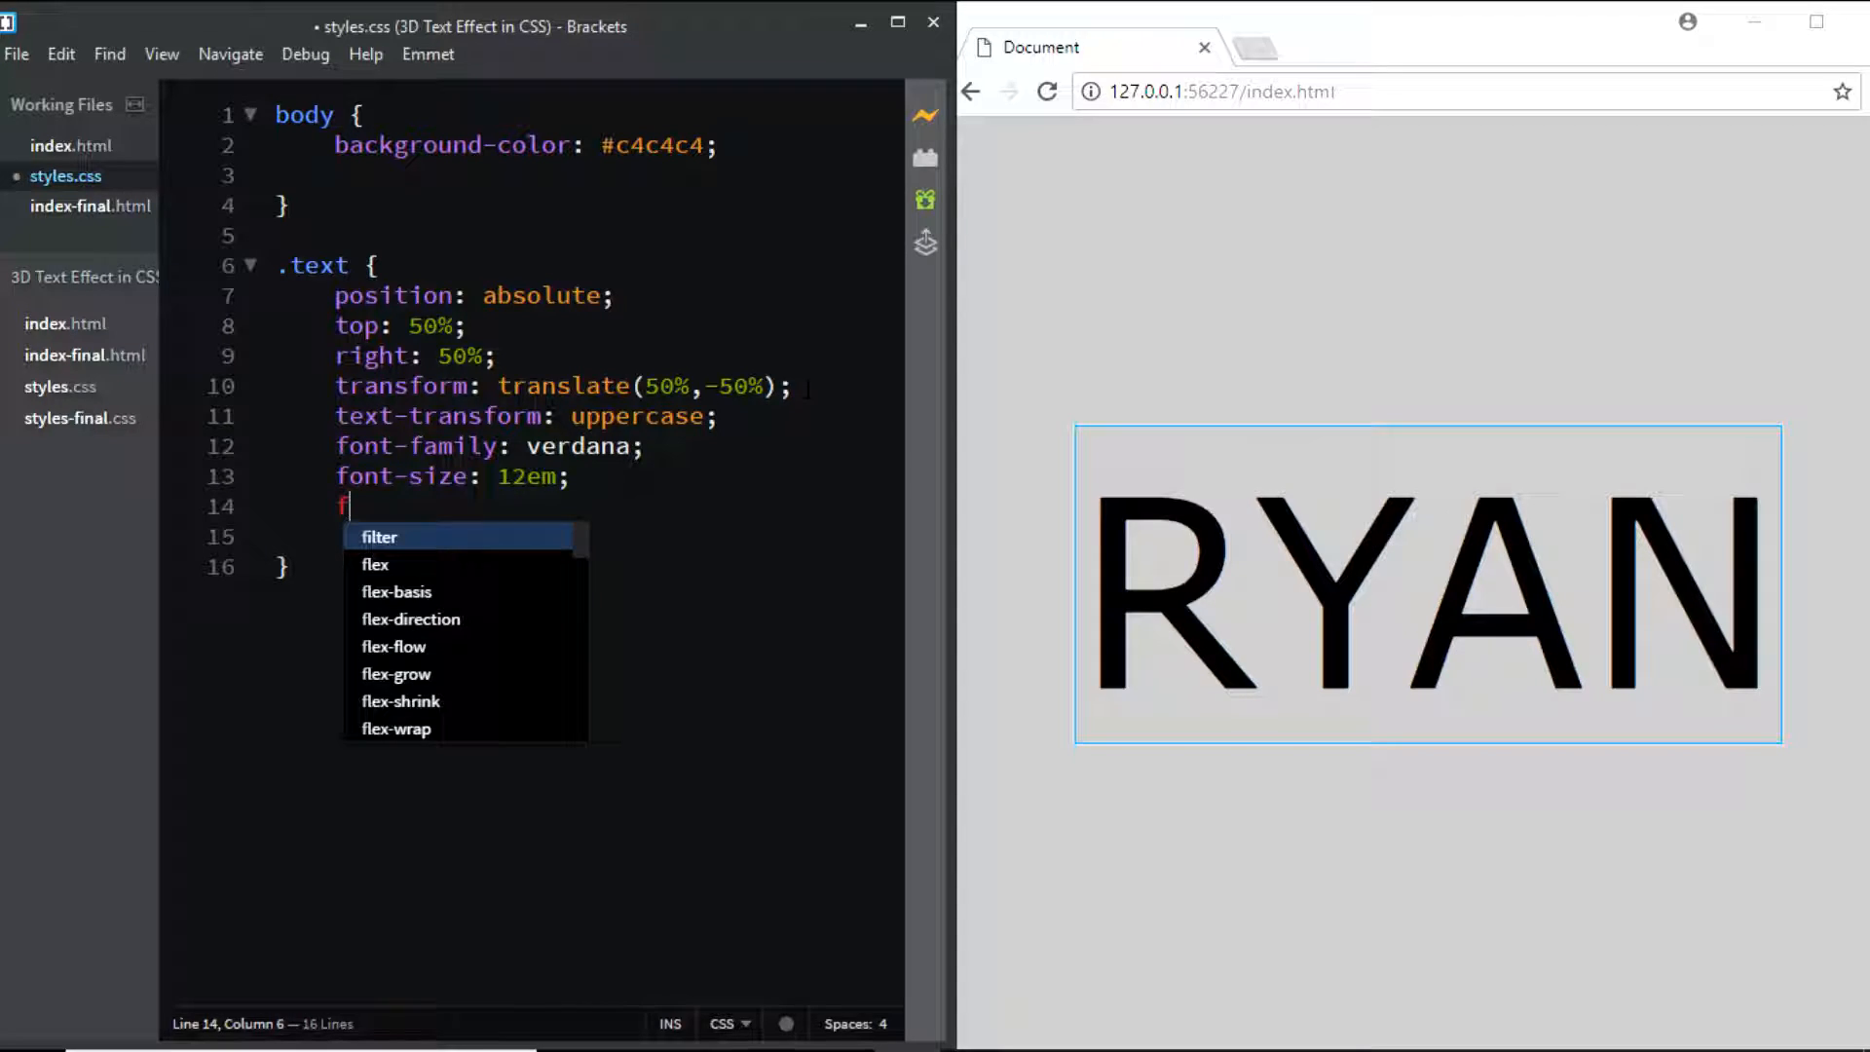
type("ont-weight: 70")
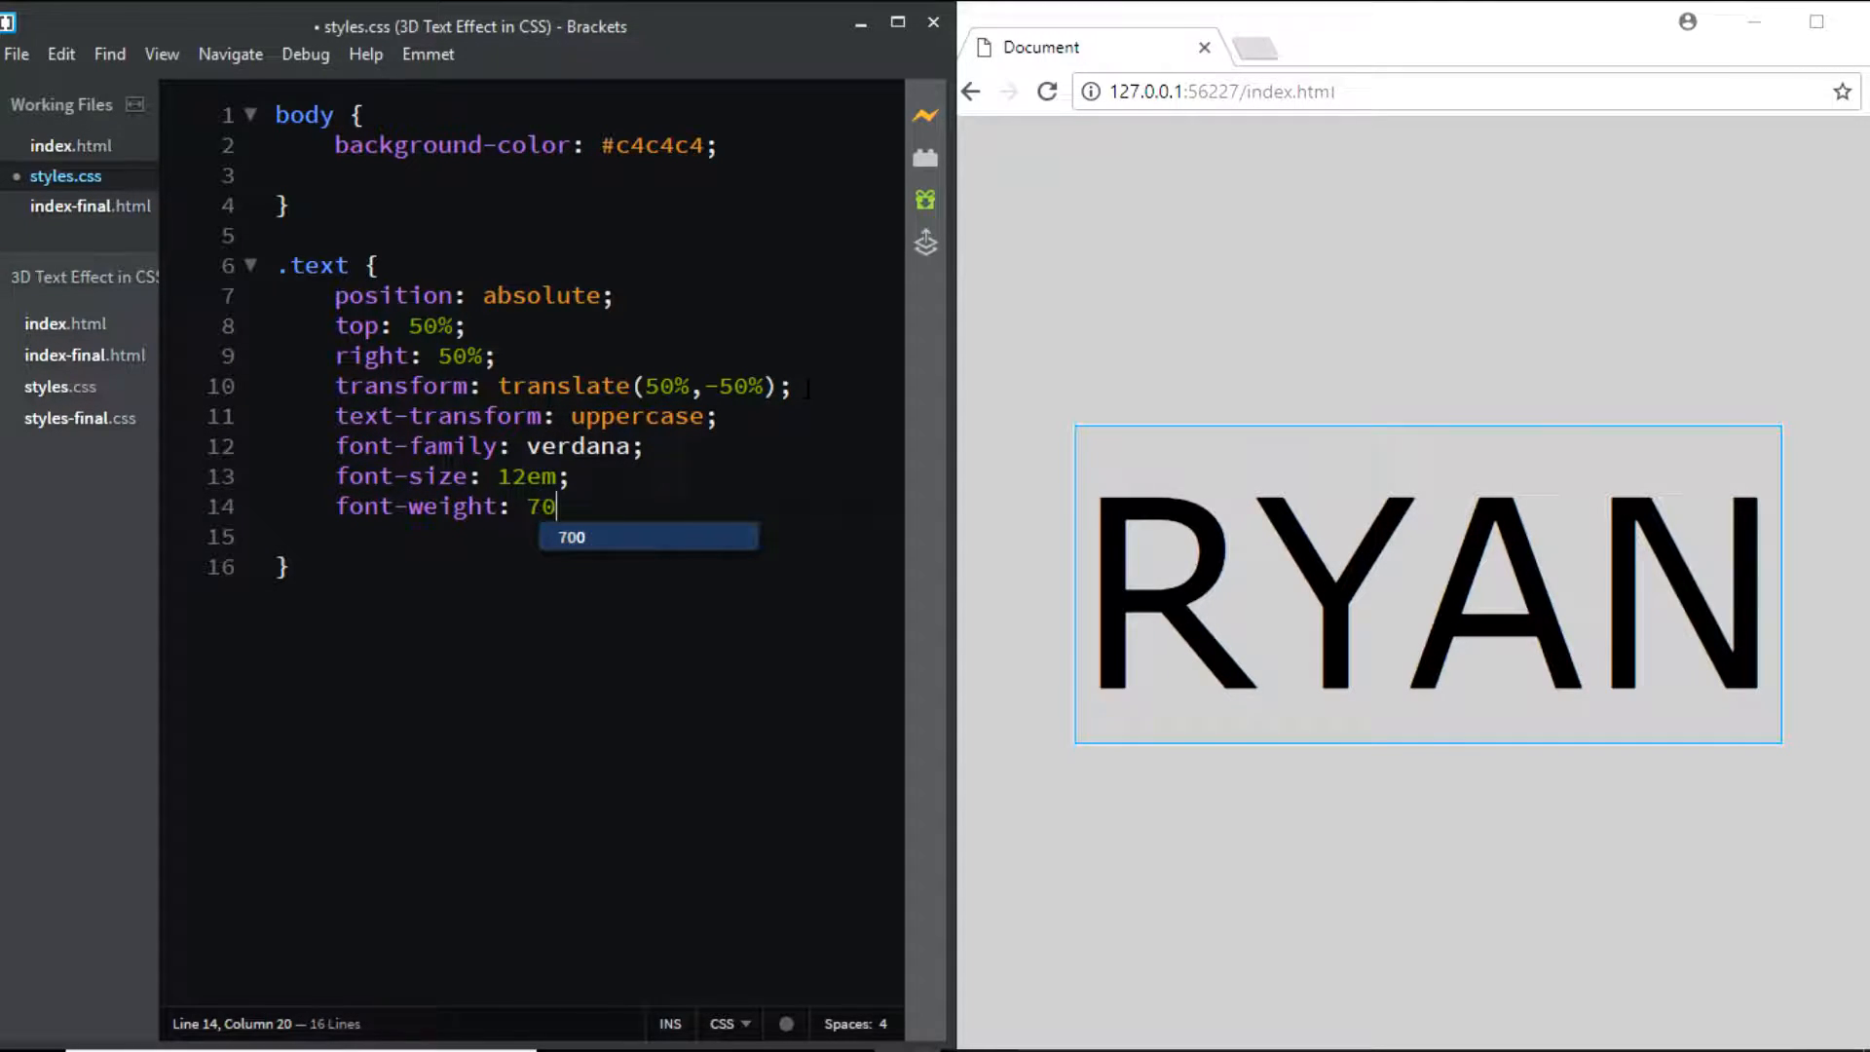
type("0;")
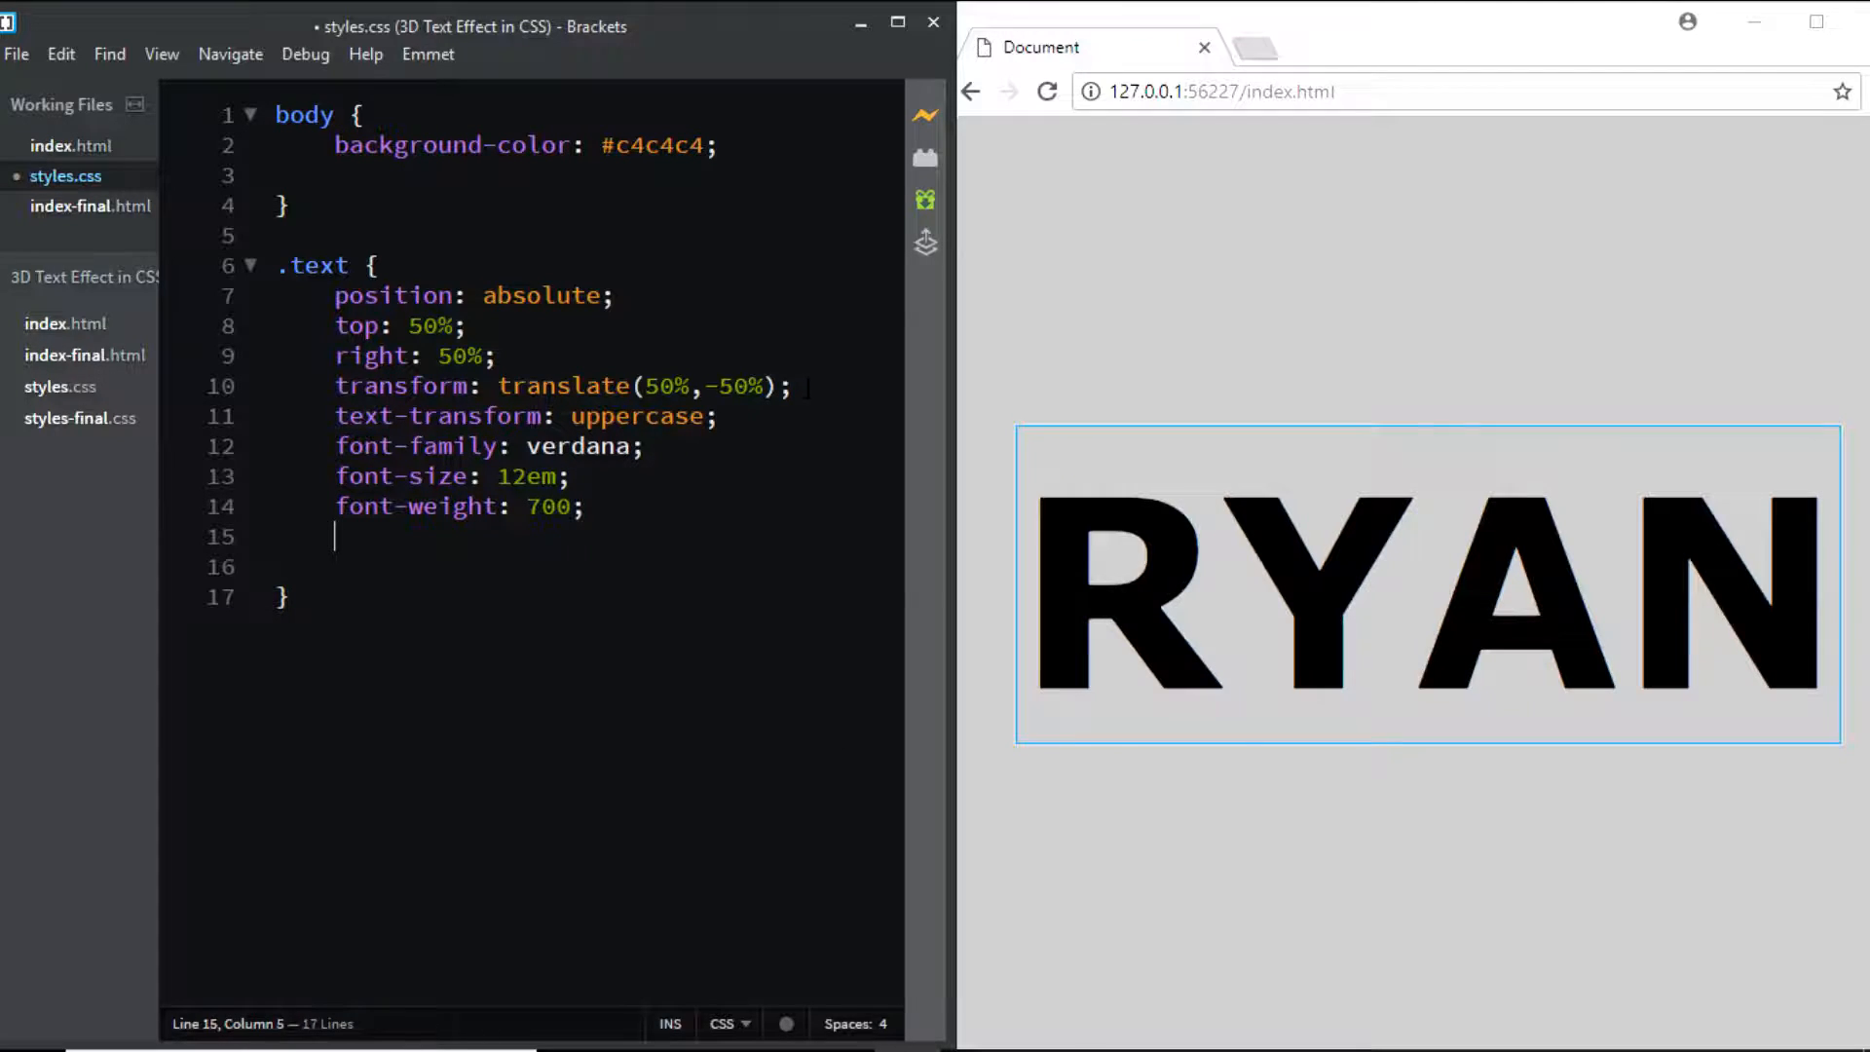
type("color: #f")
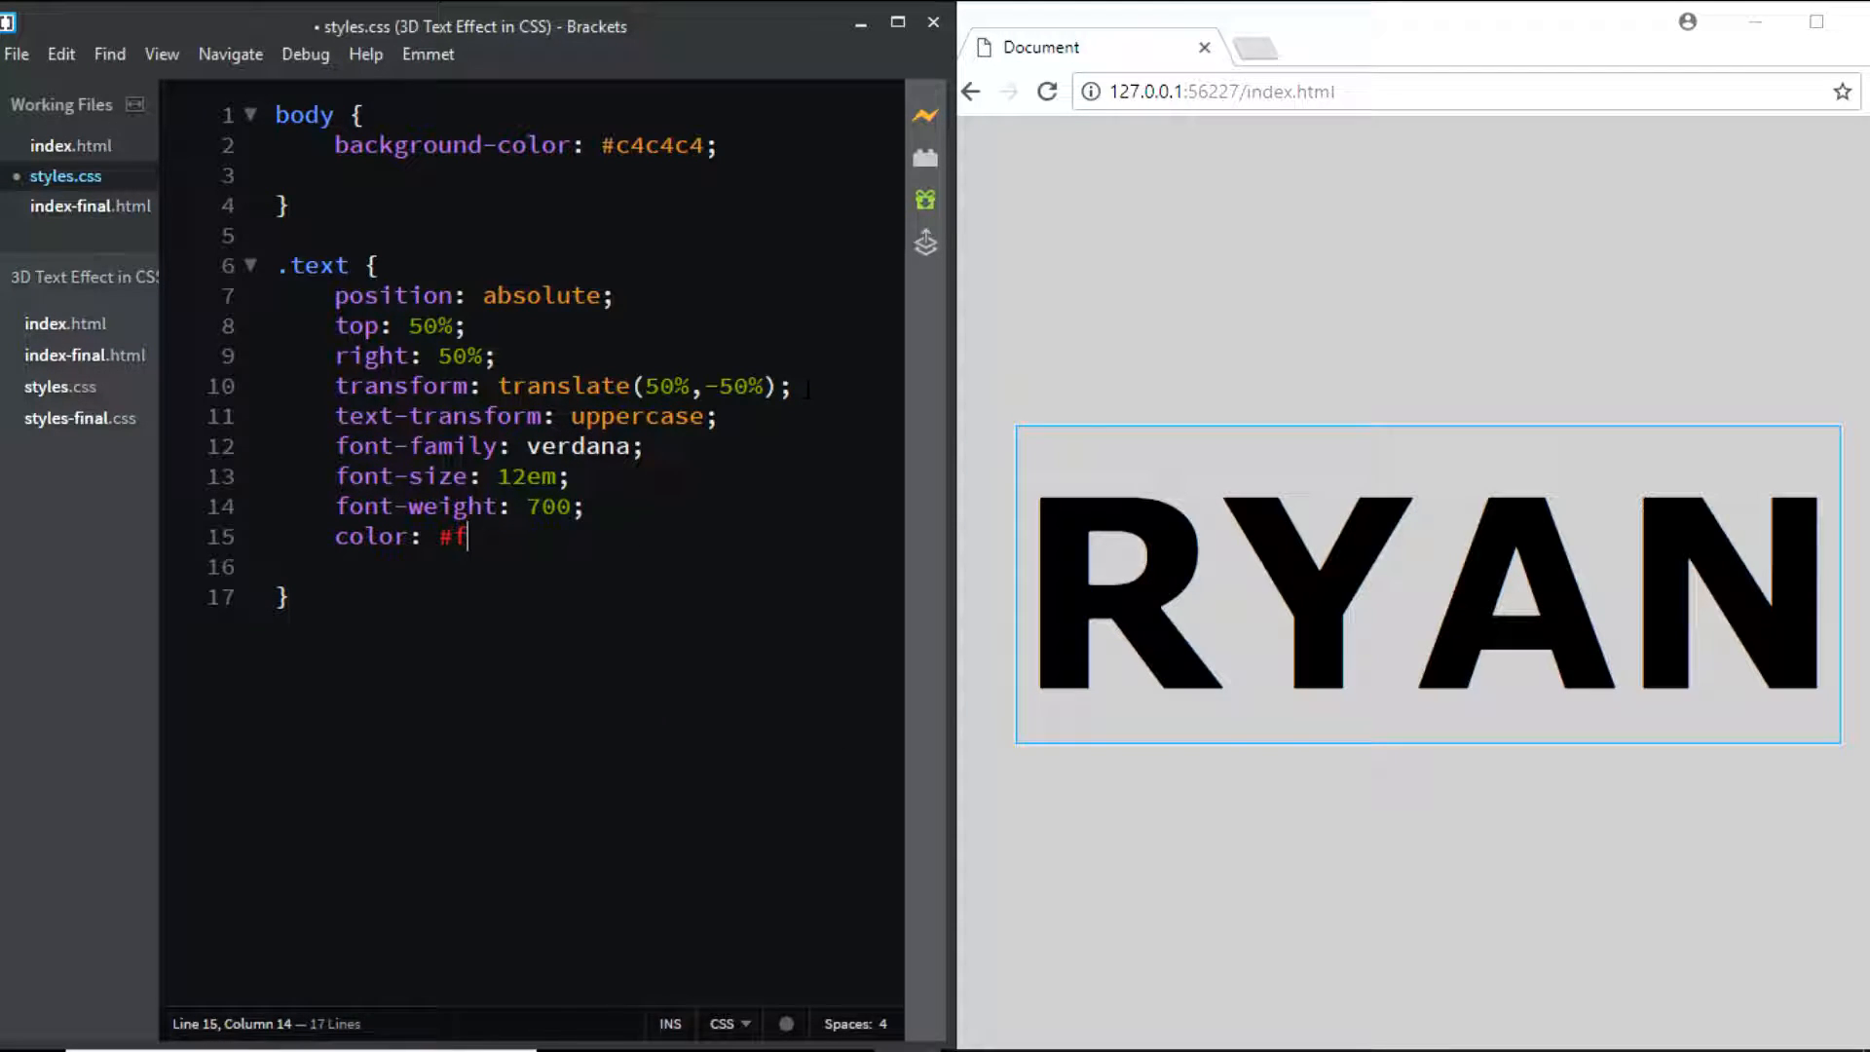
type("5f5f5")
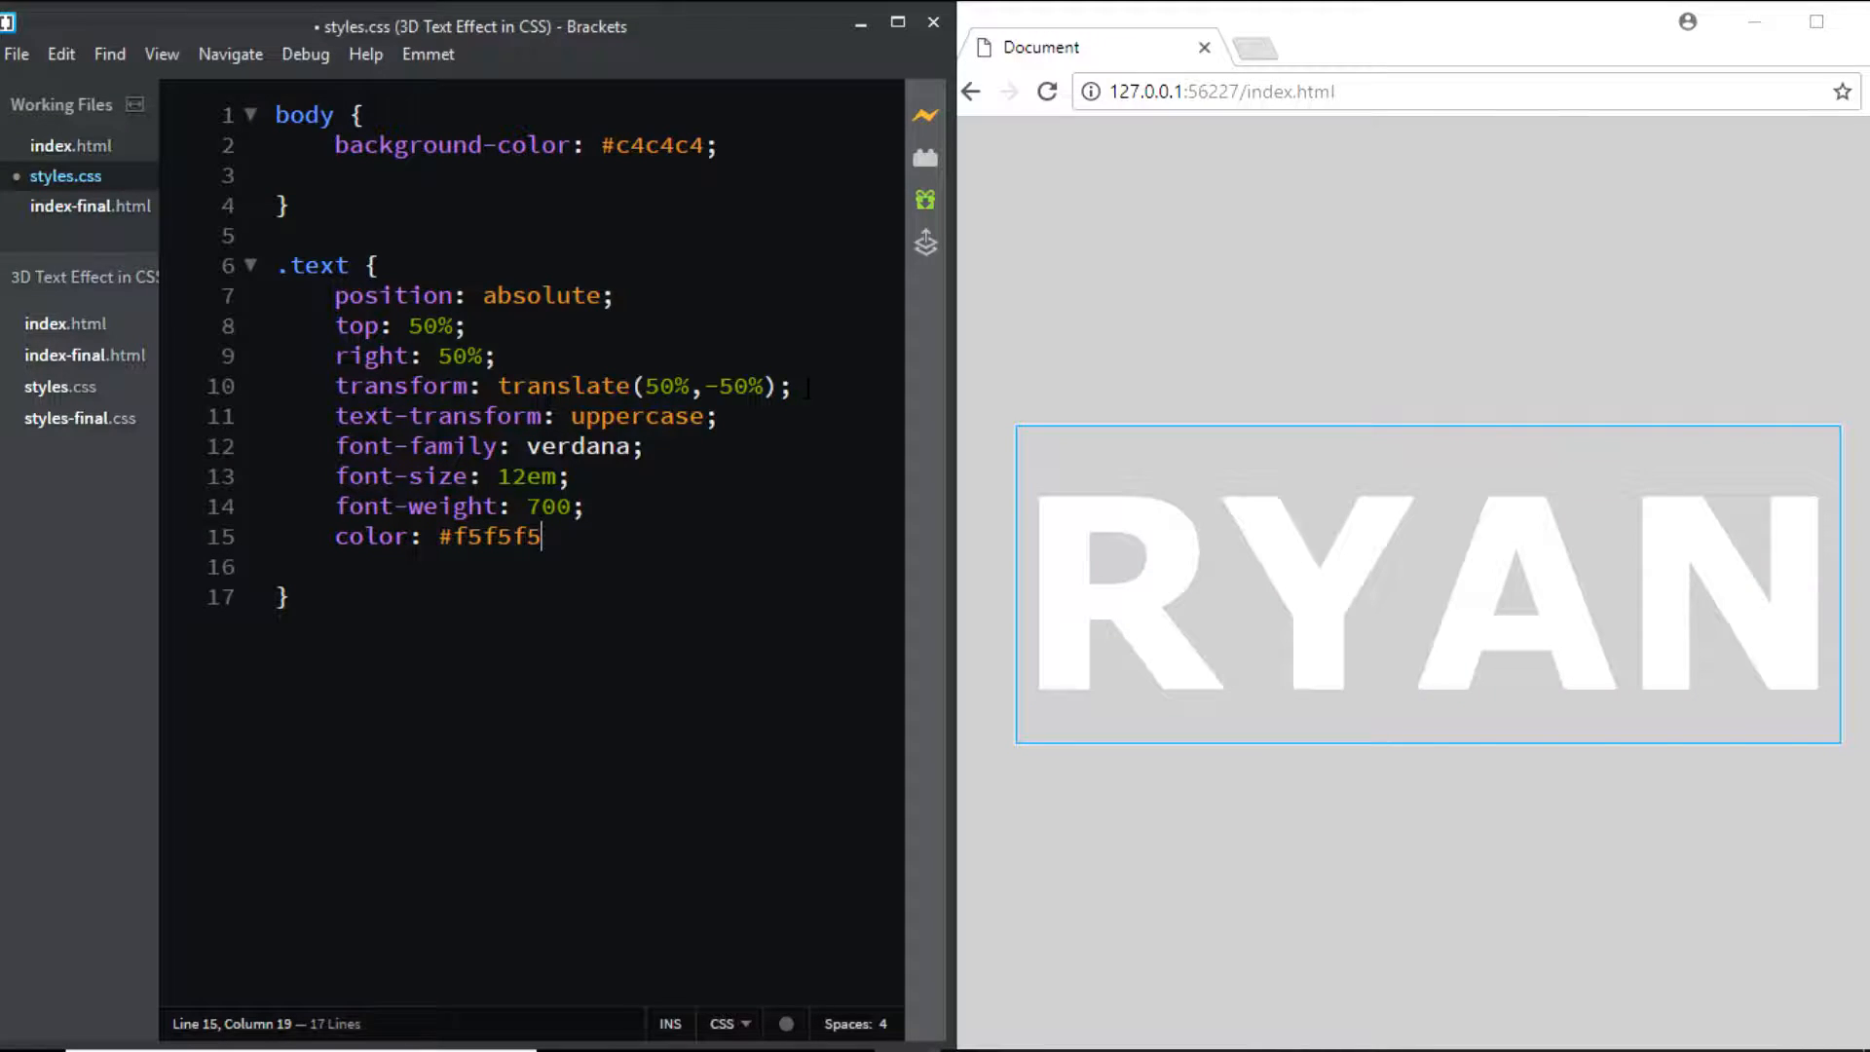
type(";")
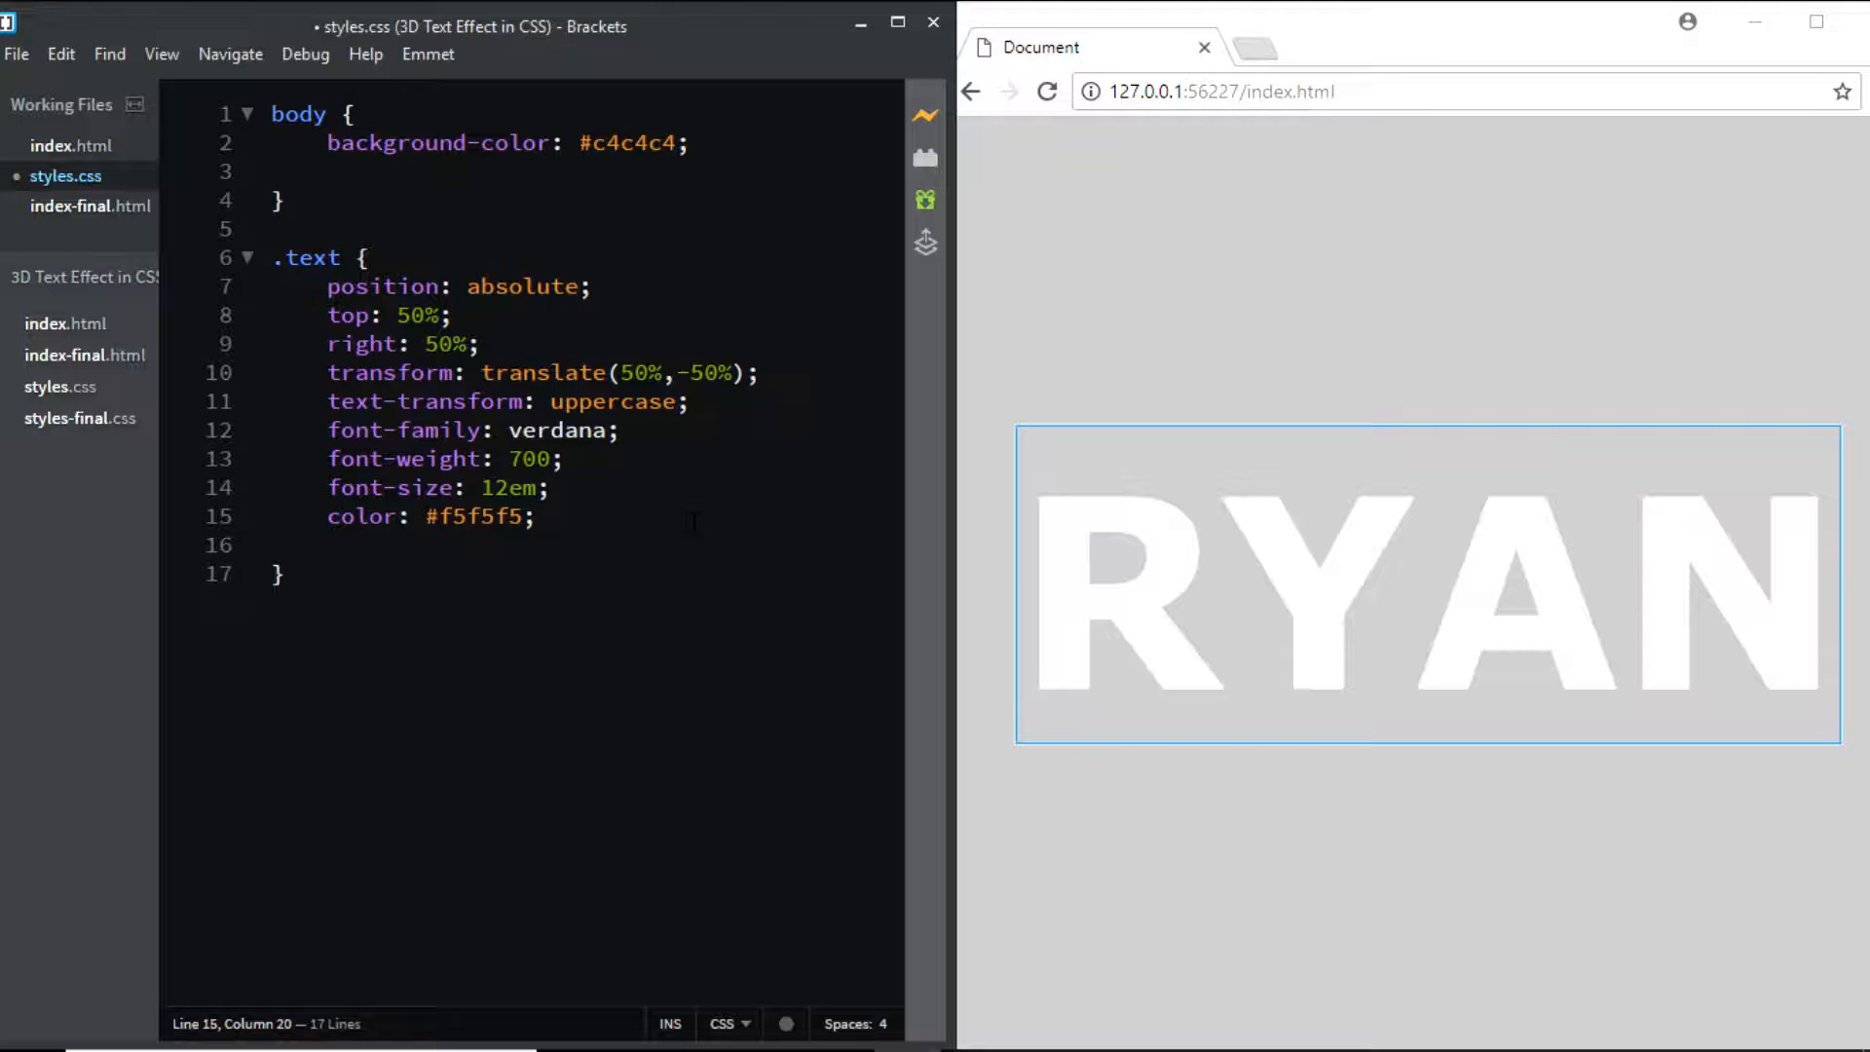
Step: Add text-shadow: 1px 1px 1px #919191 and end it with a comma for further layers
key("enter")
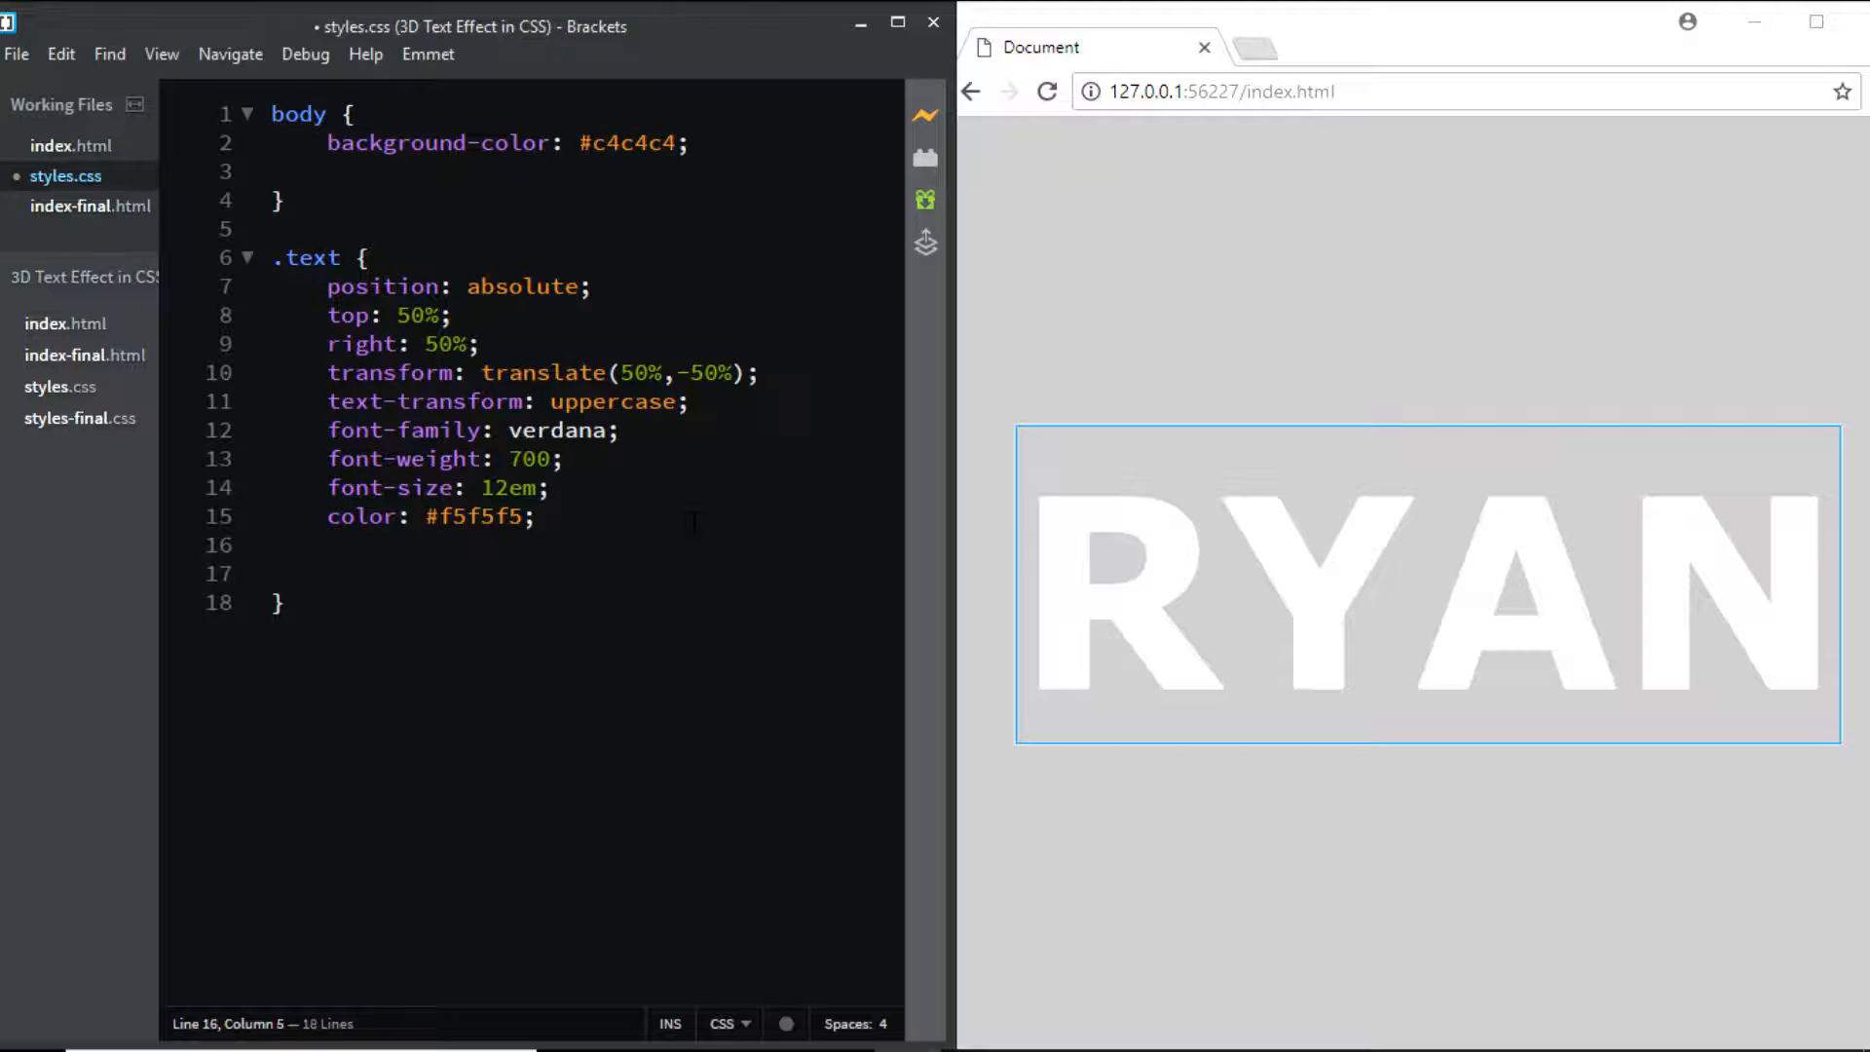
type("text-")
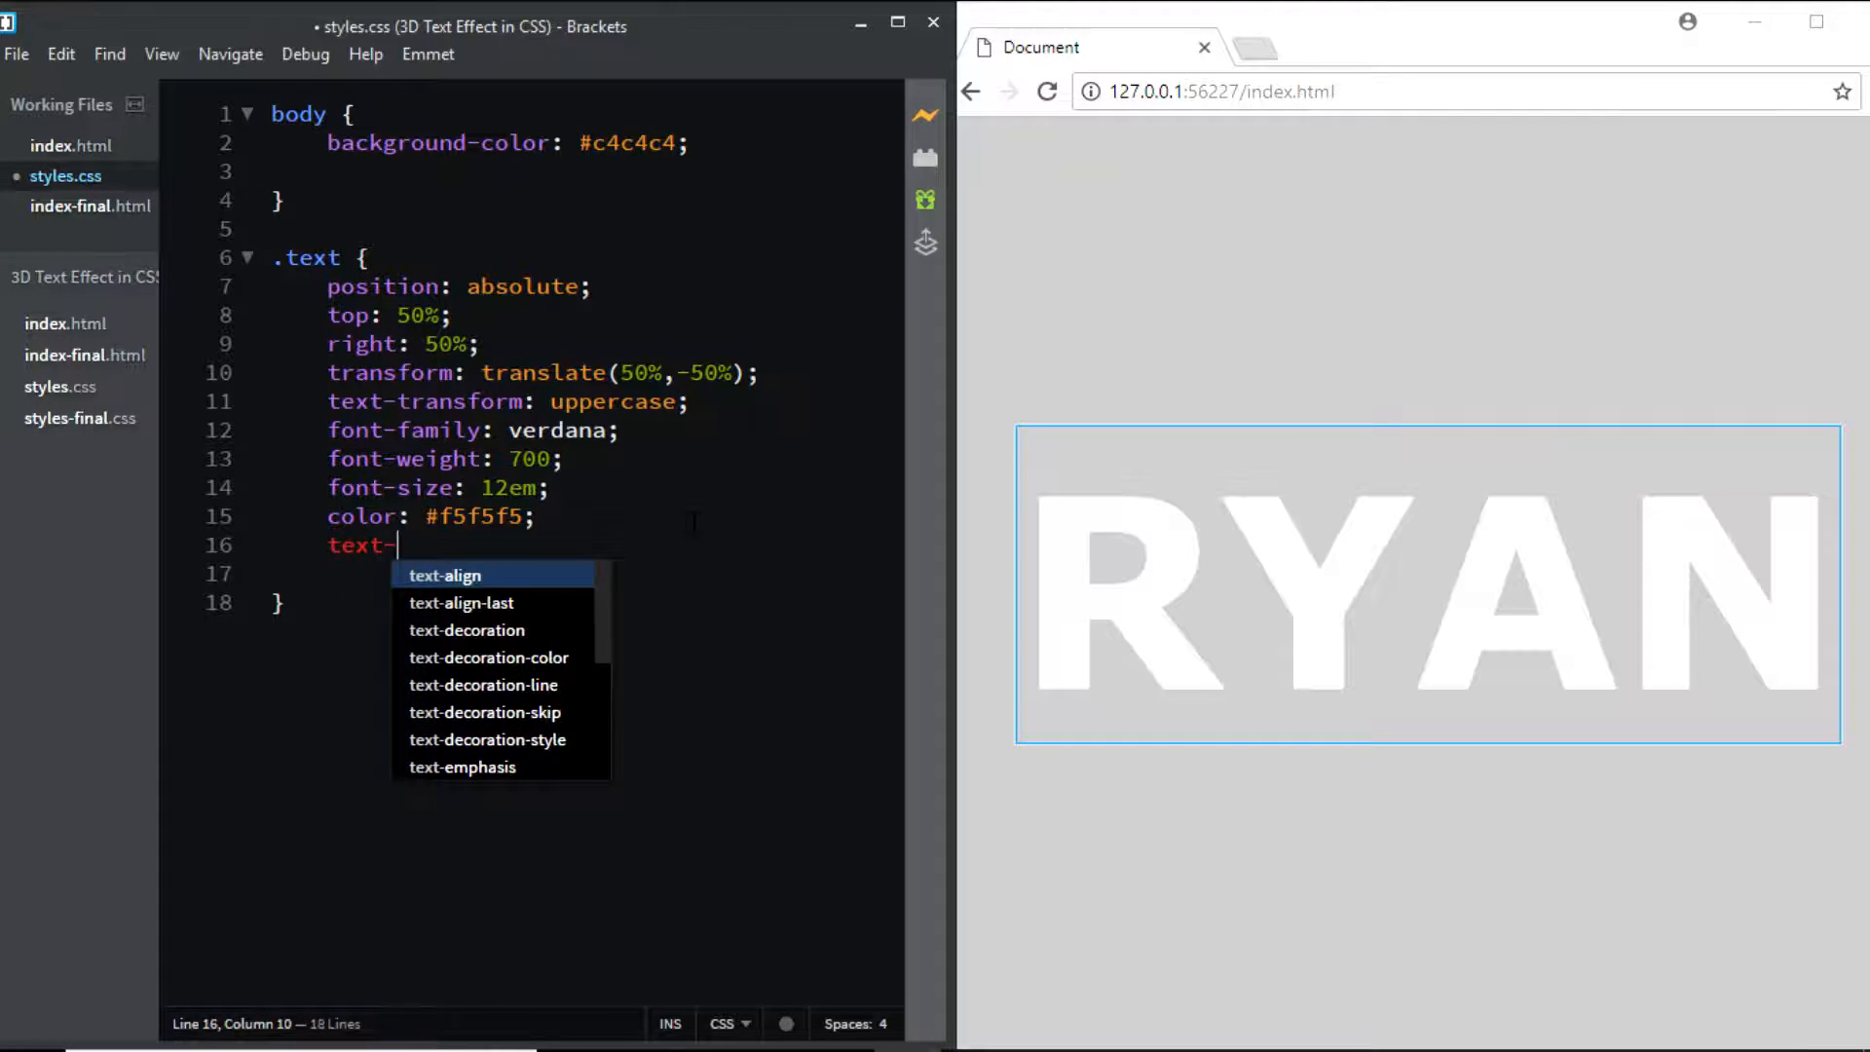
type("shadow:")
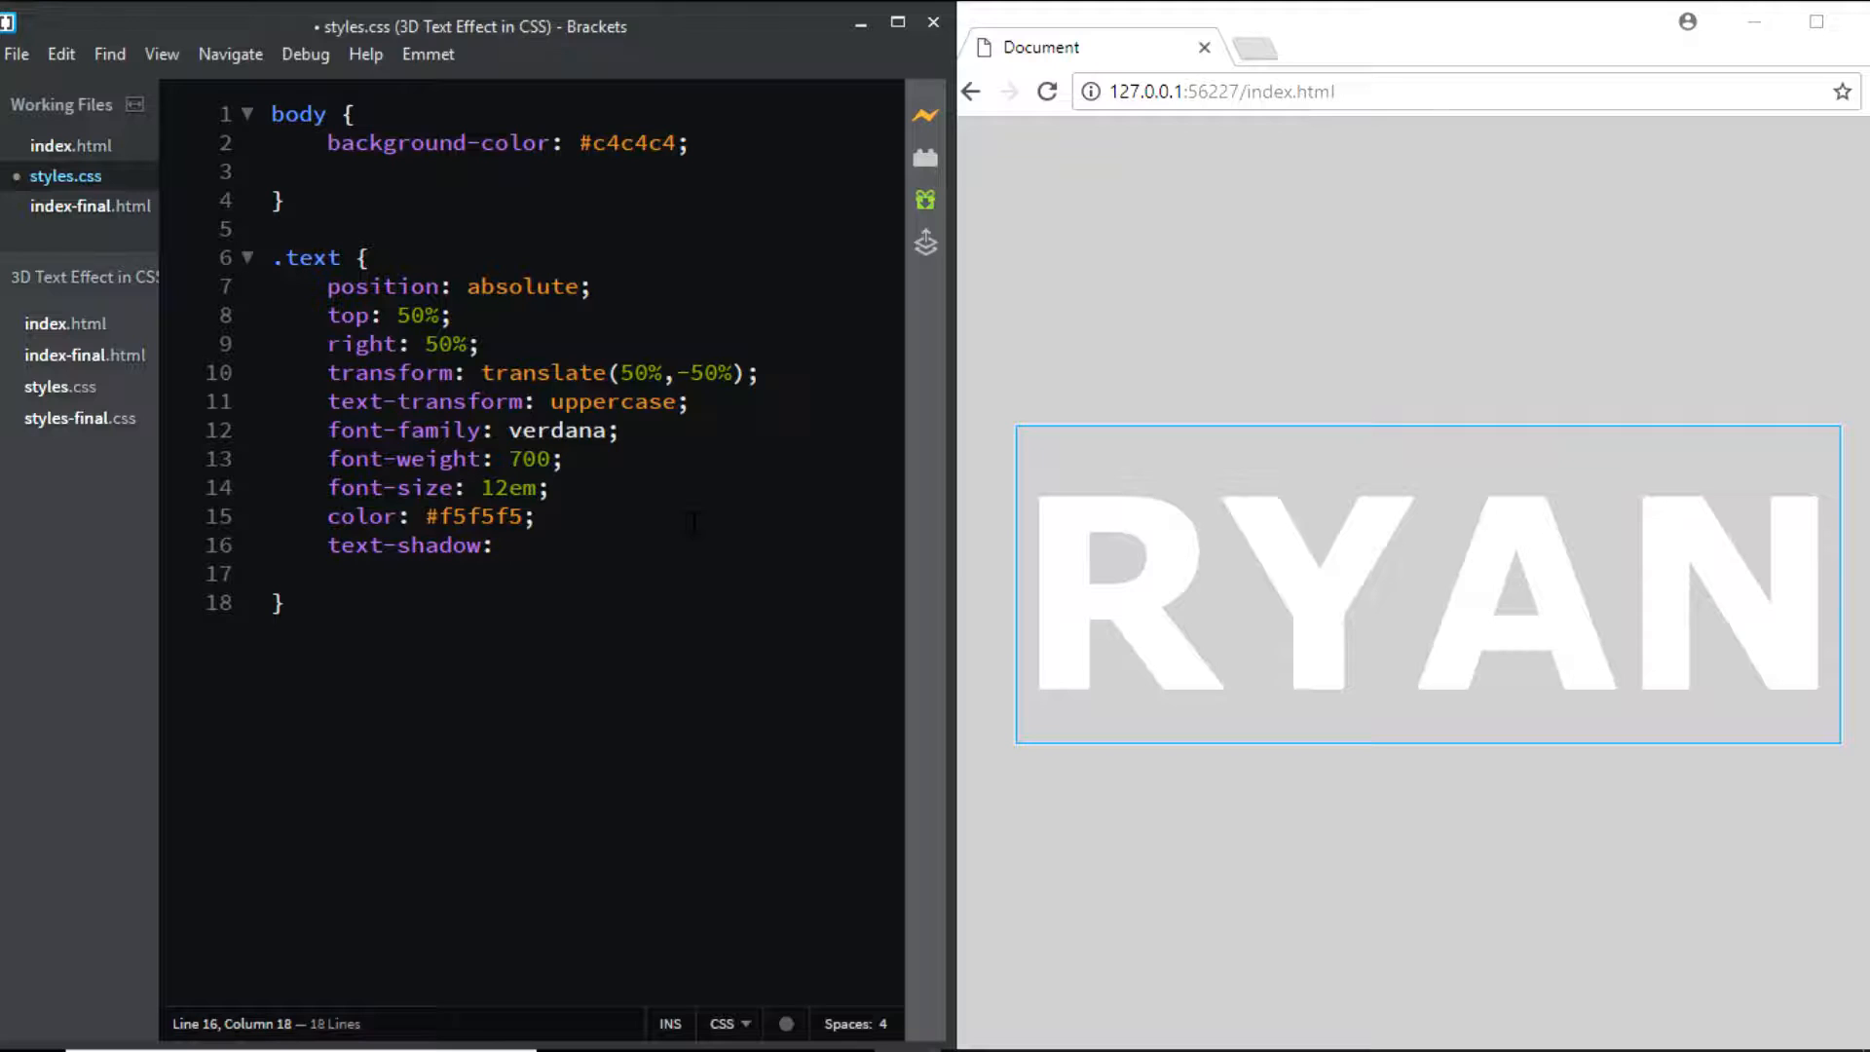
type("1px")
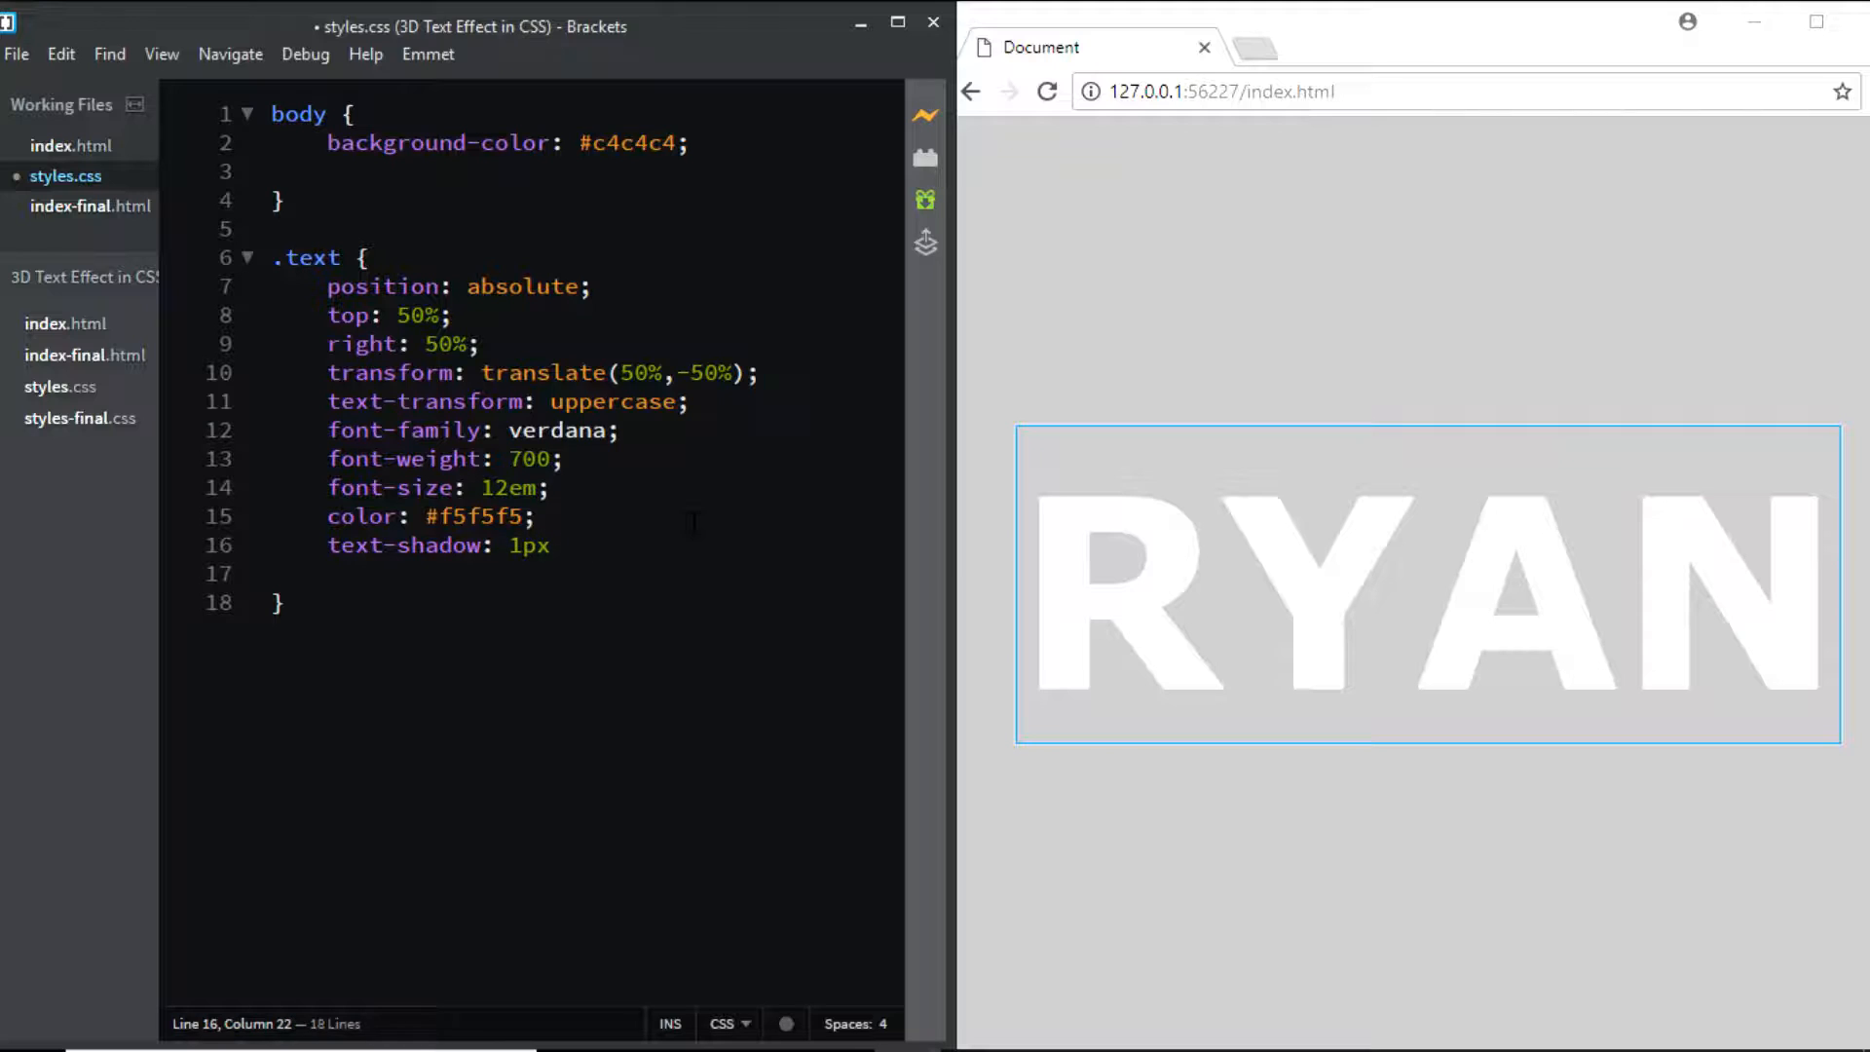
type("1")
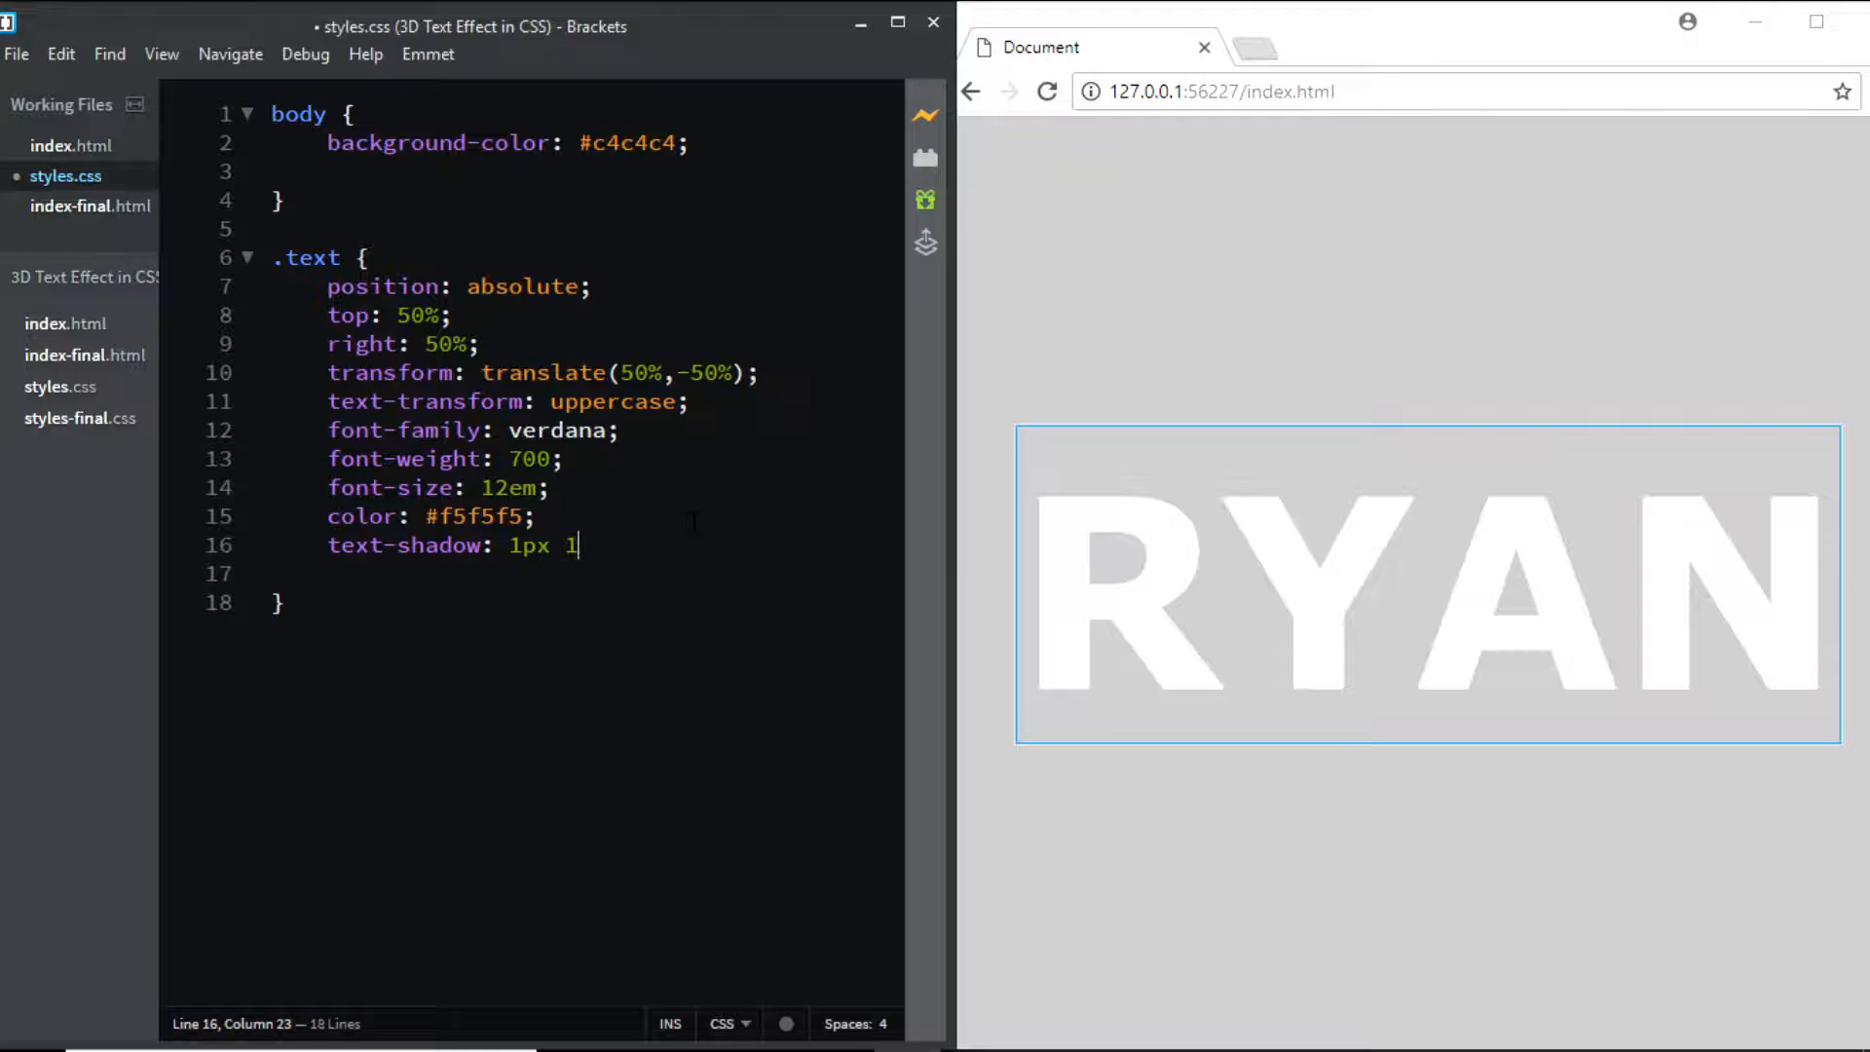
type("px")
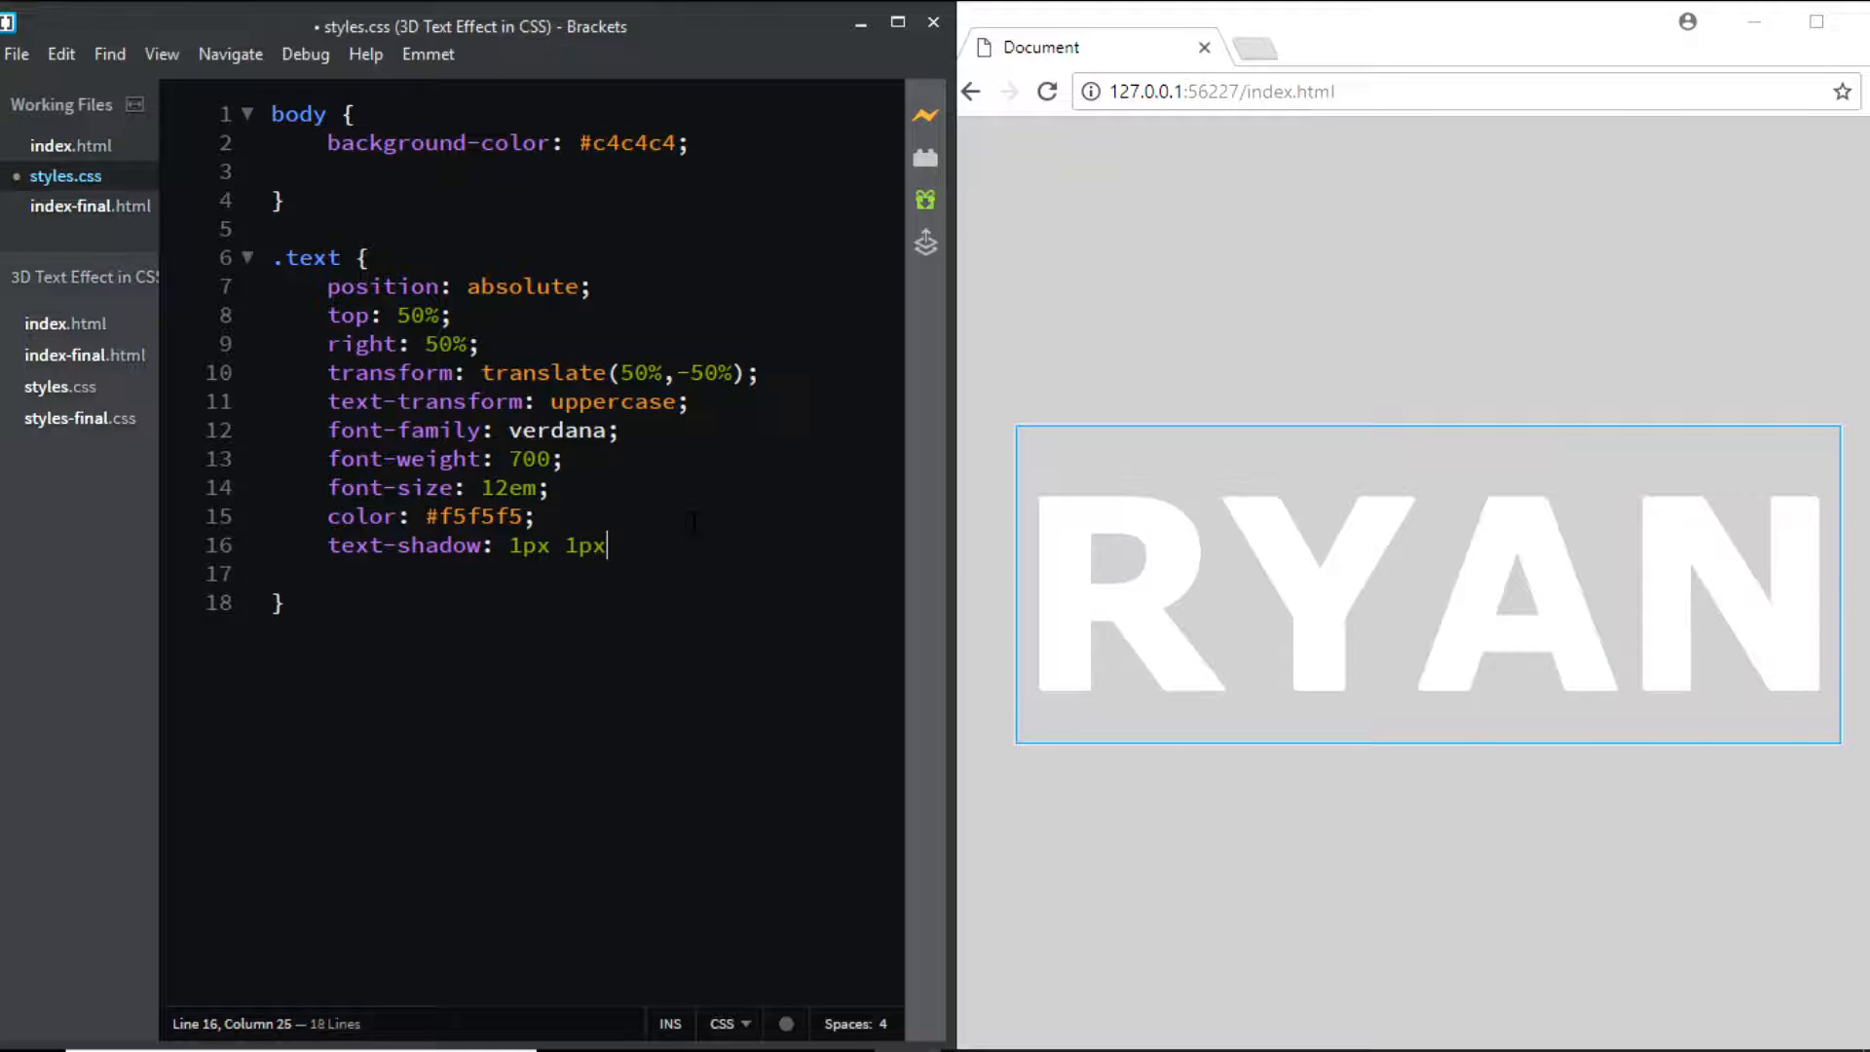
type("1")
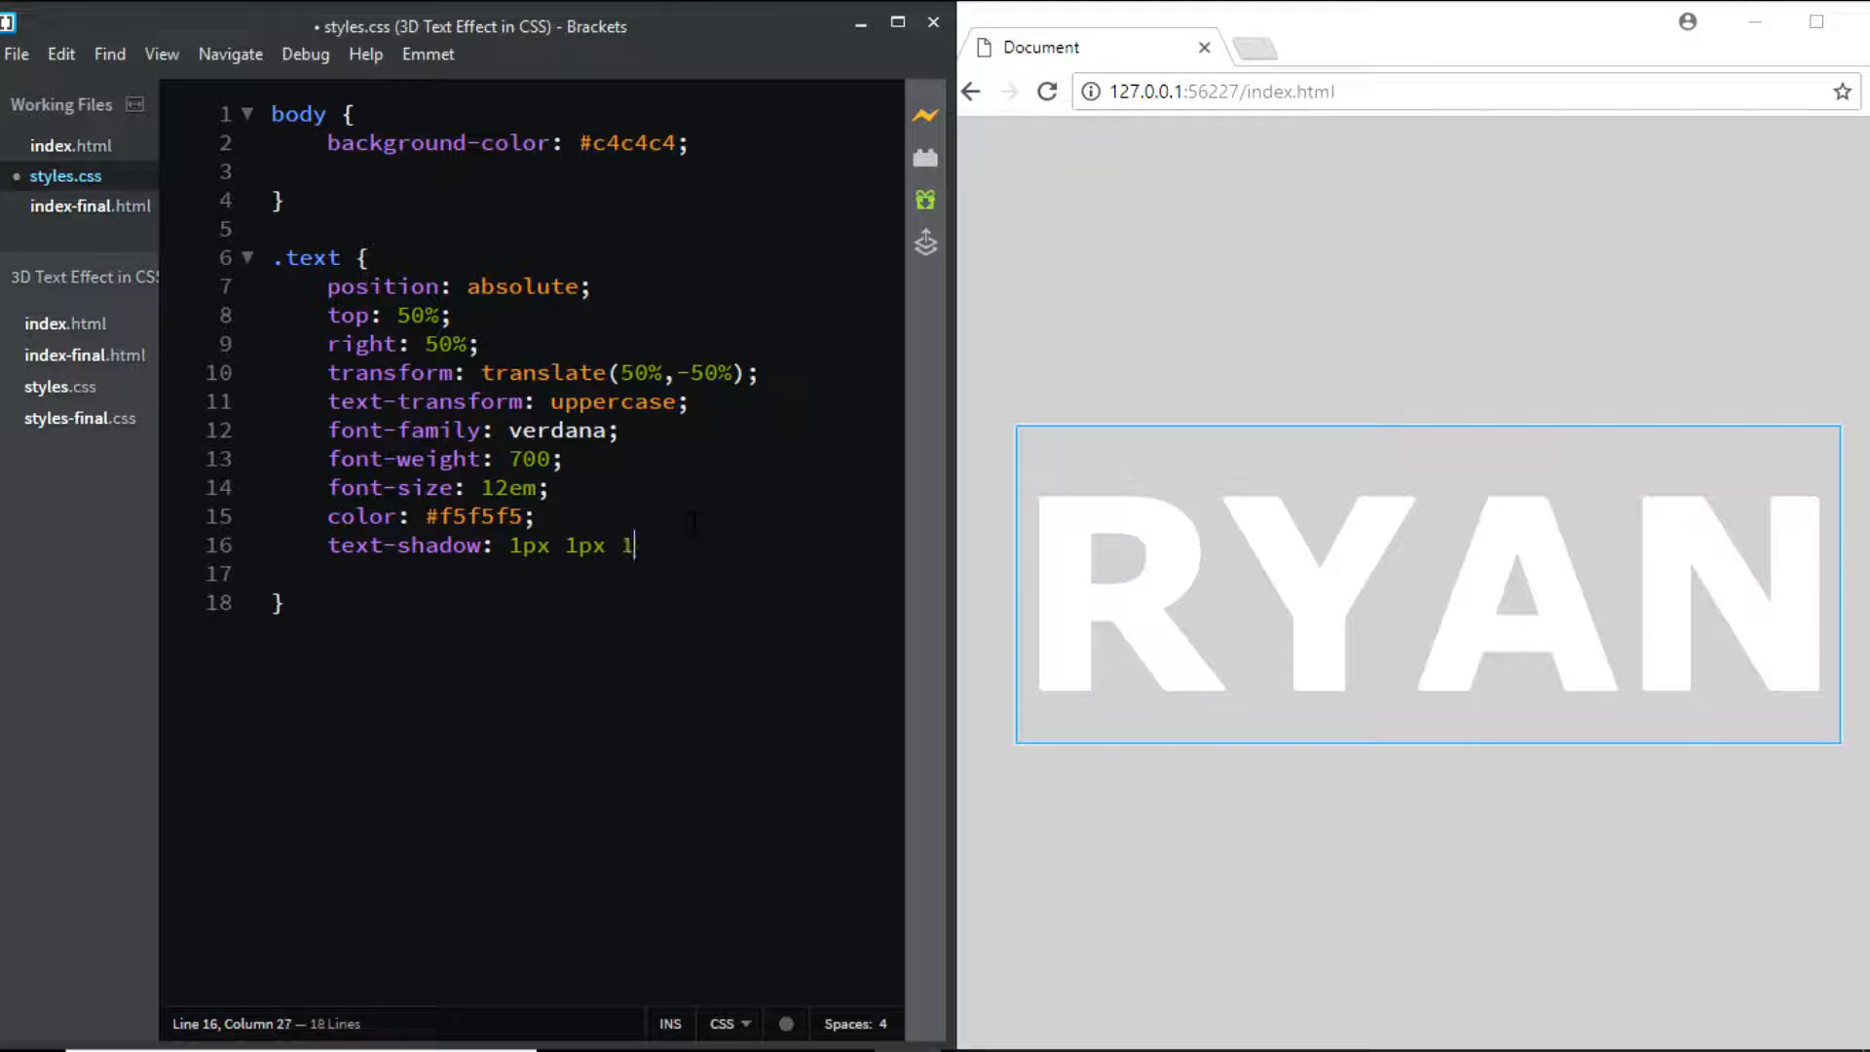
type("px #")
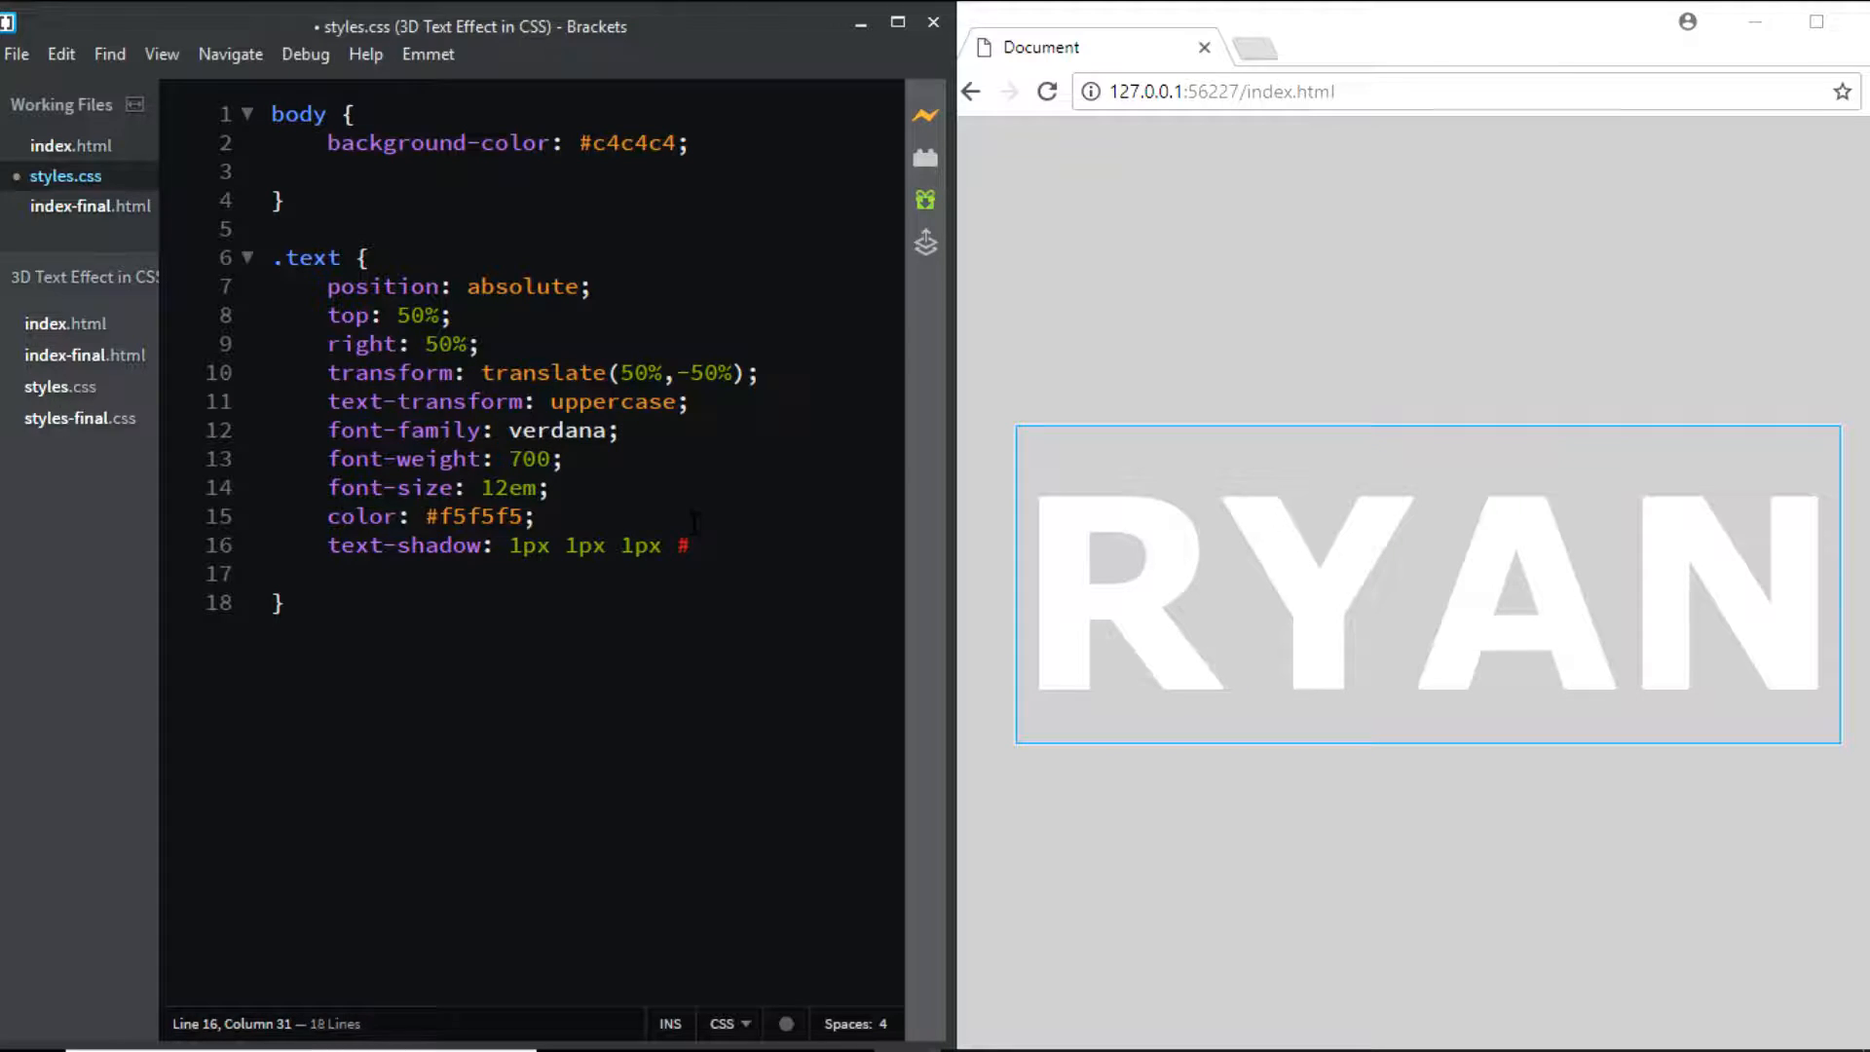
type("919")
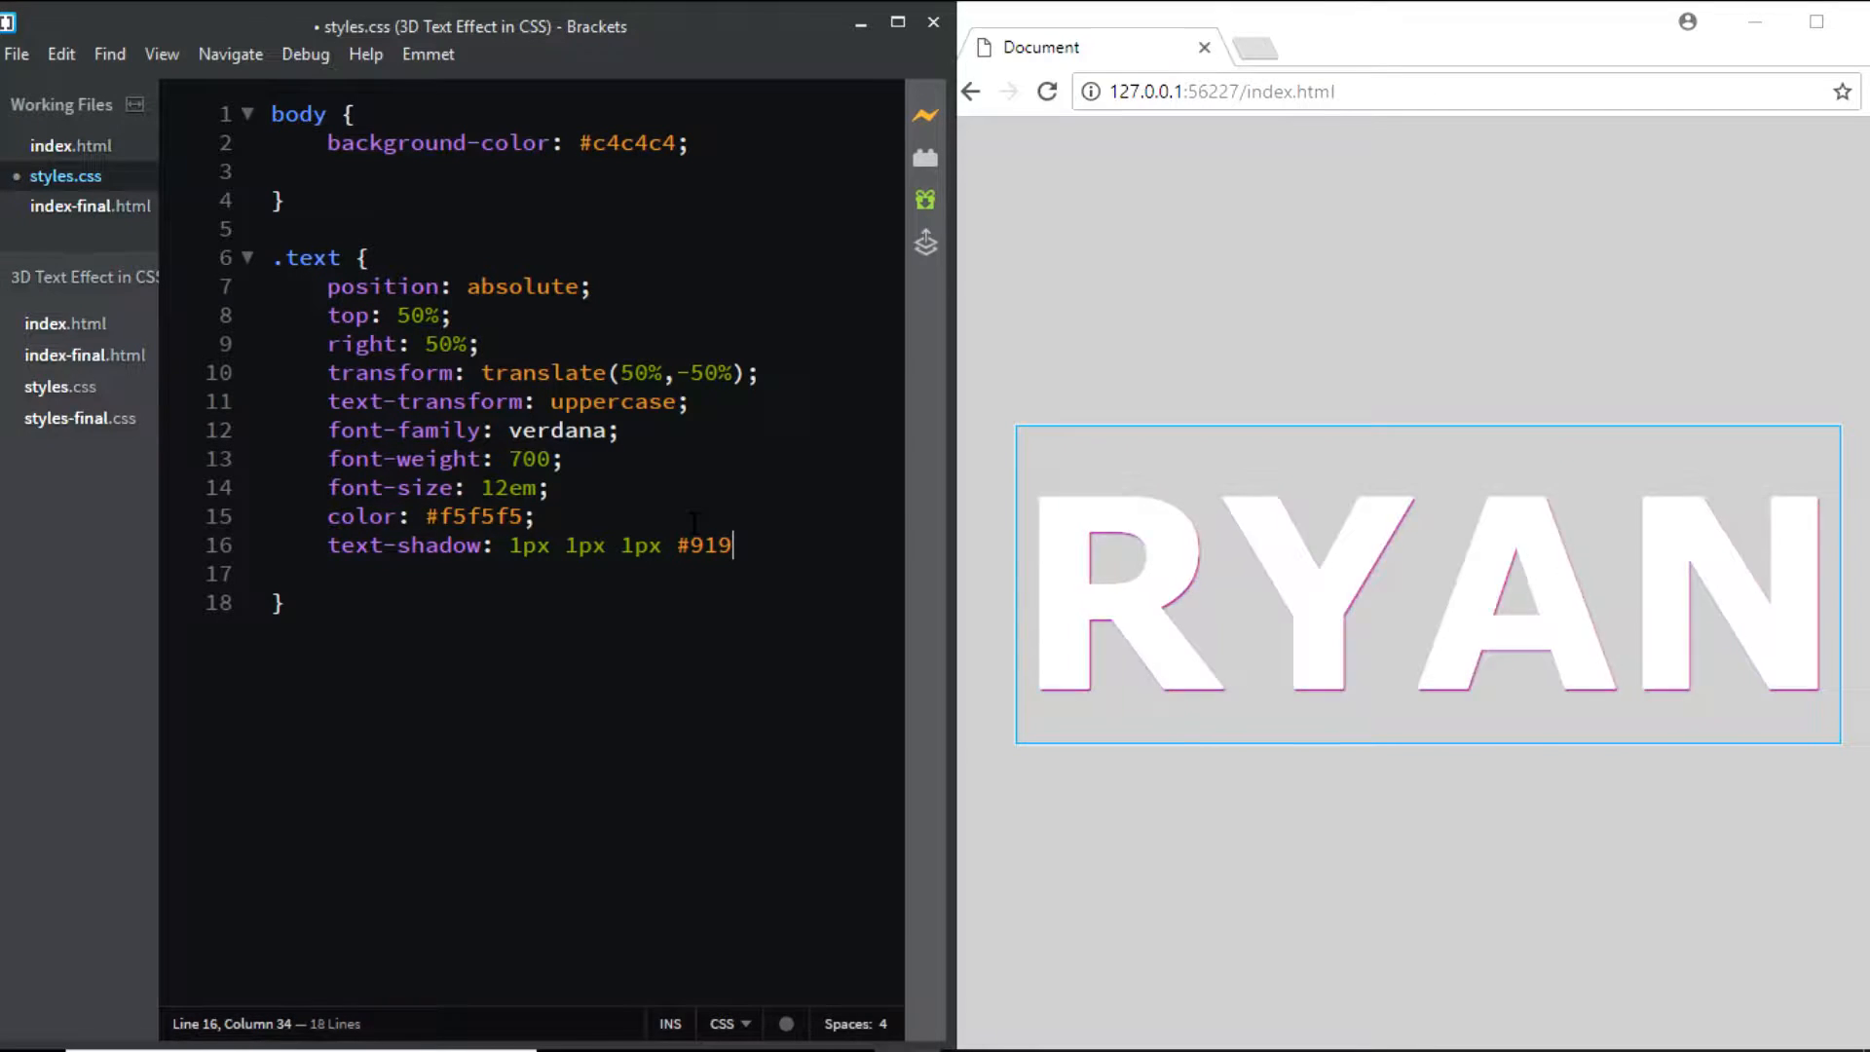
type("191")
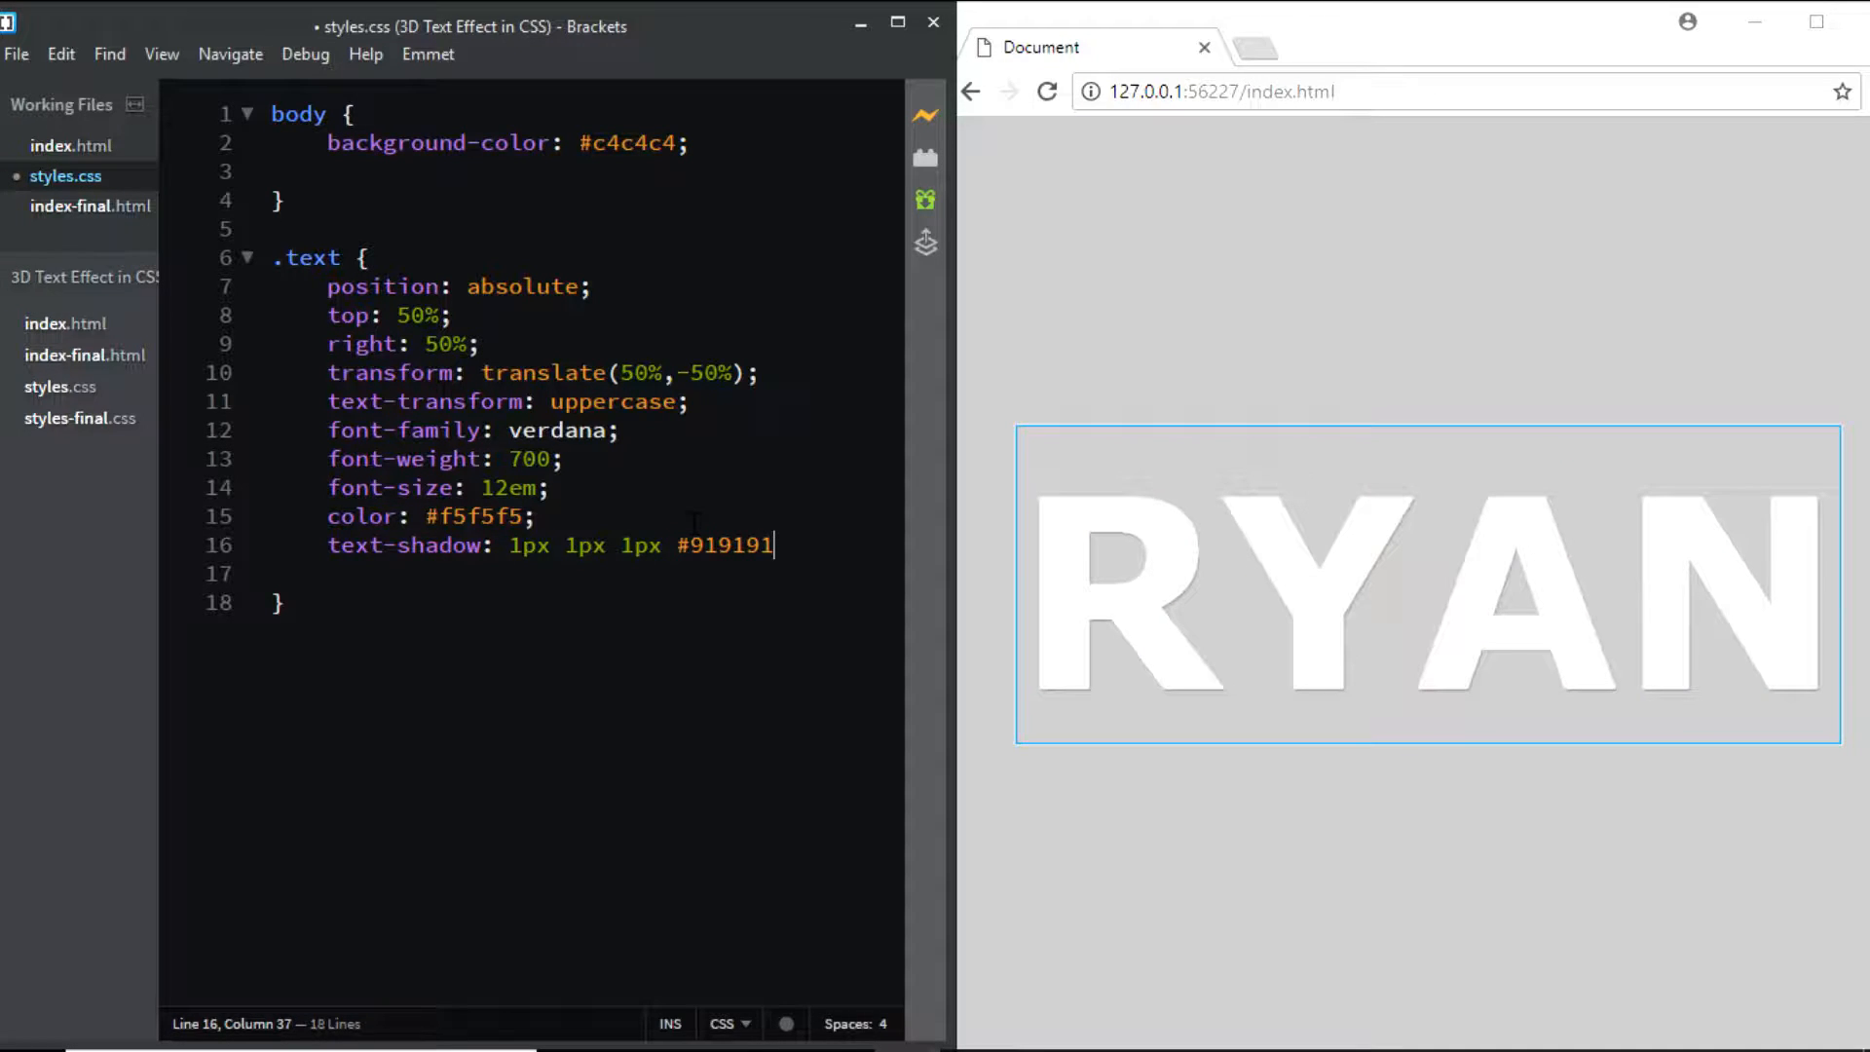
type(";")
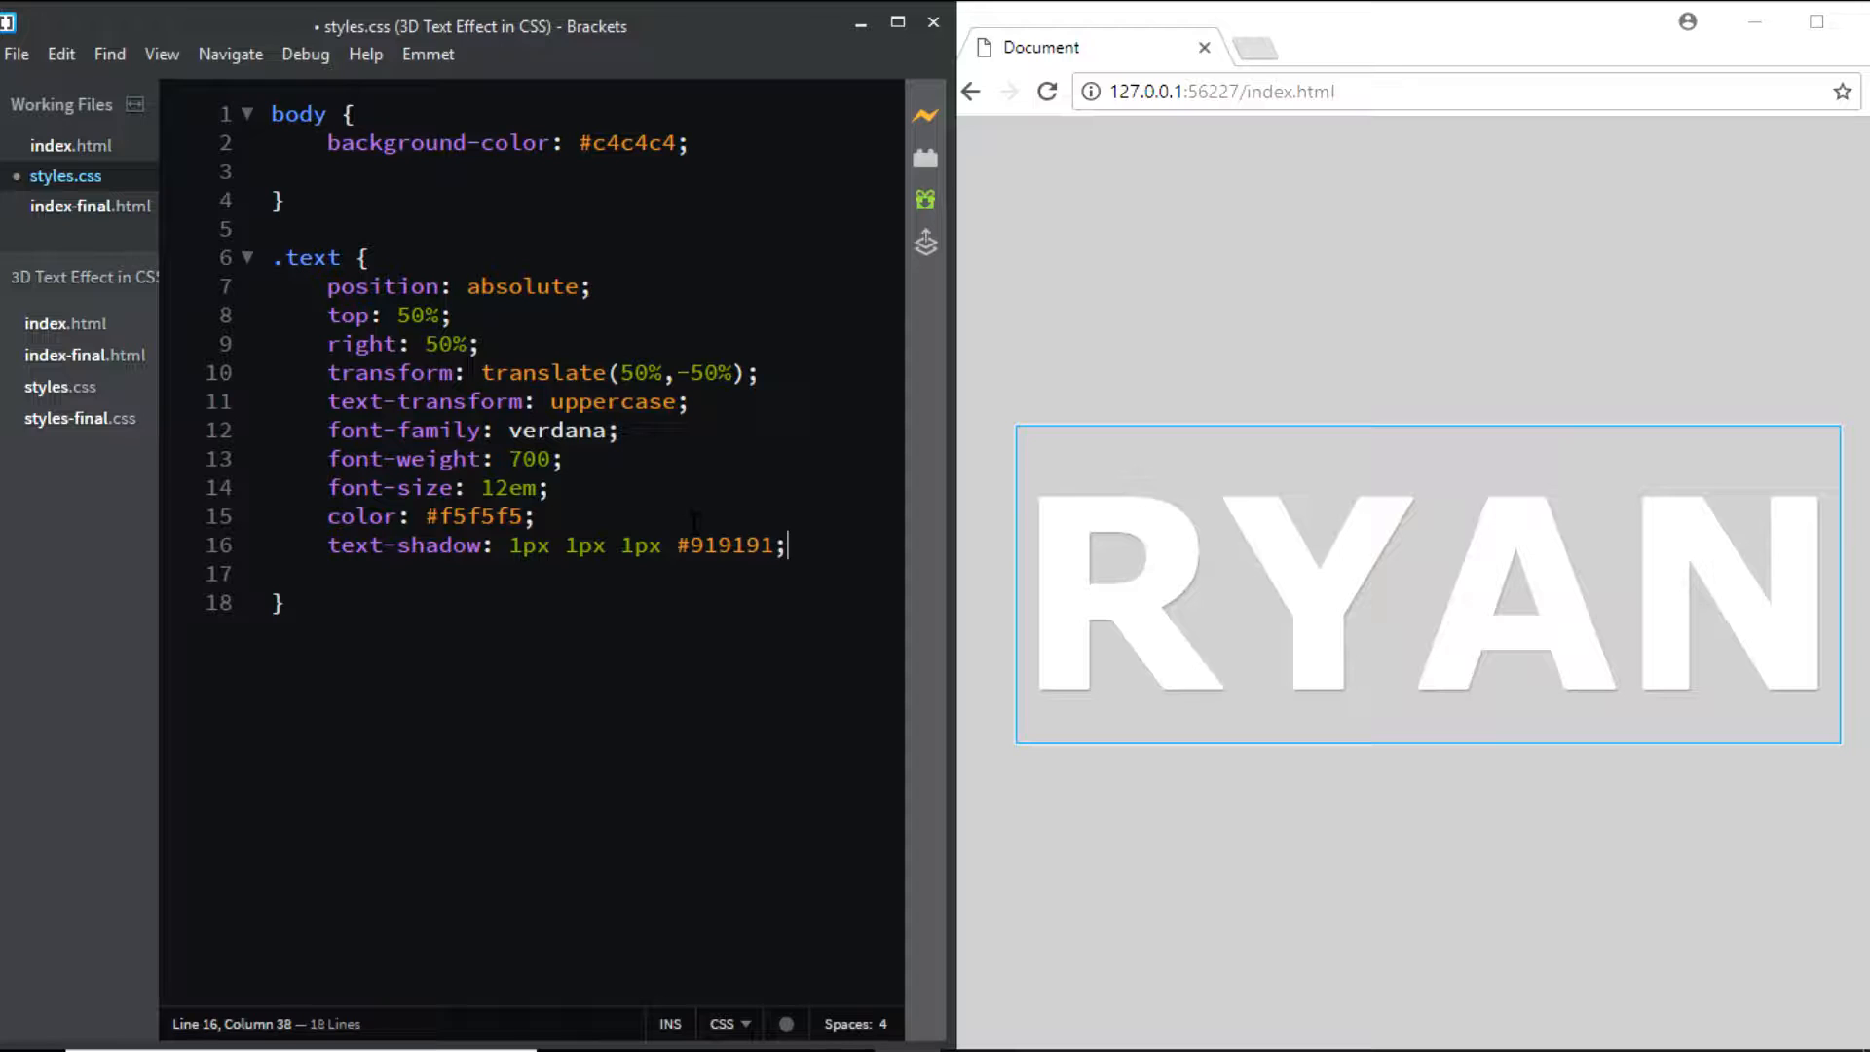
type(",")
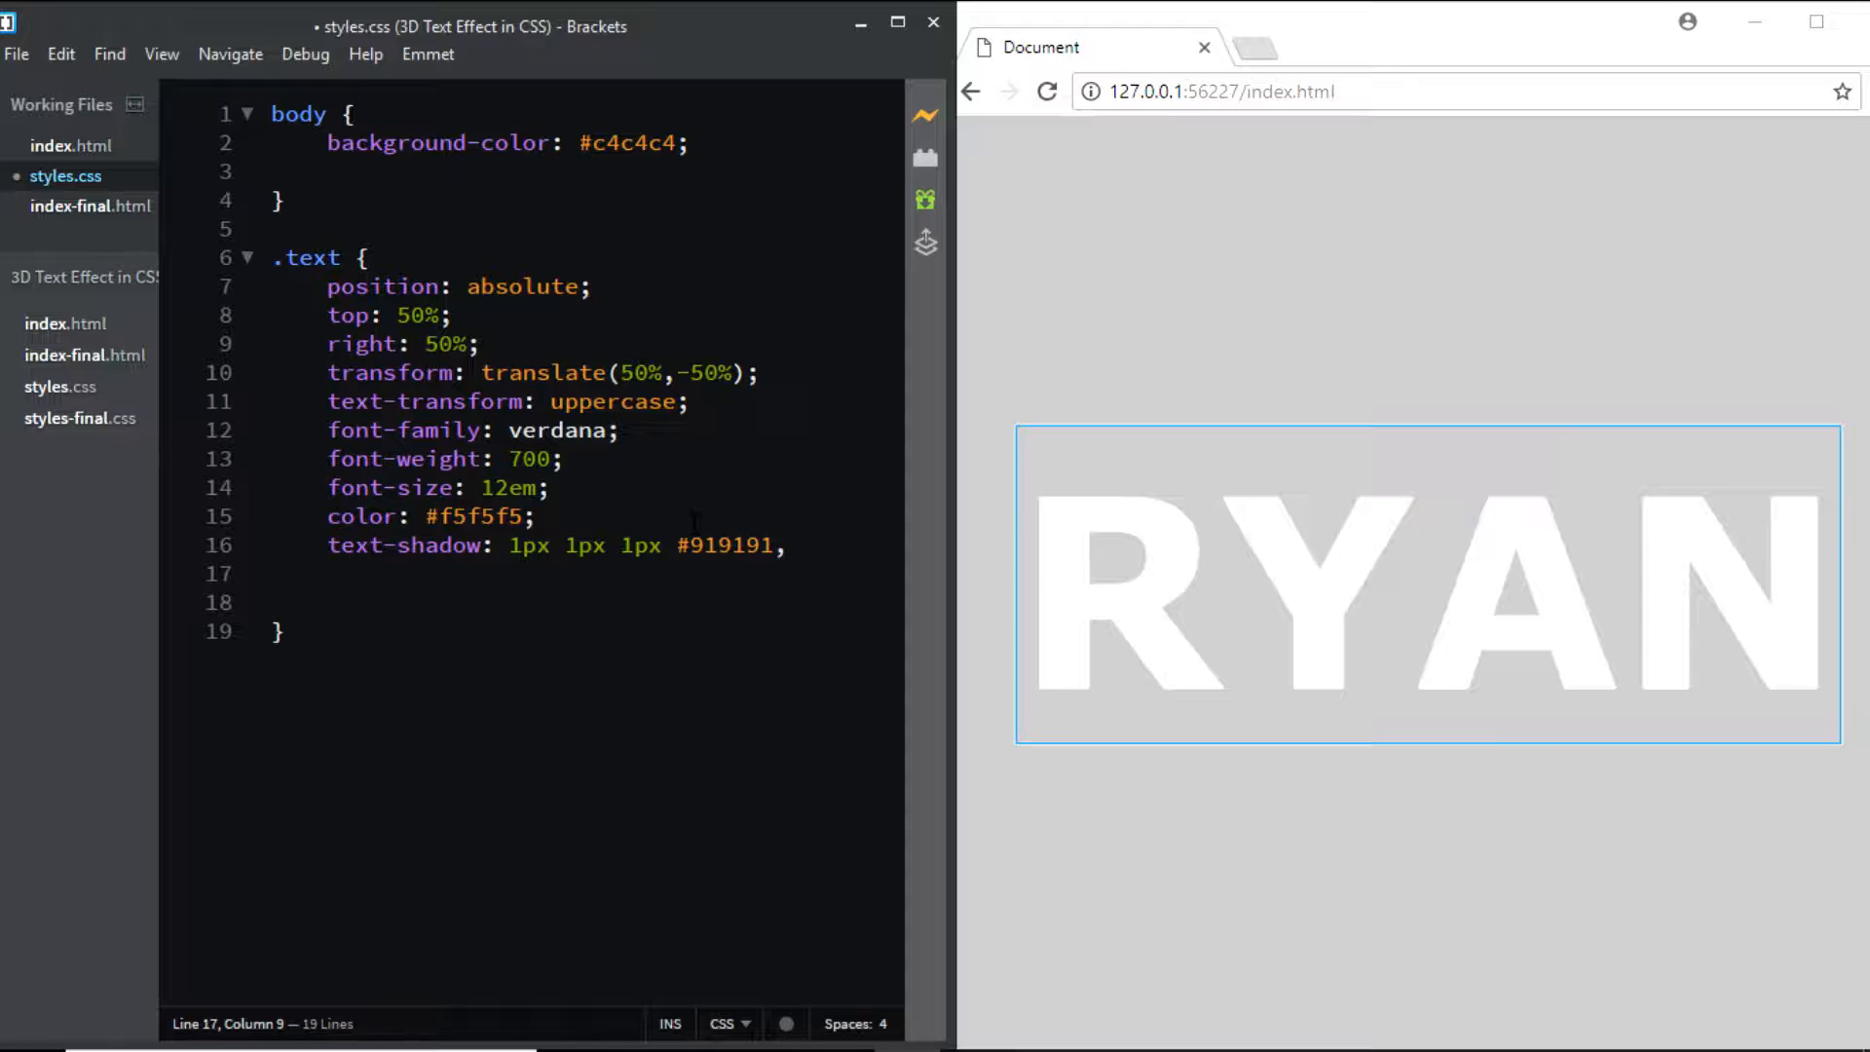
Step: Add a second shadow layer 1px 2px 1px #919191, ending with a comma
type("1px")
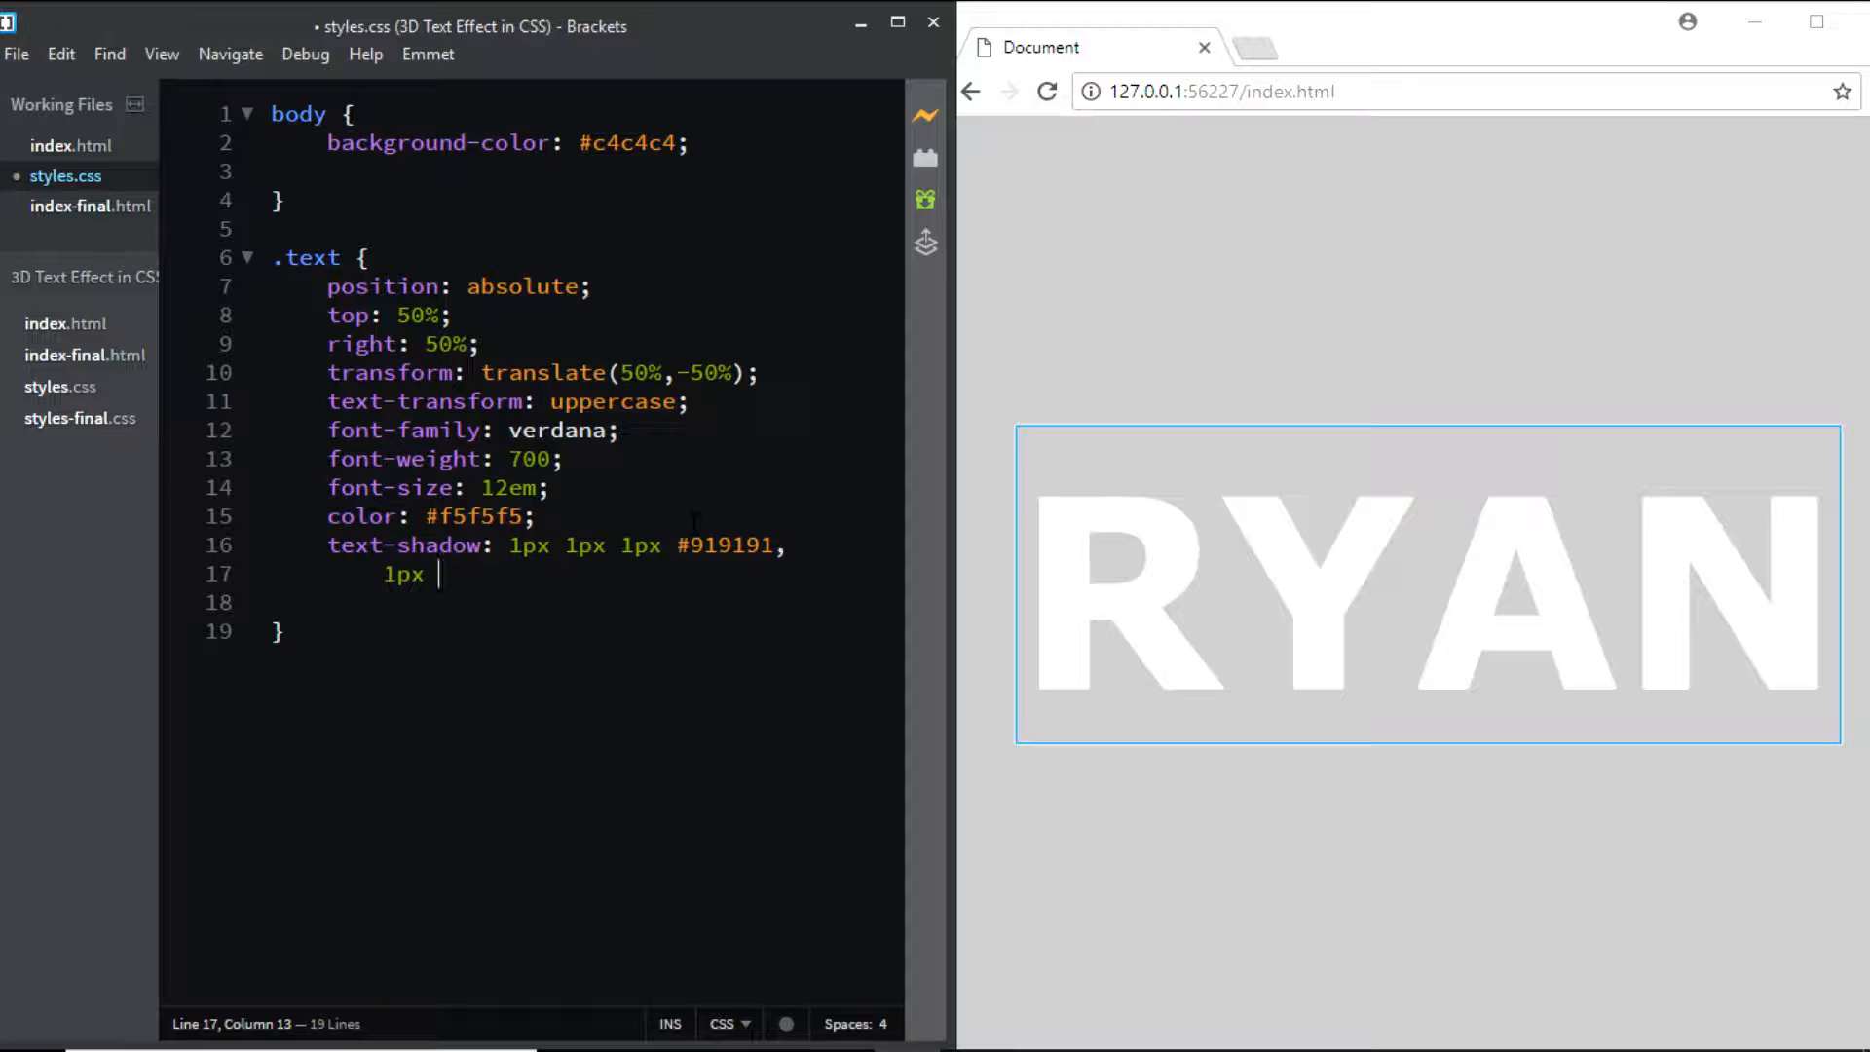
type("2px")
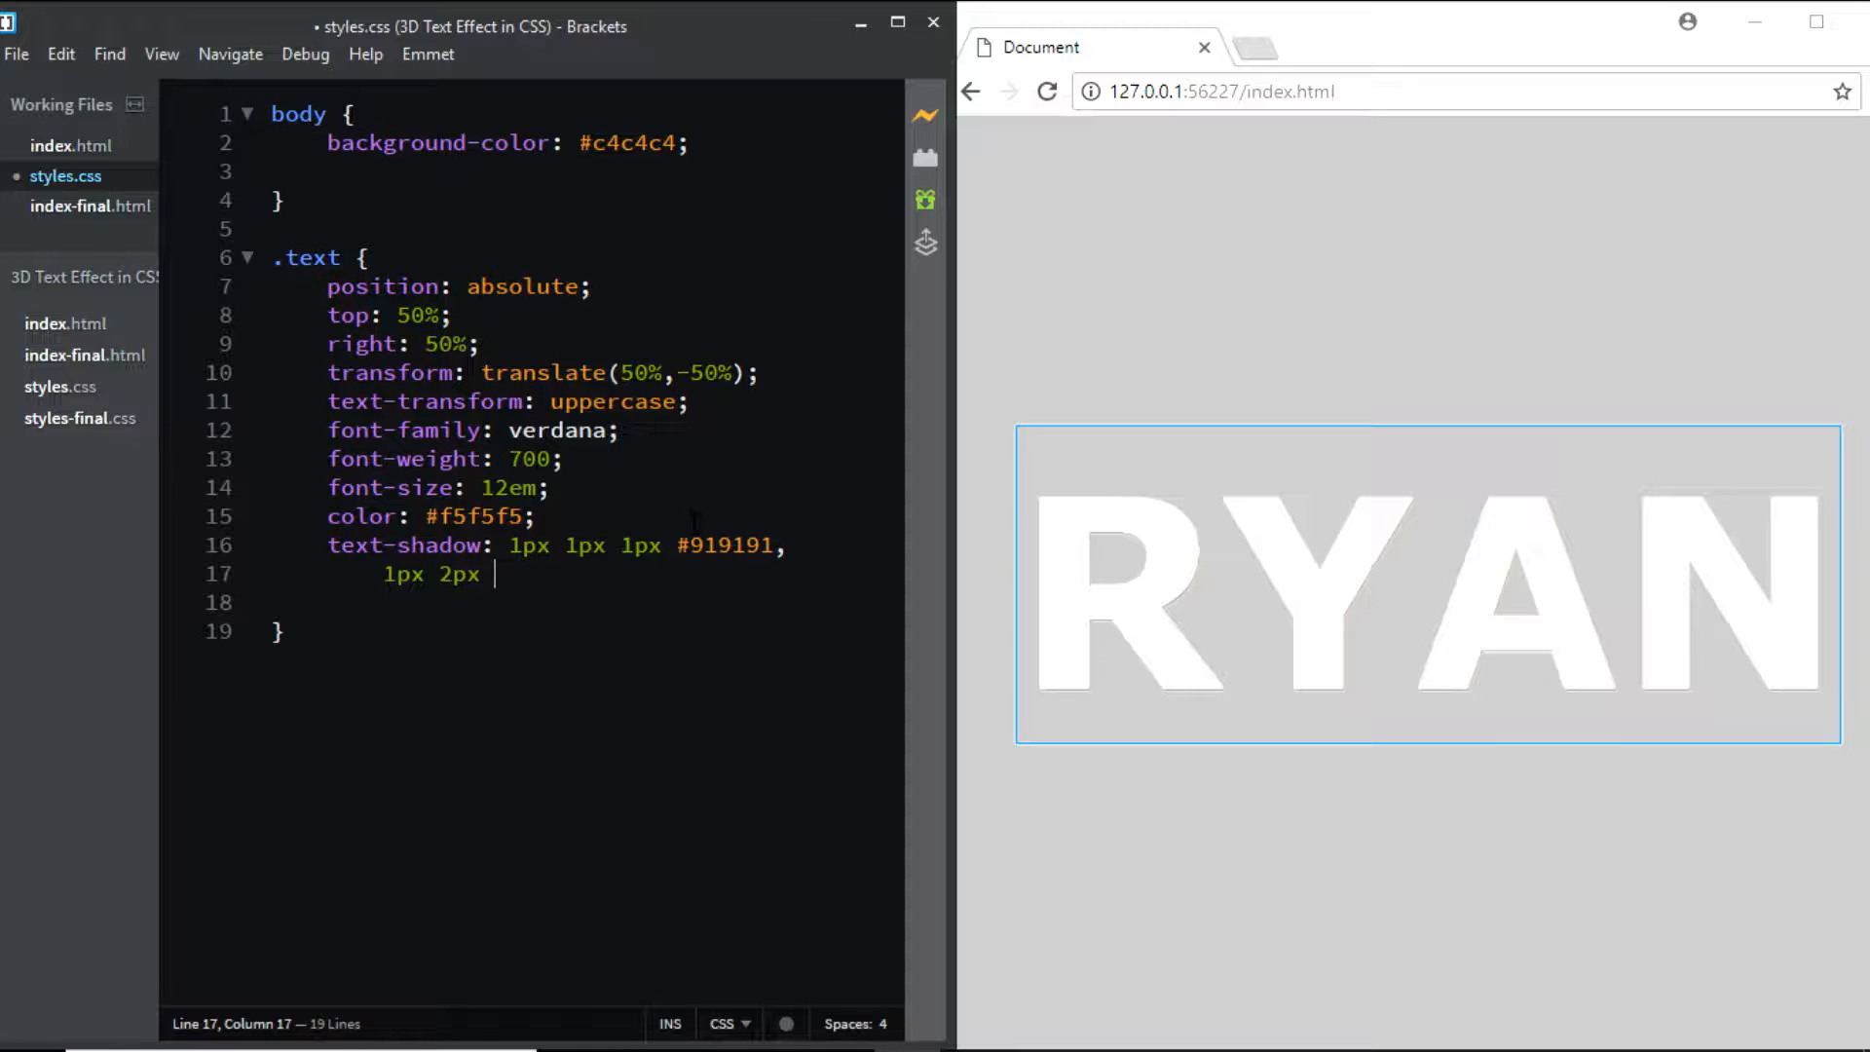
type("1px")
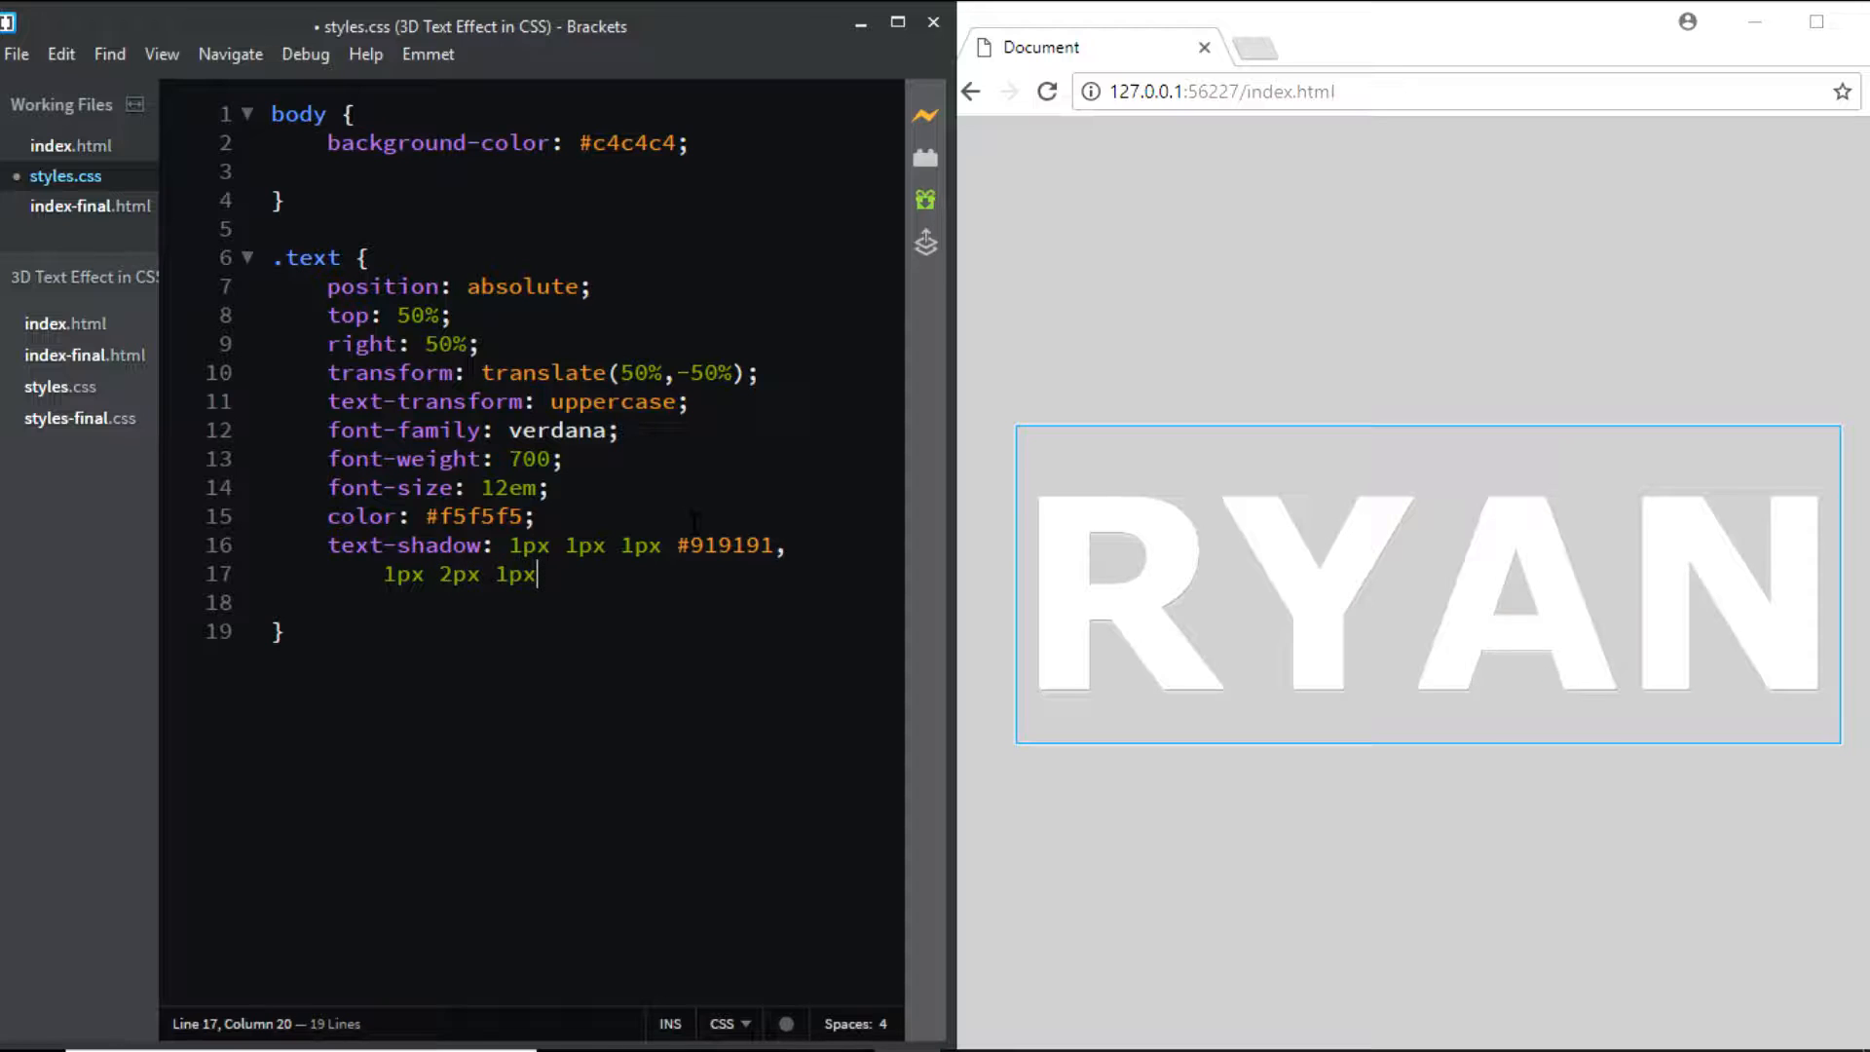
type("#9191")
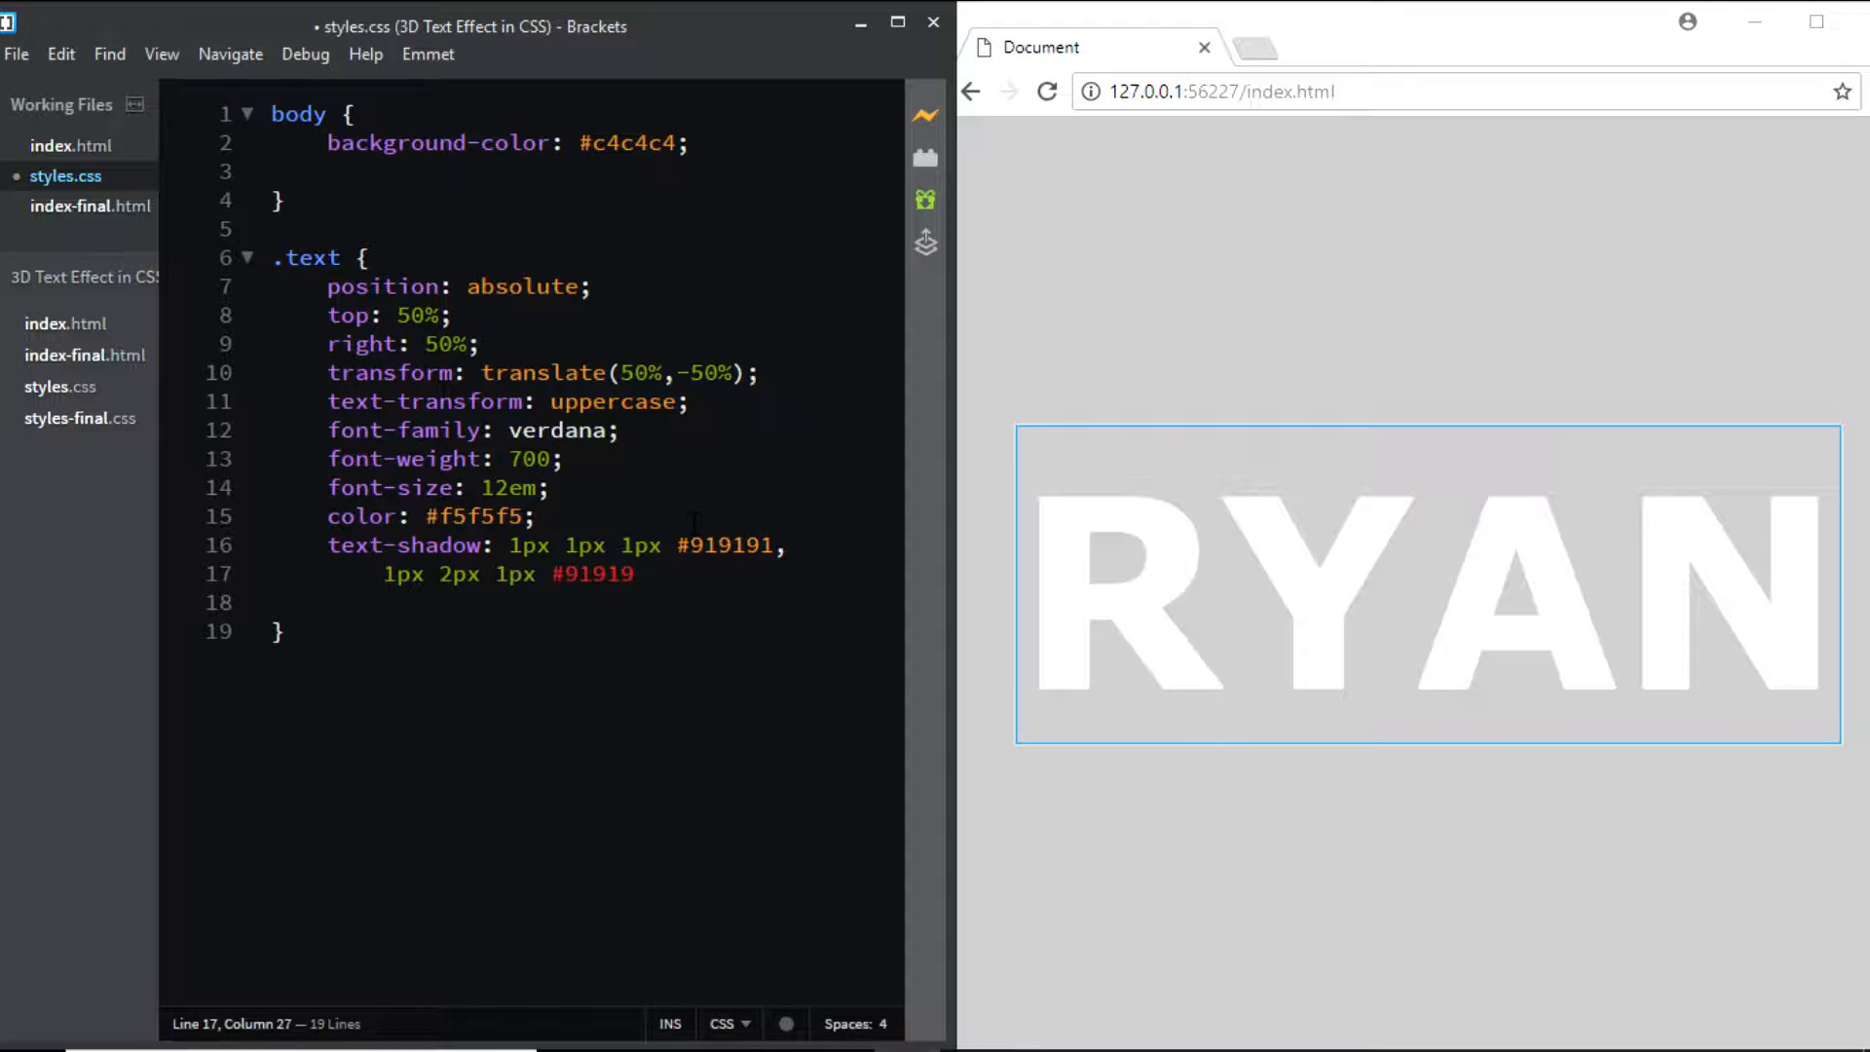
type("9")
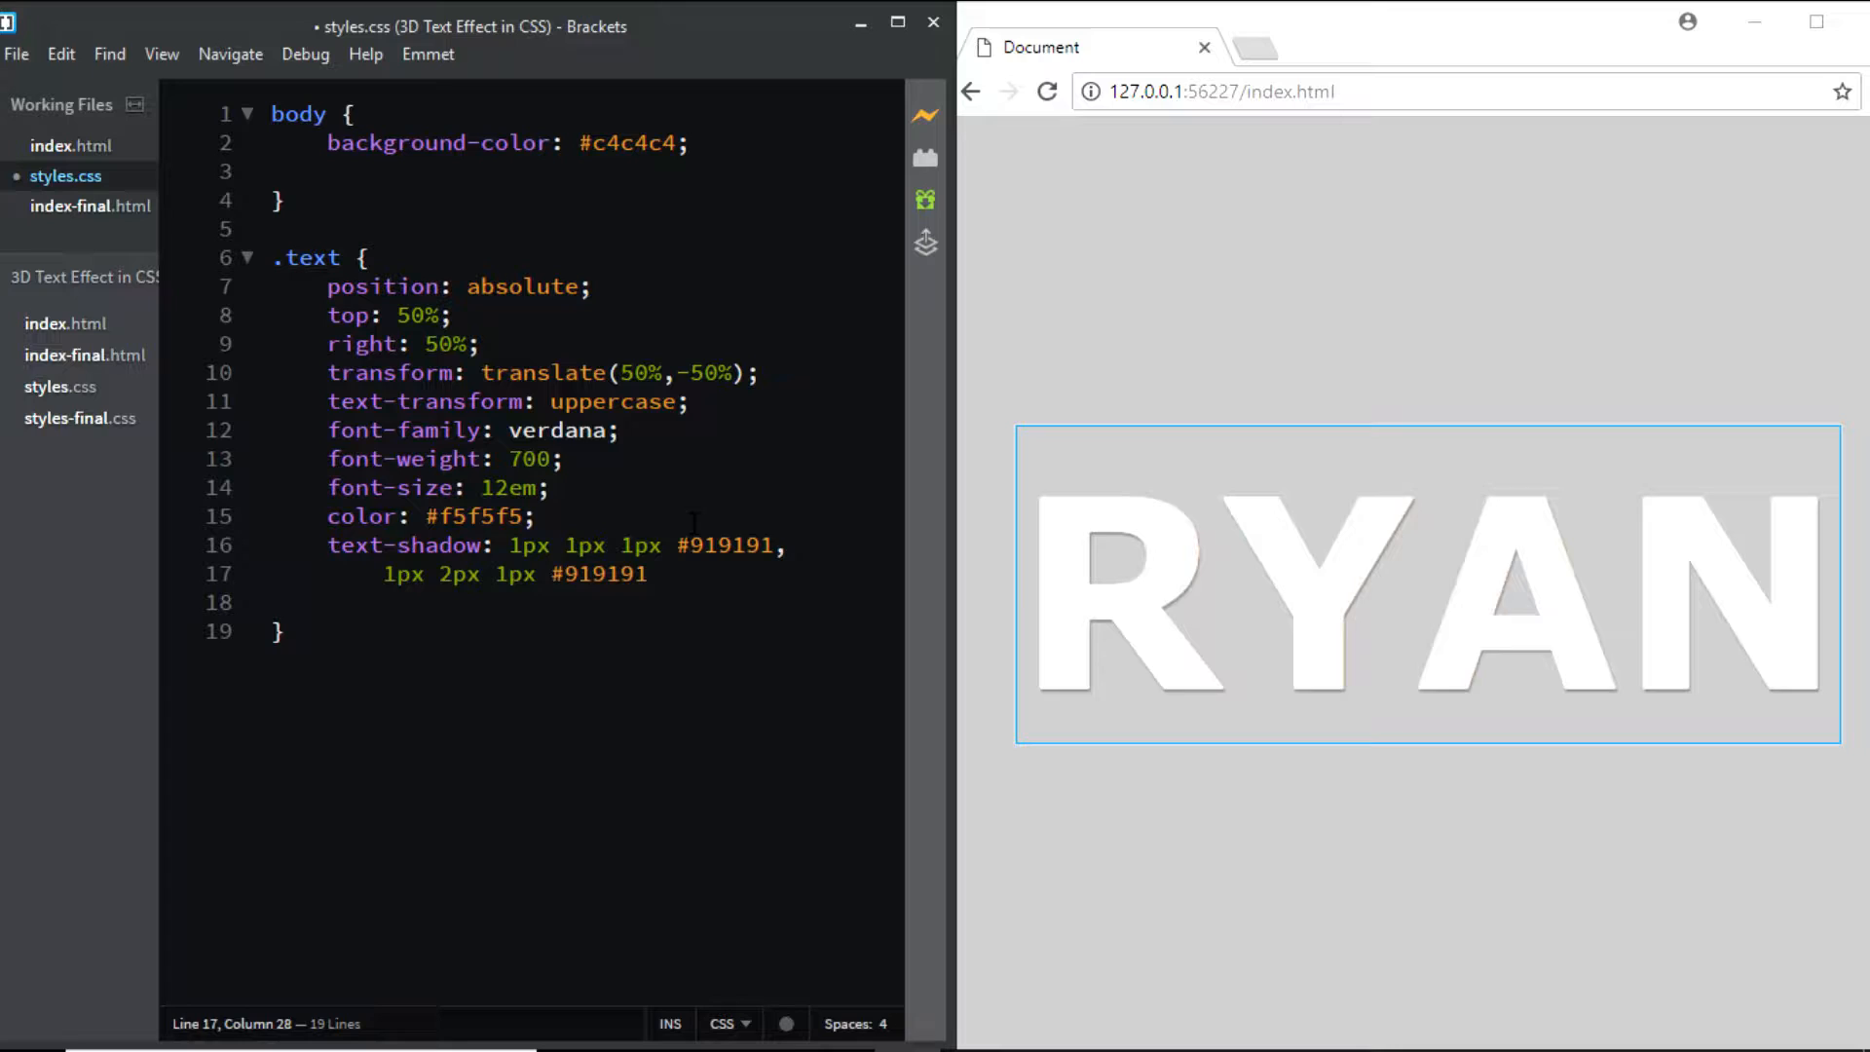
type(",")
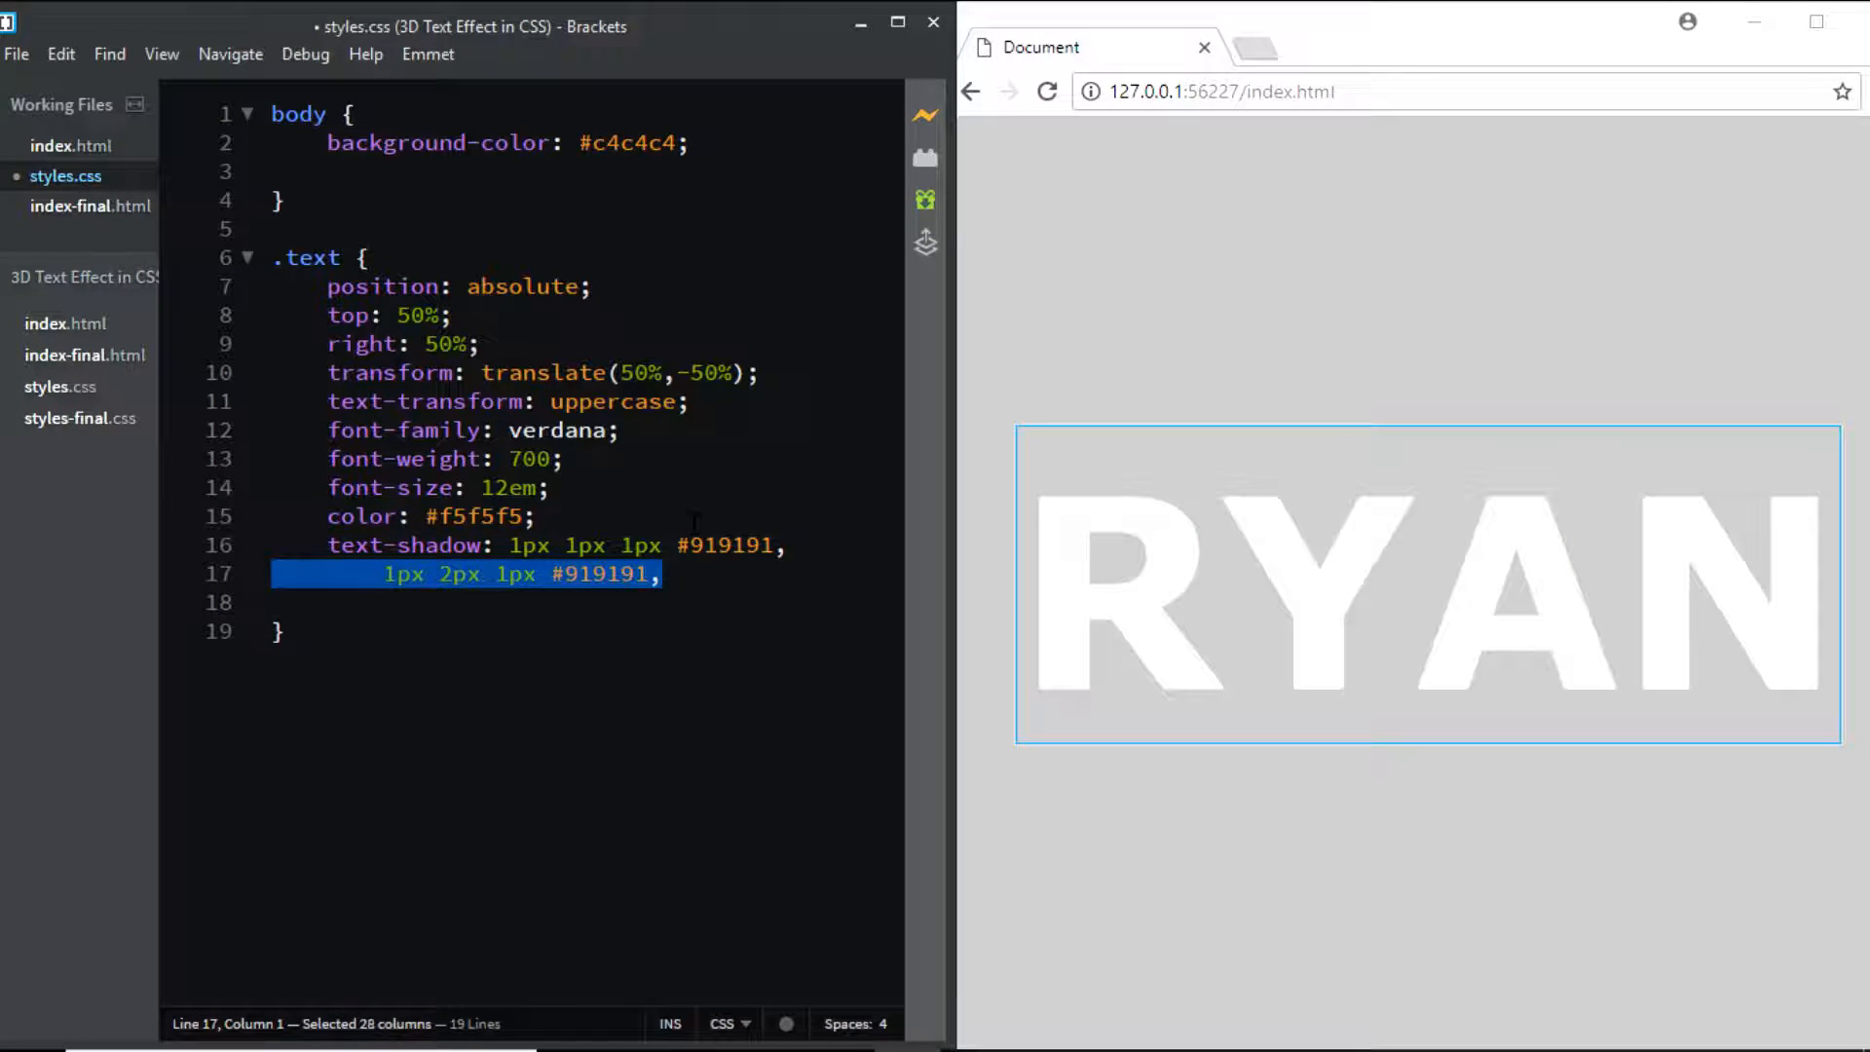
Step: Duplicate the gray layer and step the vertical offsets up through 3px to 10px, checking the preview
left_click(384, 572)
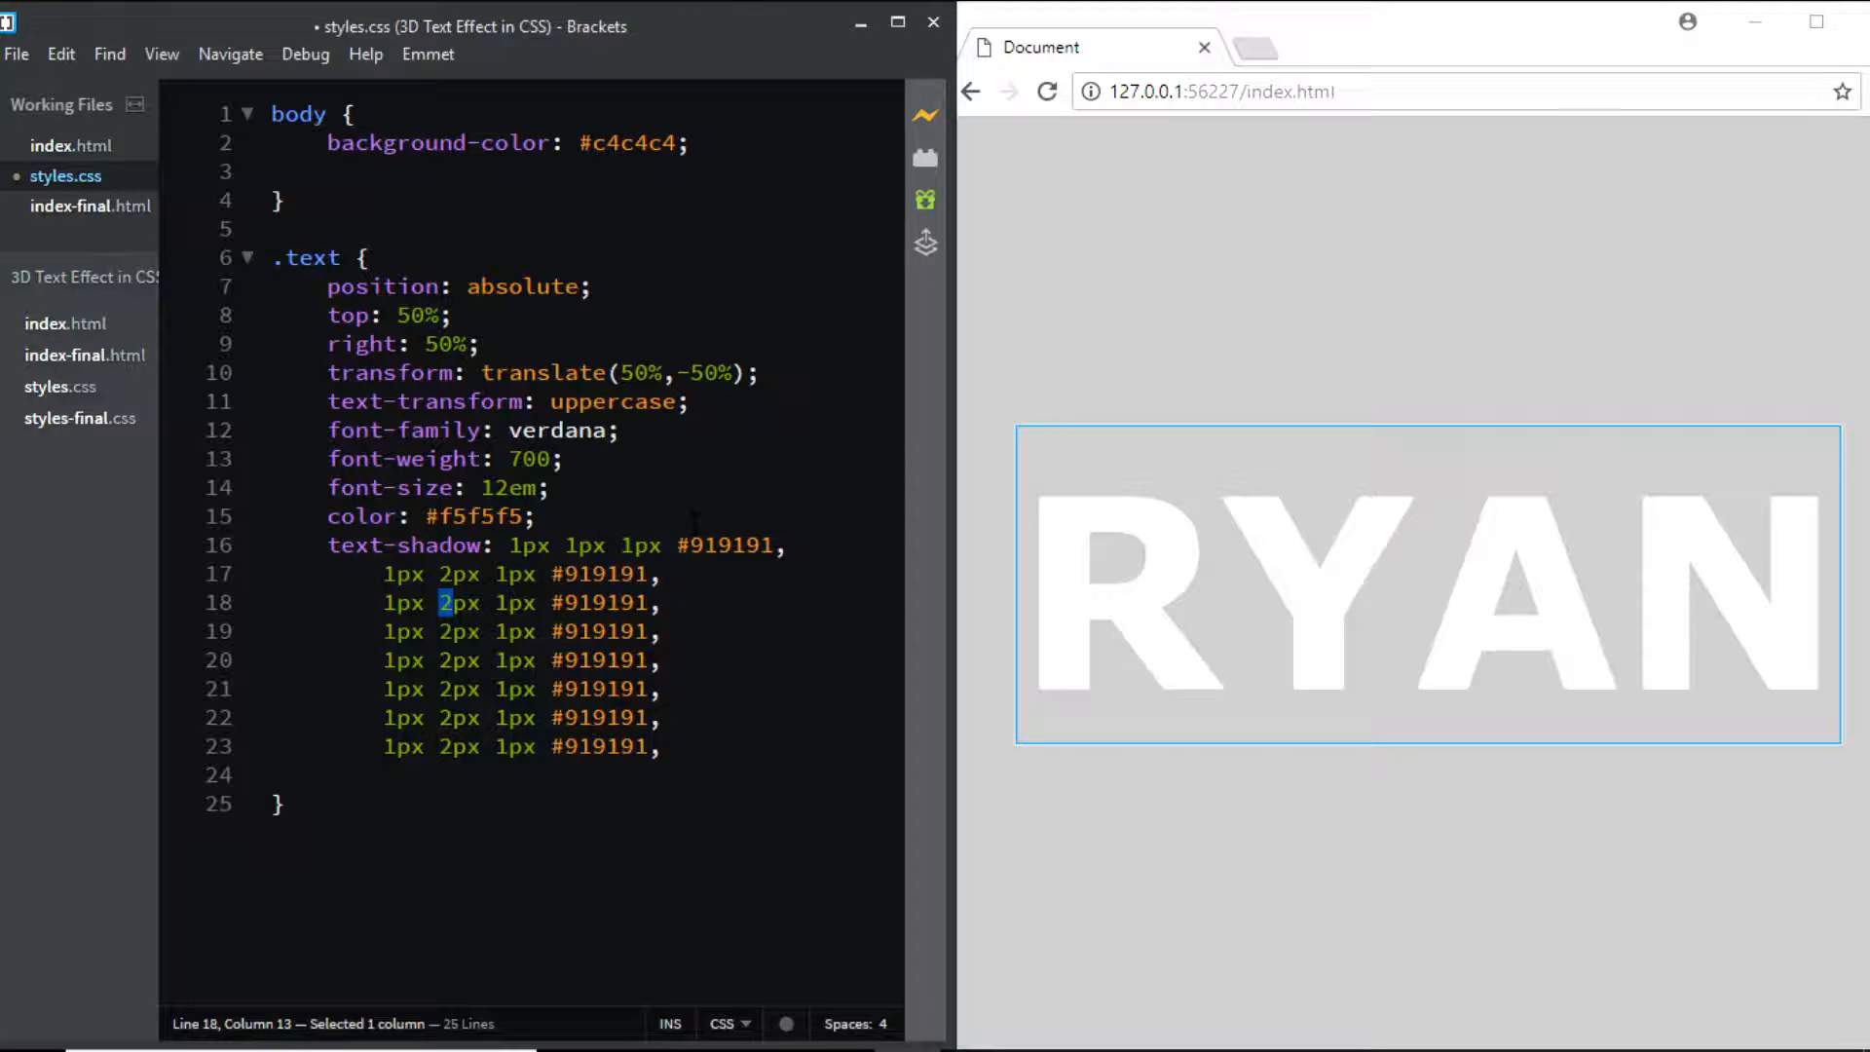
type("3")
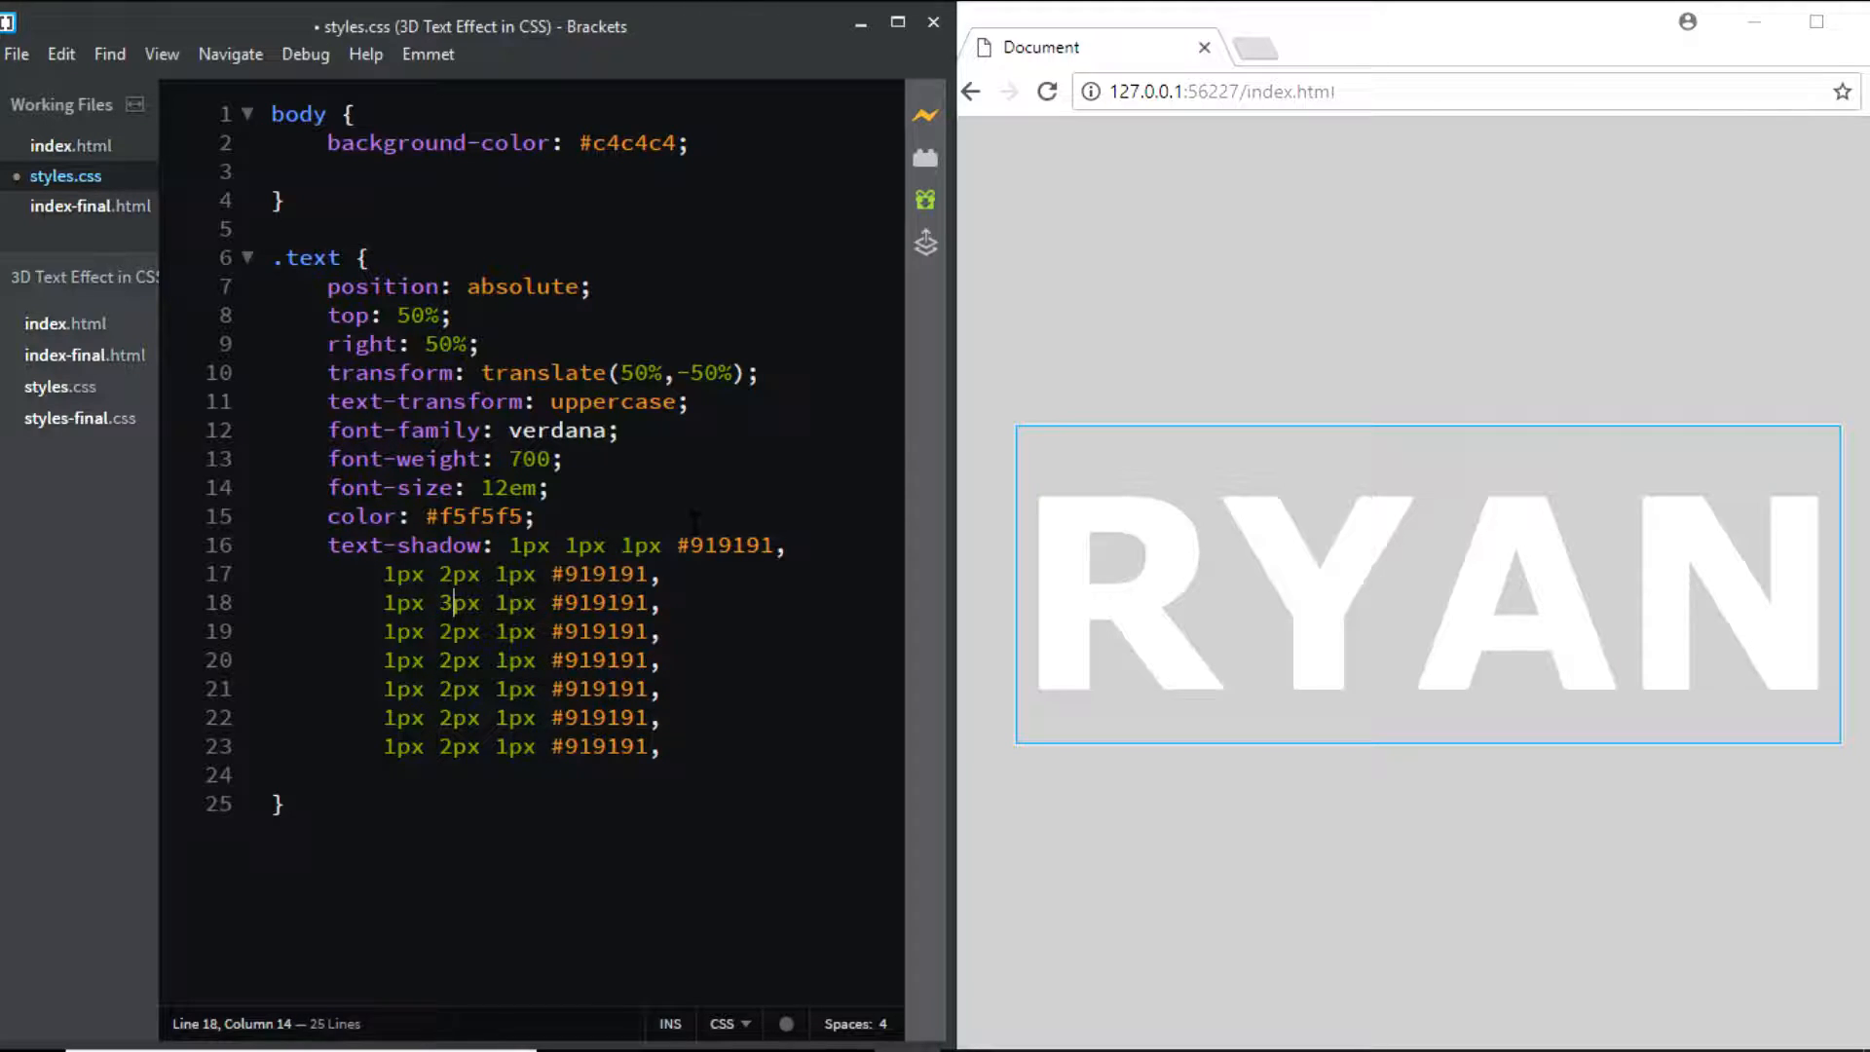
double_click(460, 631)
type("4")
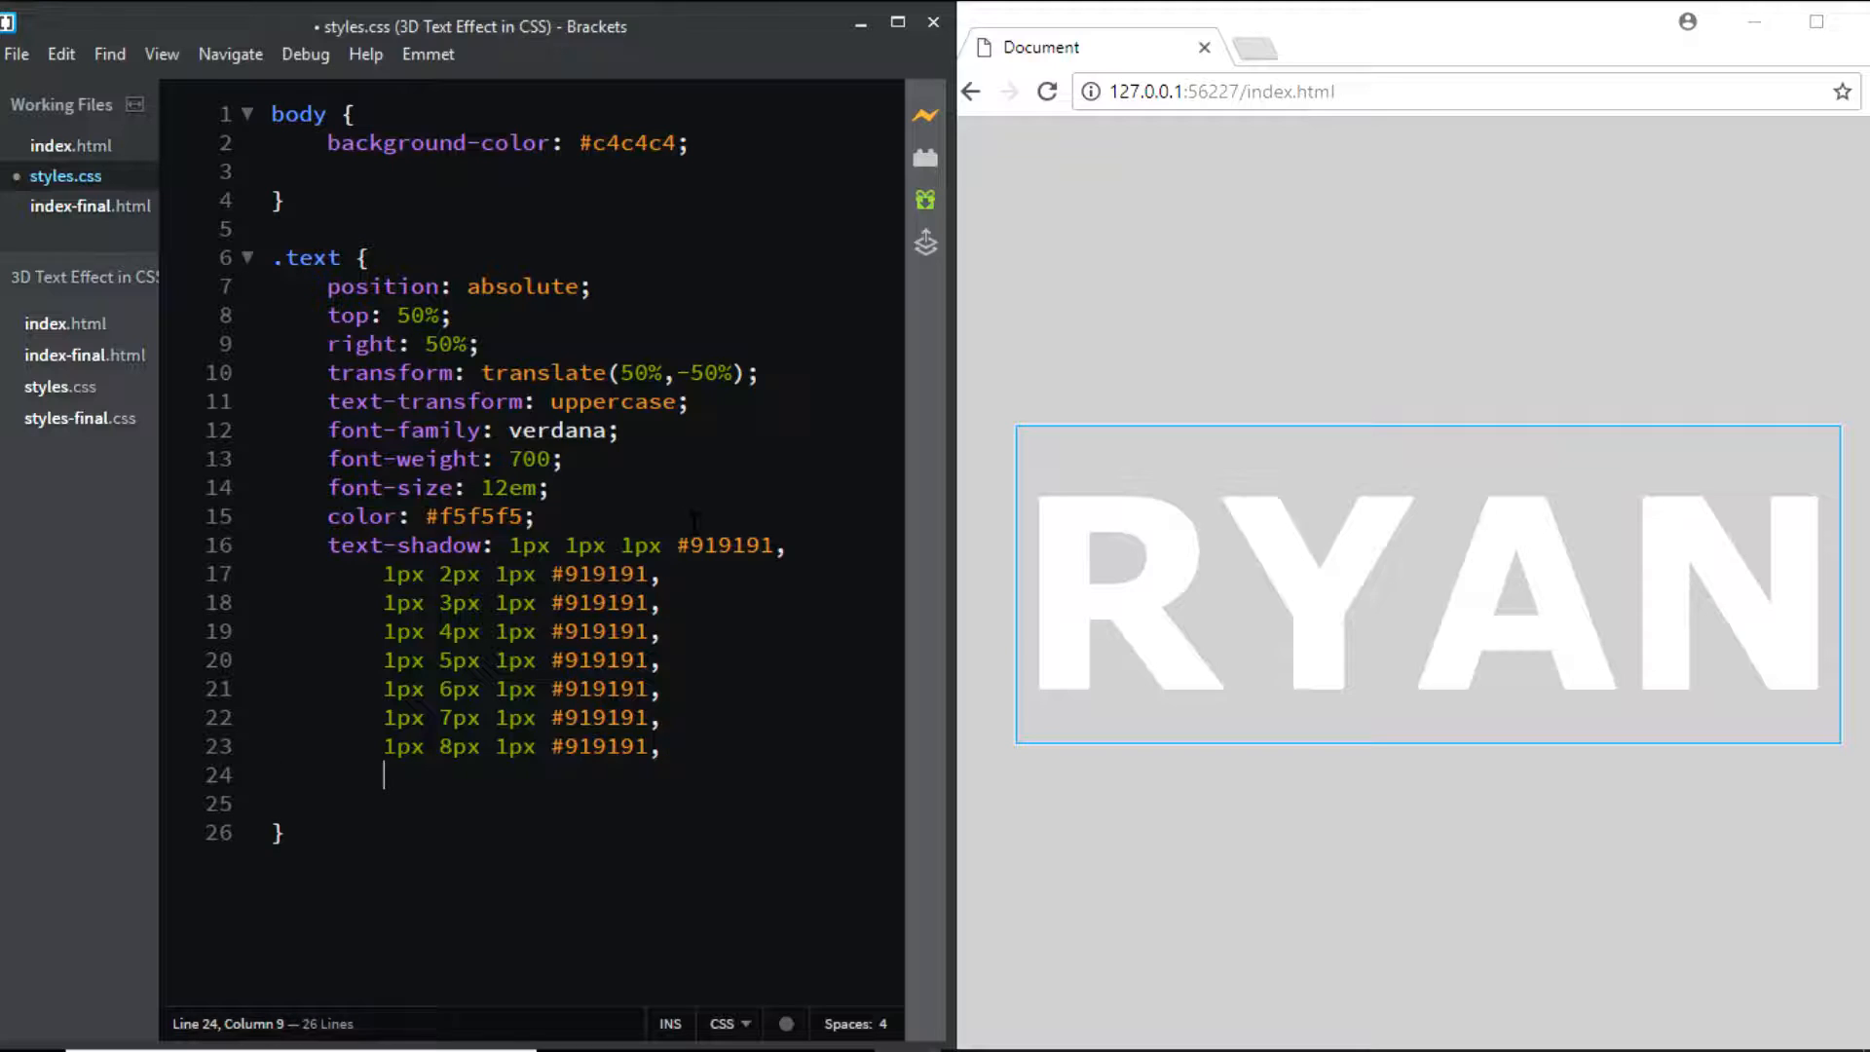
type("1px 2px 1px #919191,")
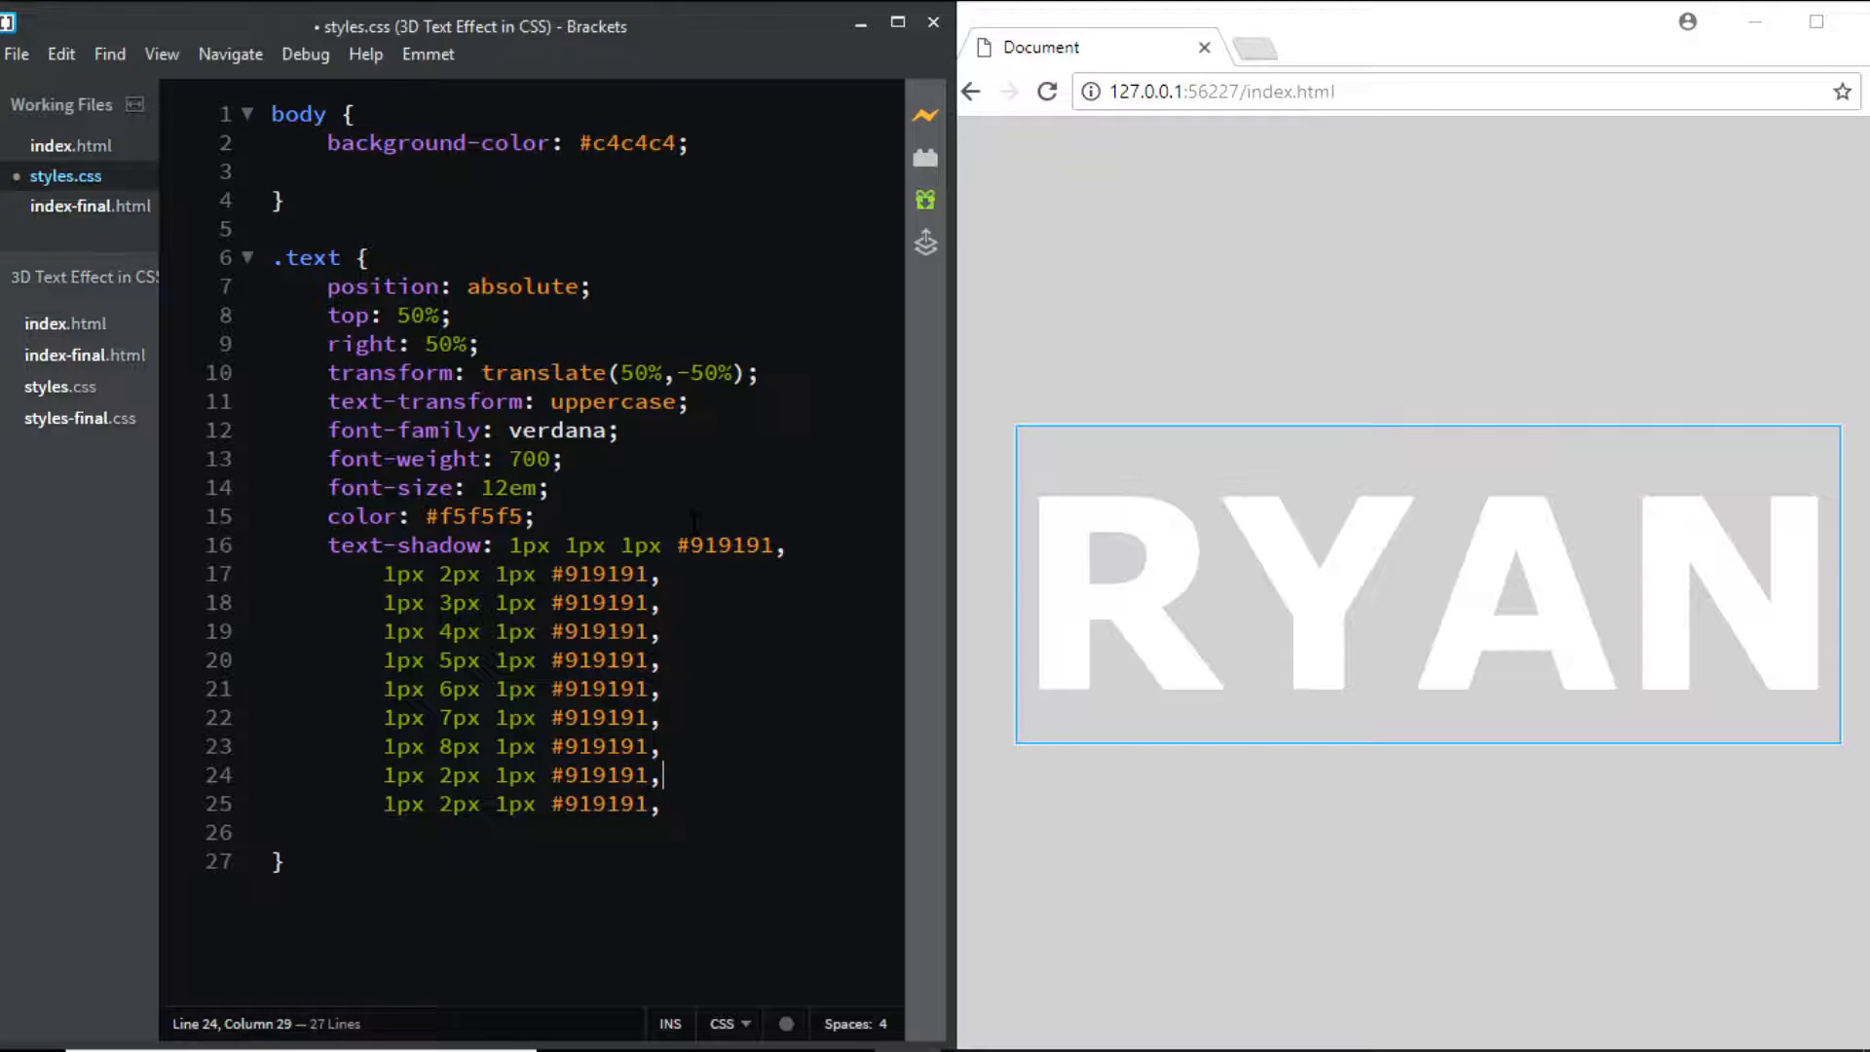
double_click(458, 773)
type("9")
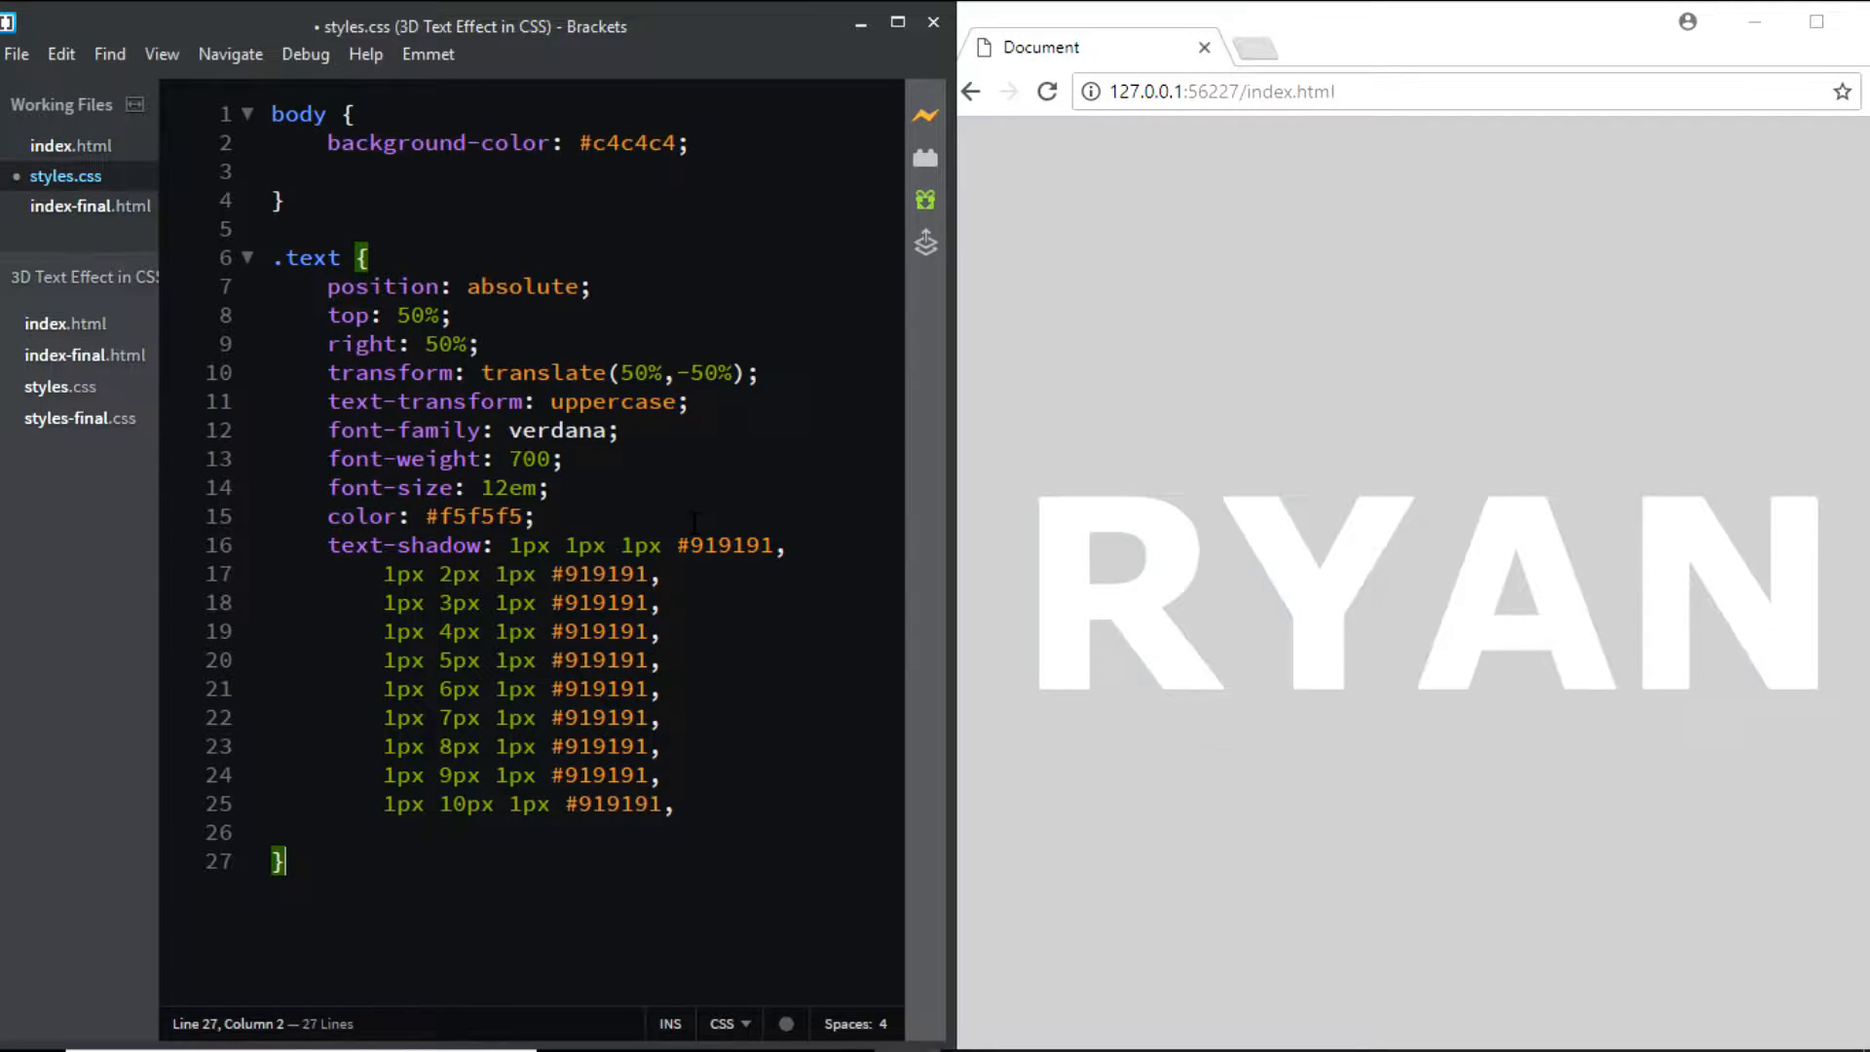
left_click(680, 802)
type(";")
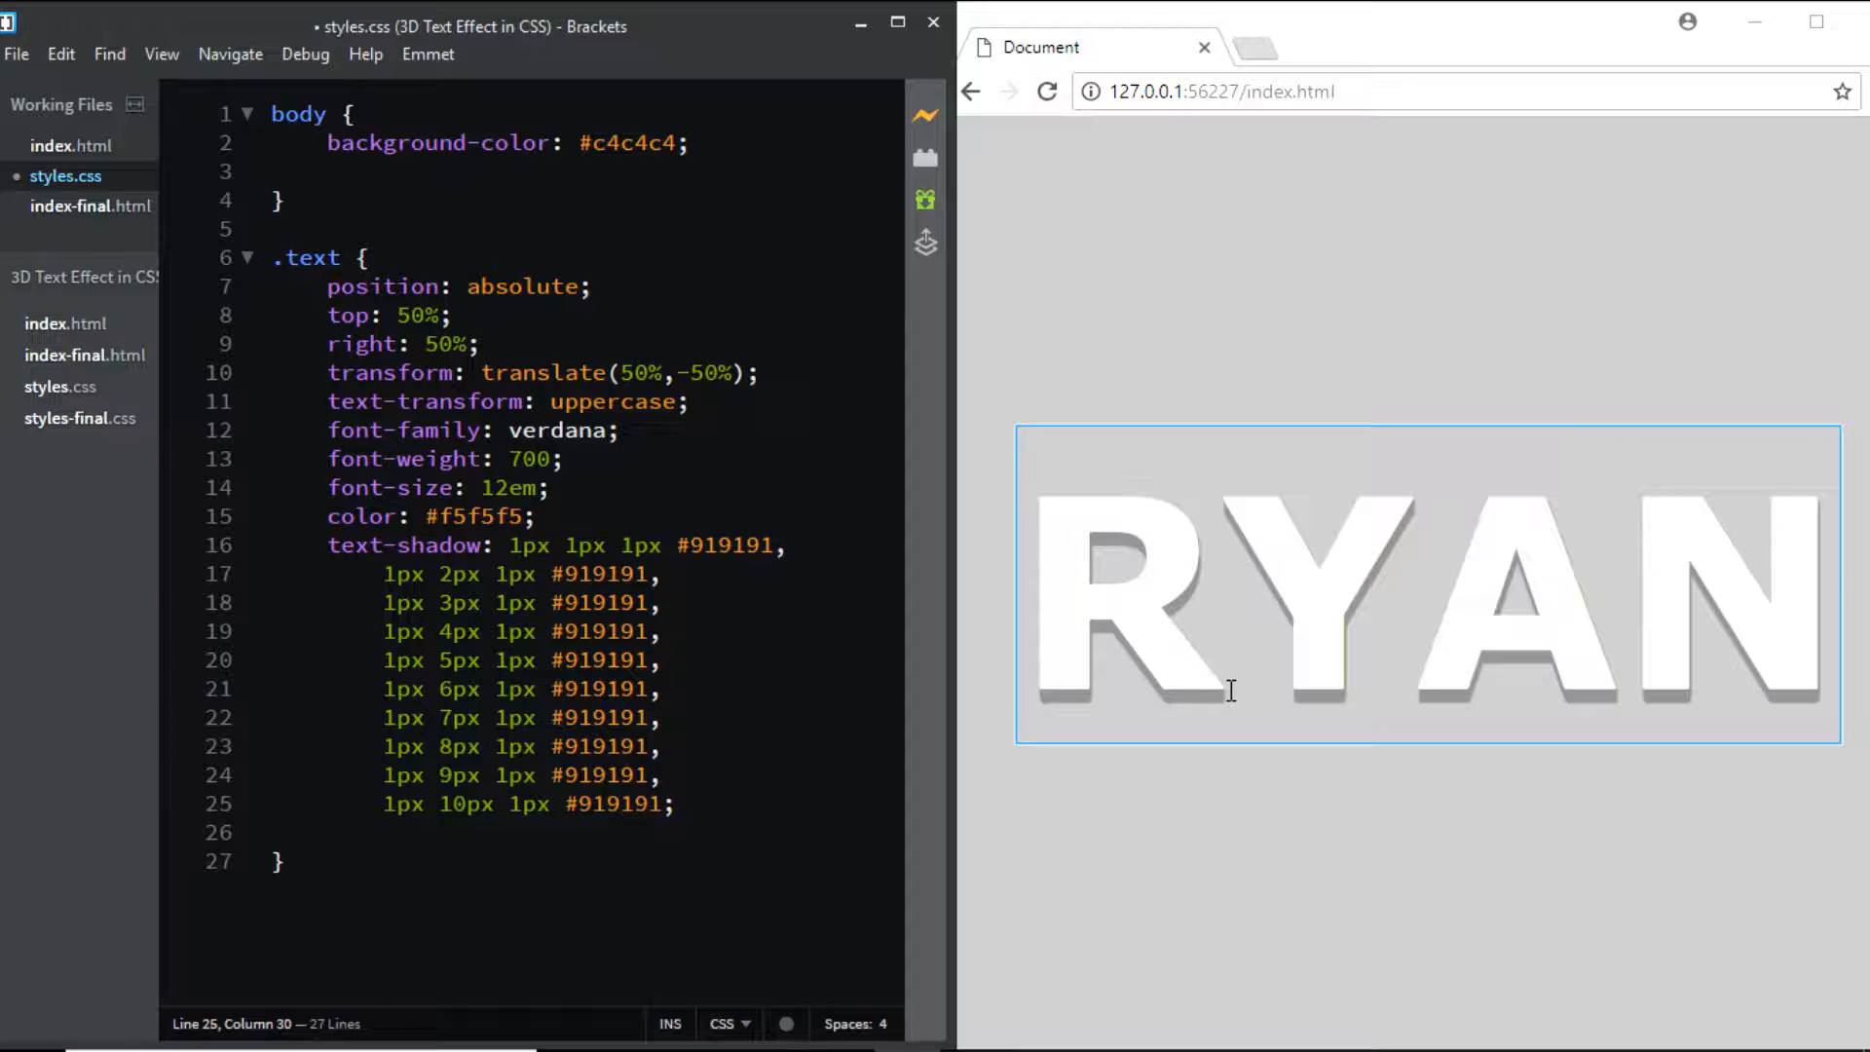
mouse_move(1165, 656)
type(",")
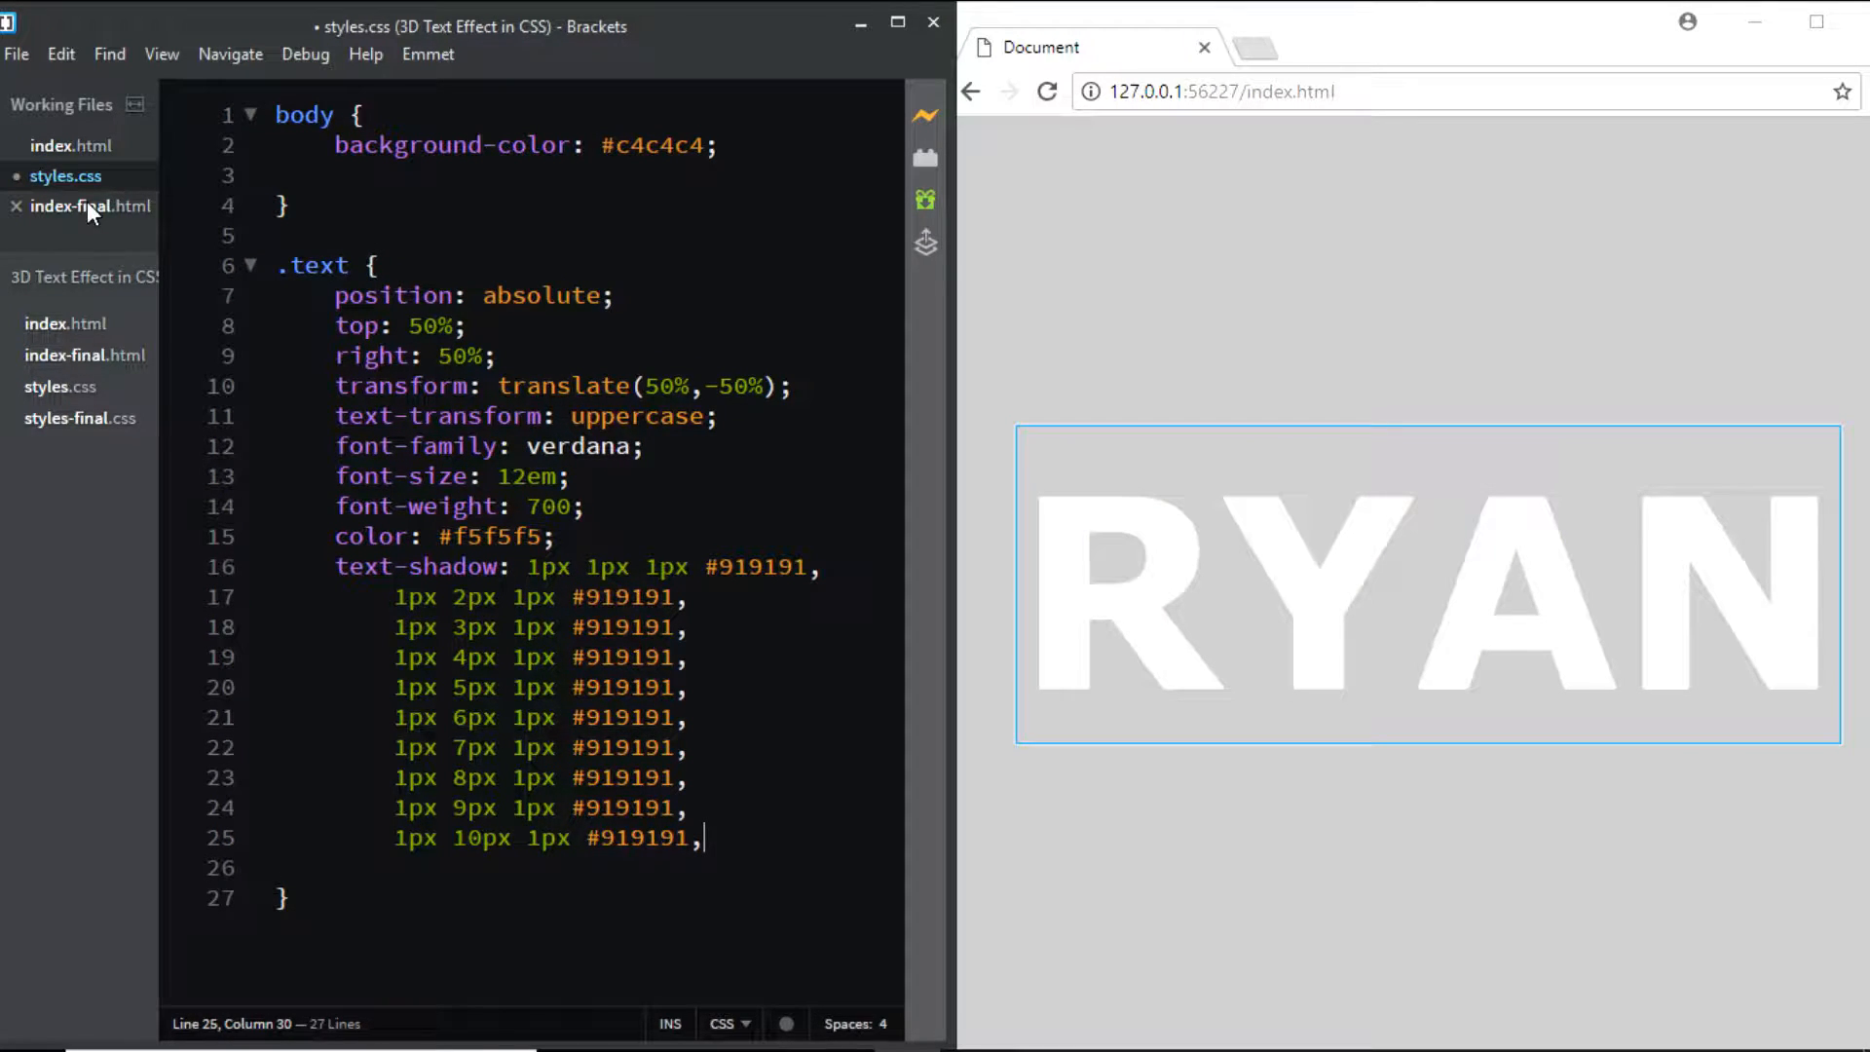
Step: Switch to index-final.html to see the completed 3D RYAN in the preview
left_click(90, 205)
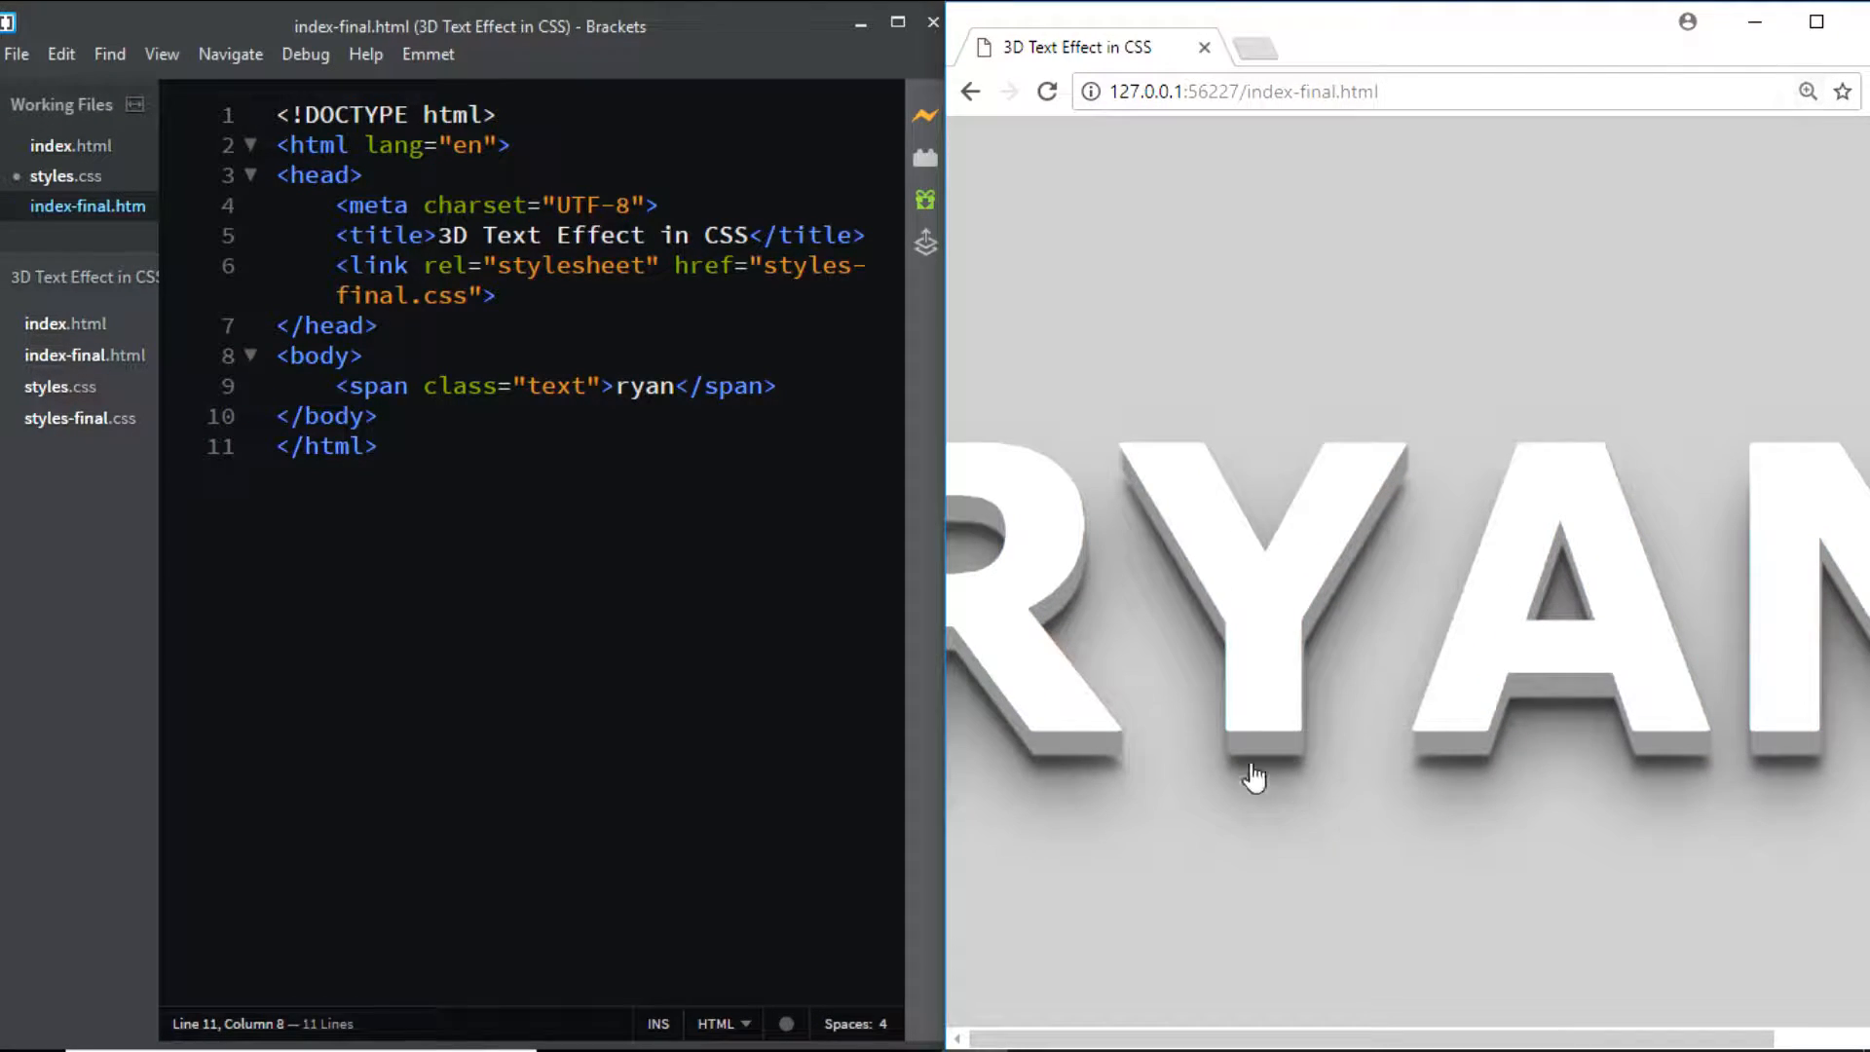
mouse_move(1247, 770)
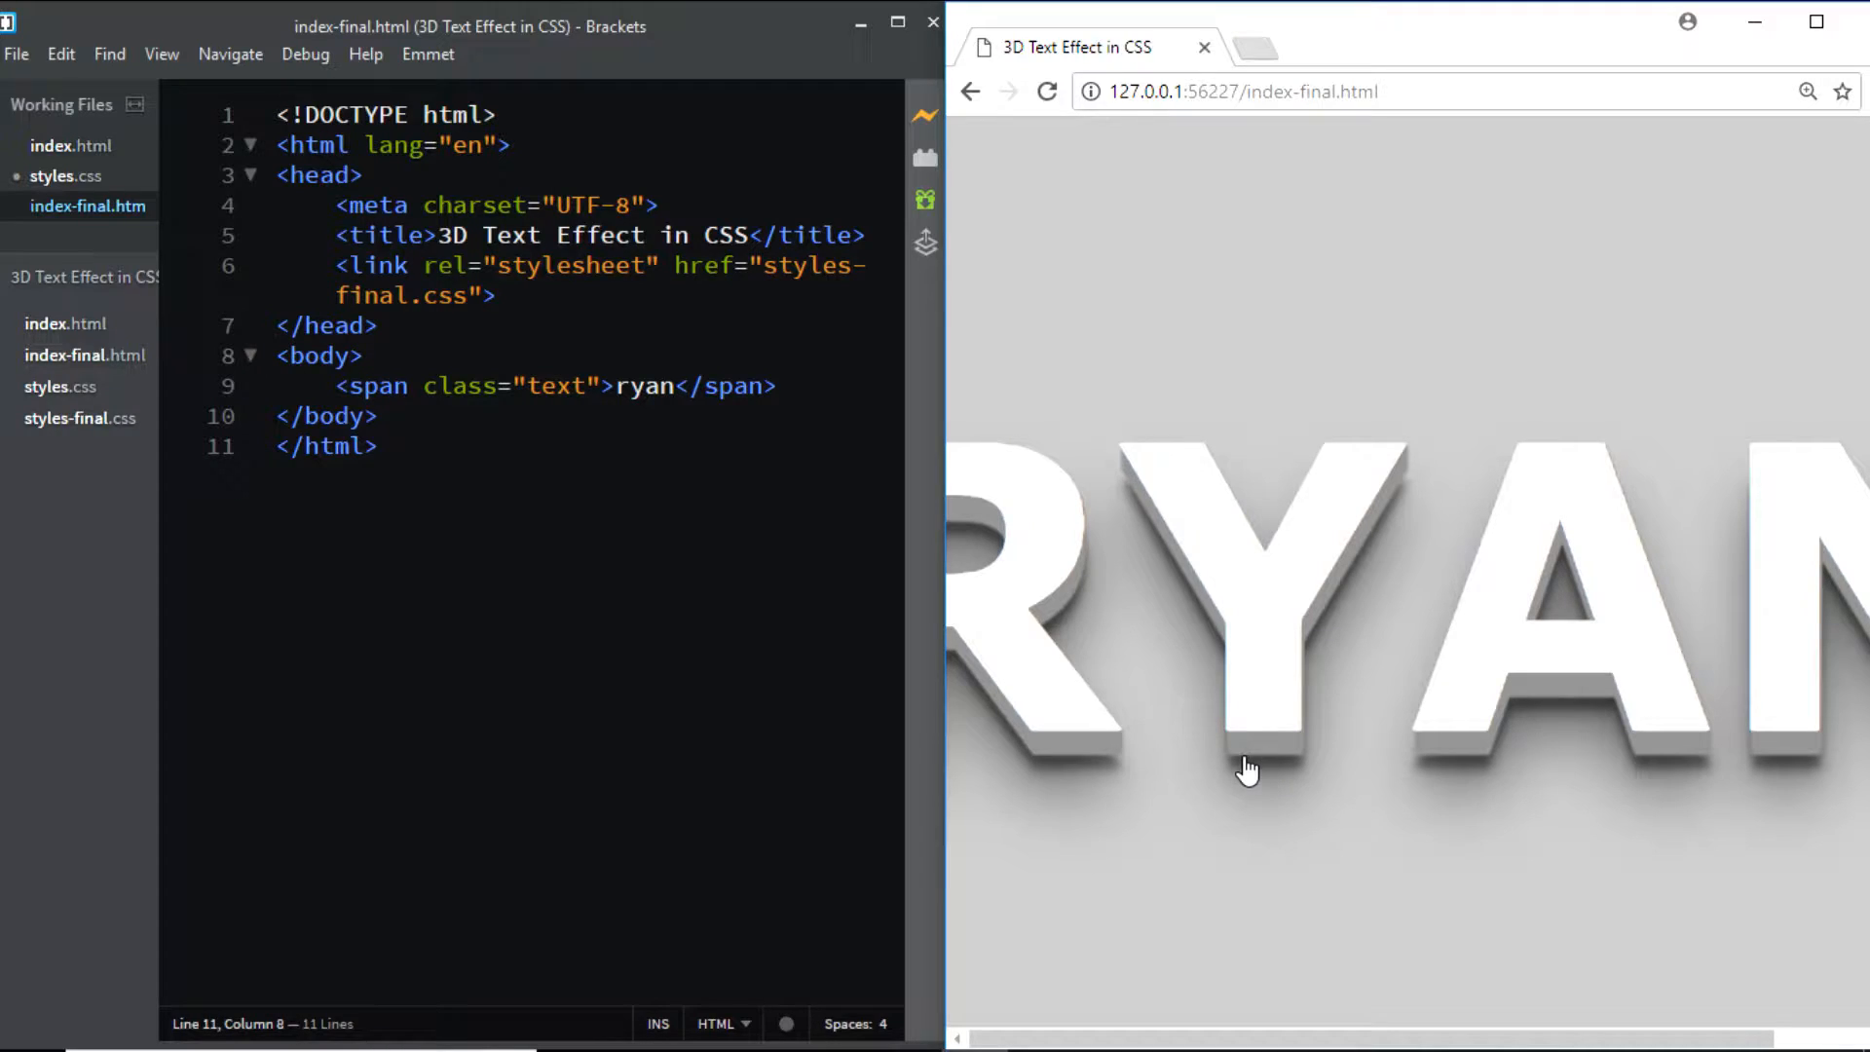
mouse_move(1348, 596)
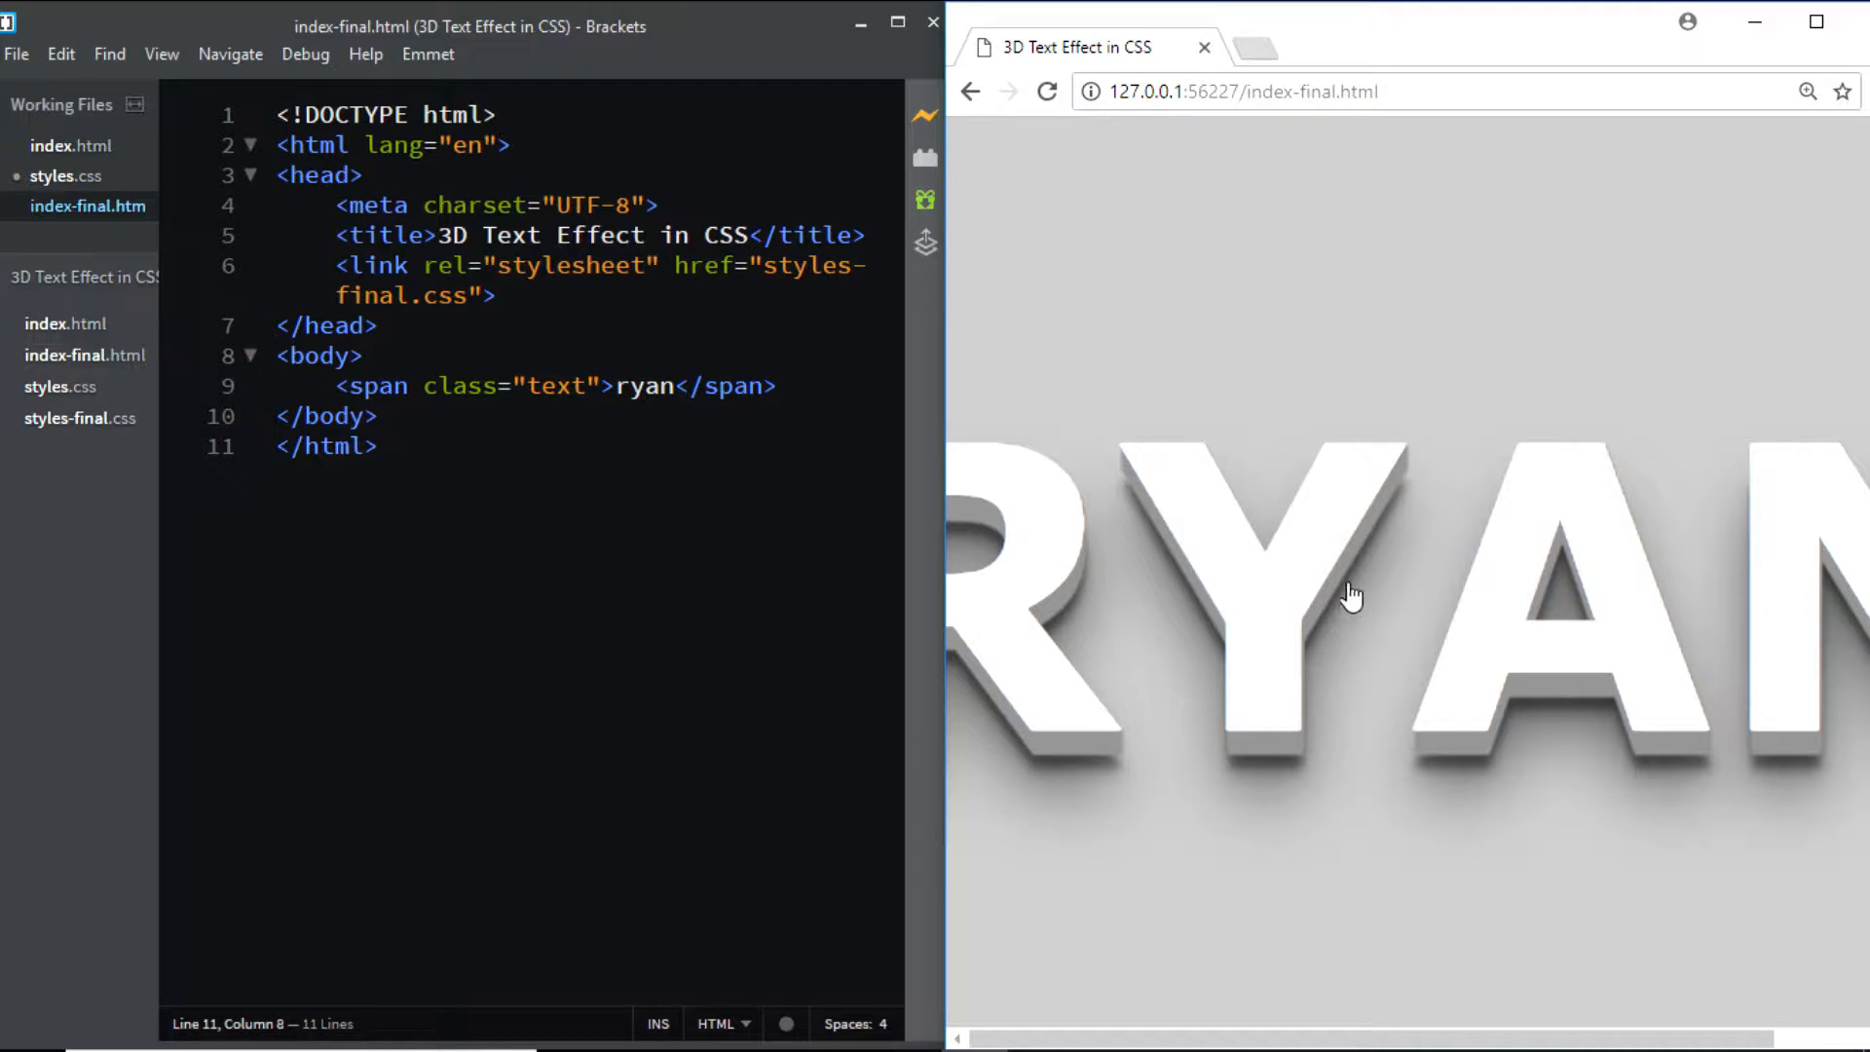
mouse_move(1248, 663)
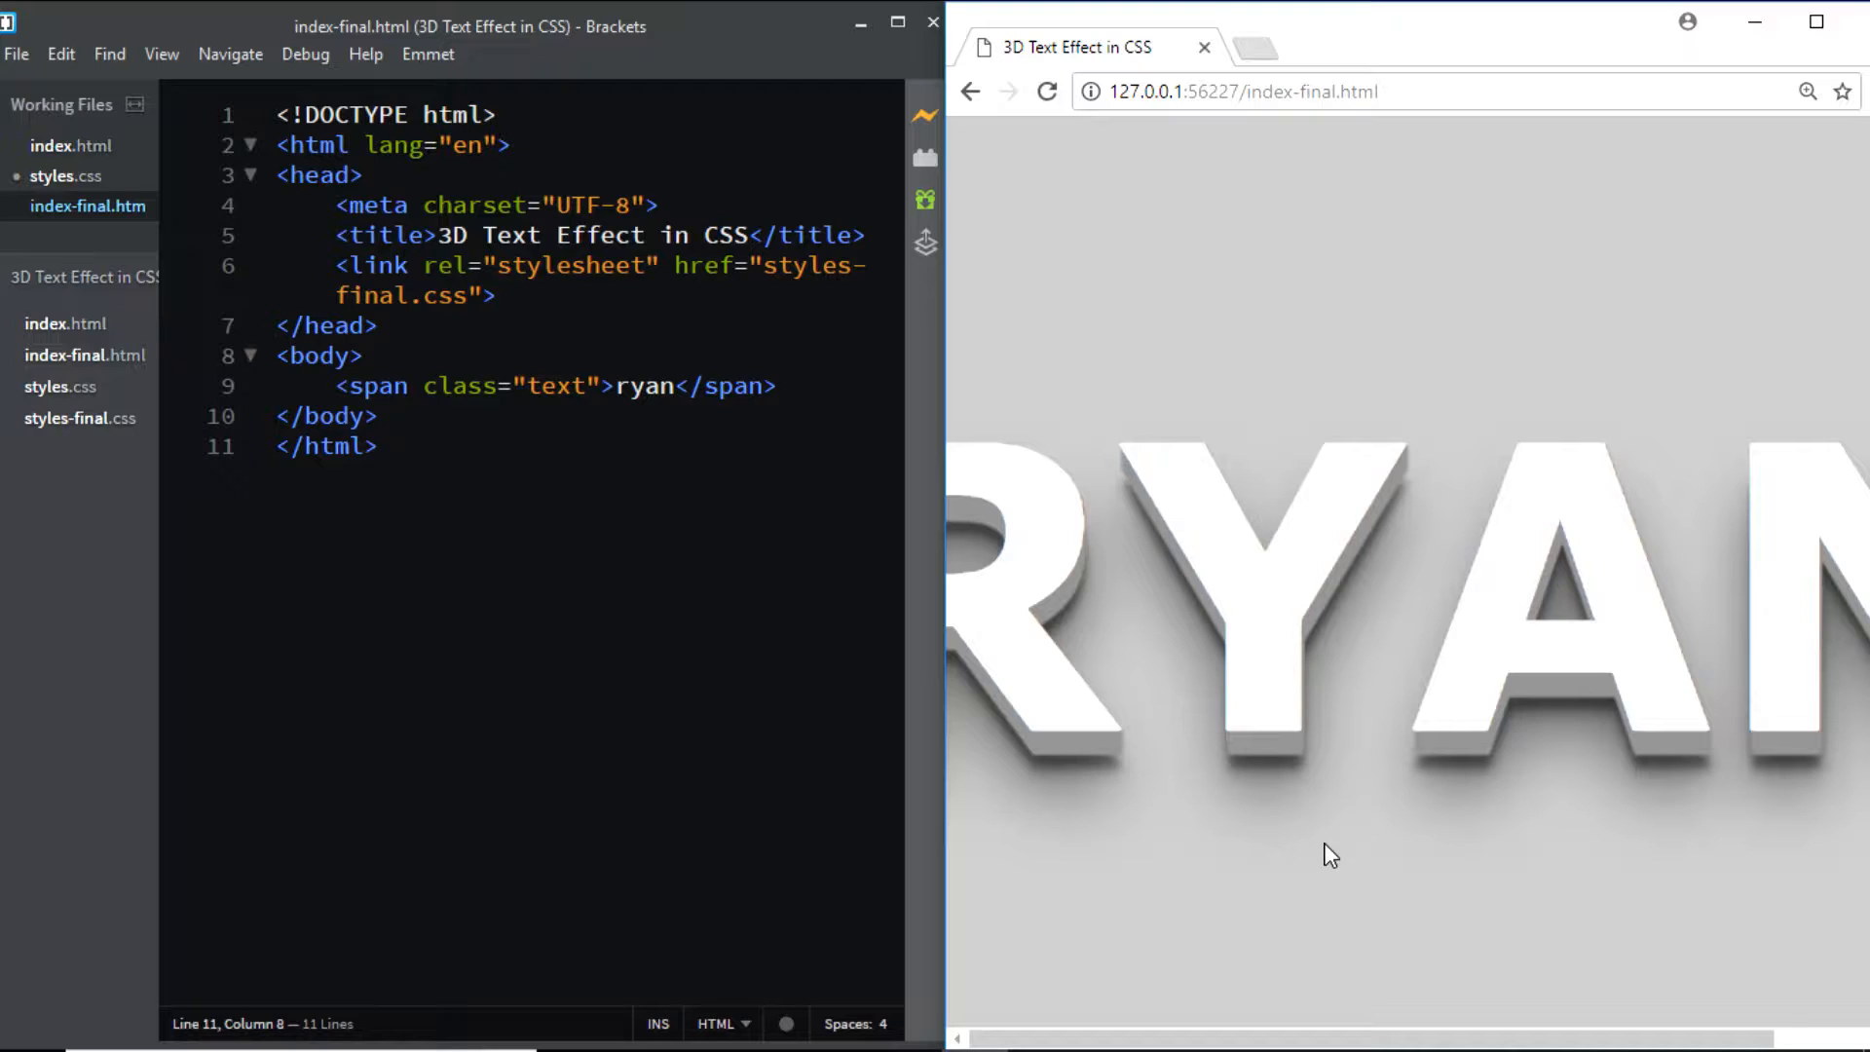
mouse_move(70, 144)
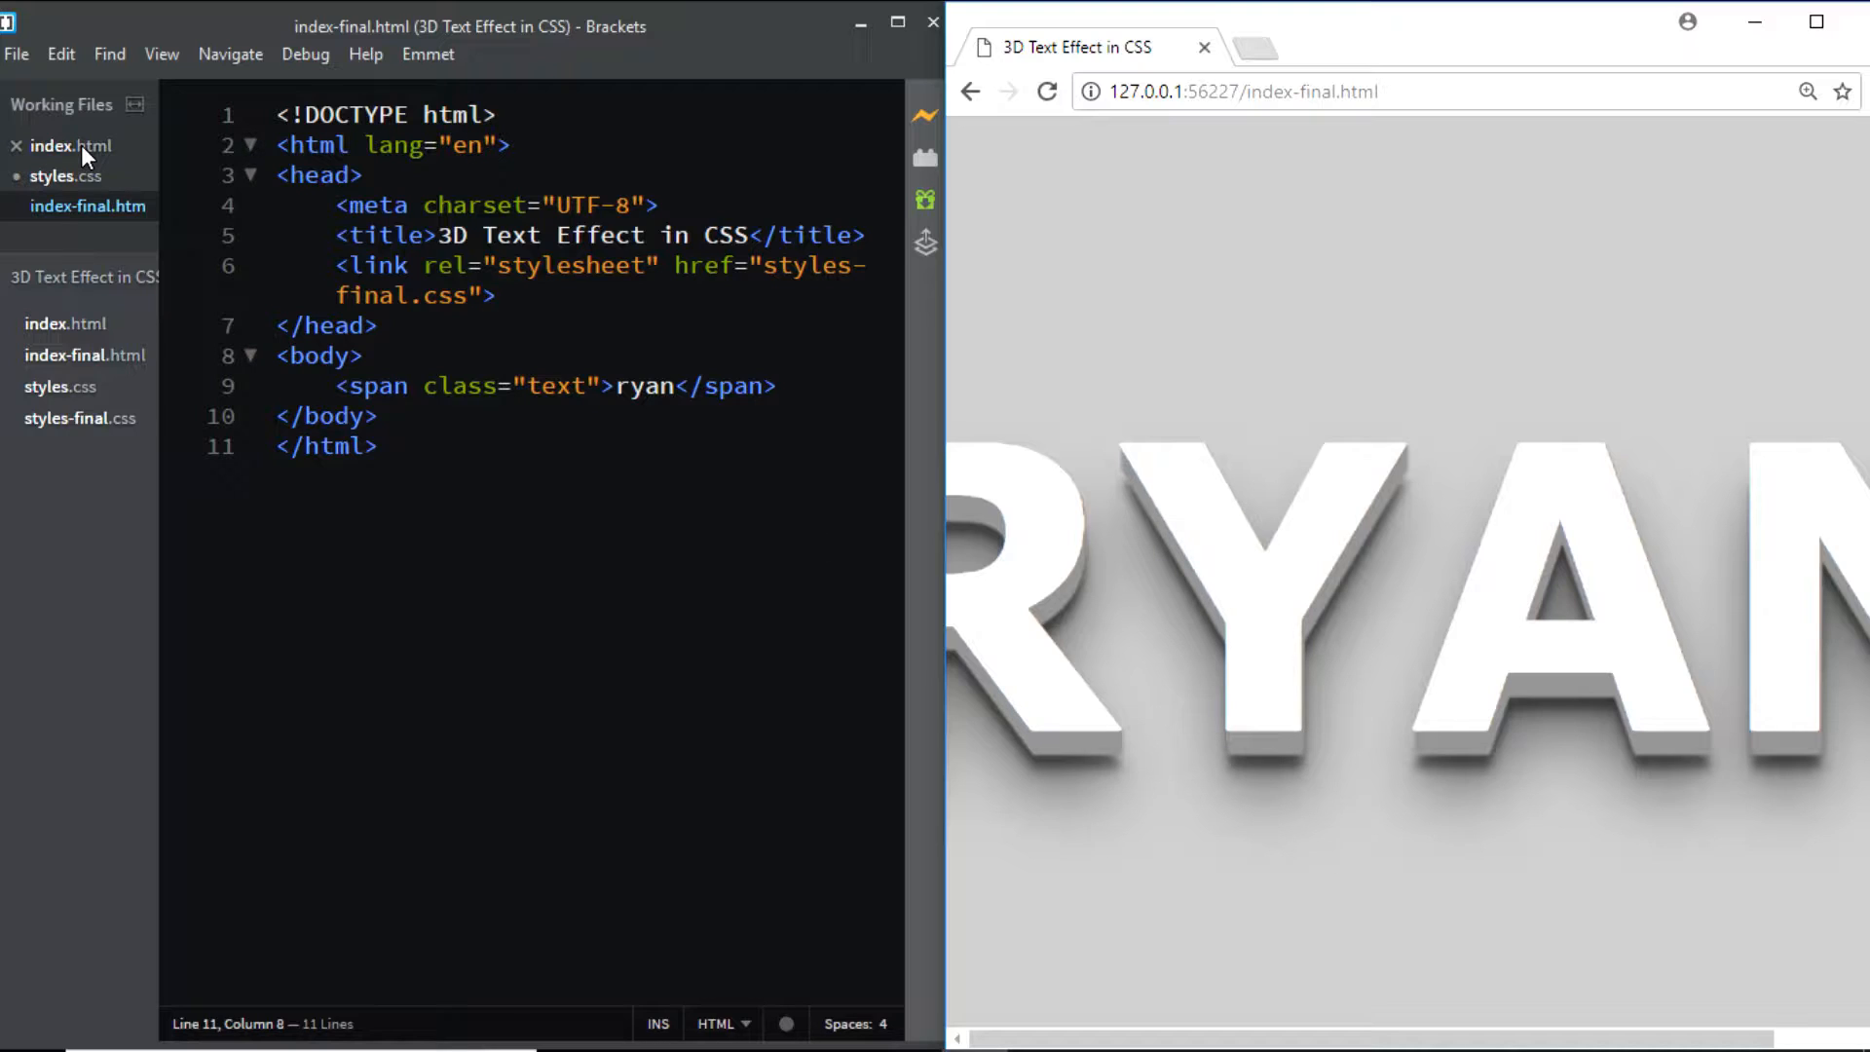
Step: Return to index.html and styles.css, then reset the Chrome preview zoom from 150% to default
left_click(71, 146)
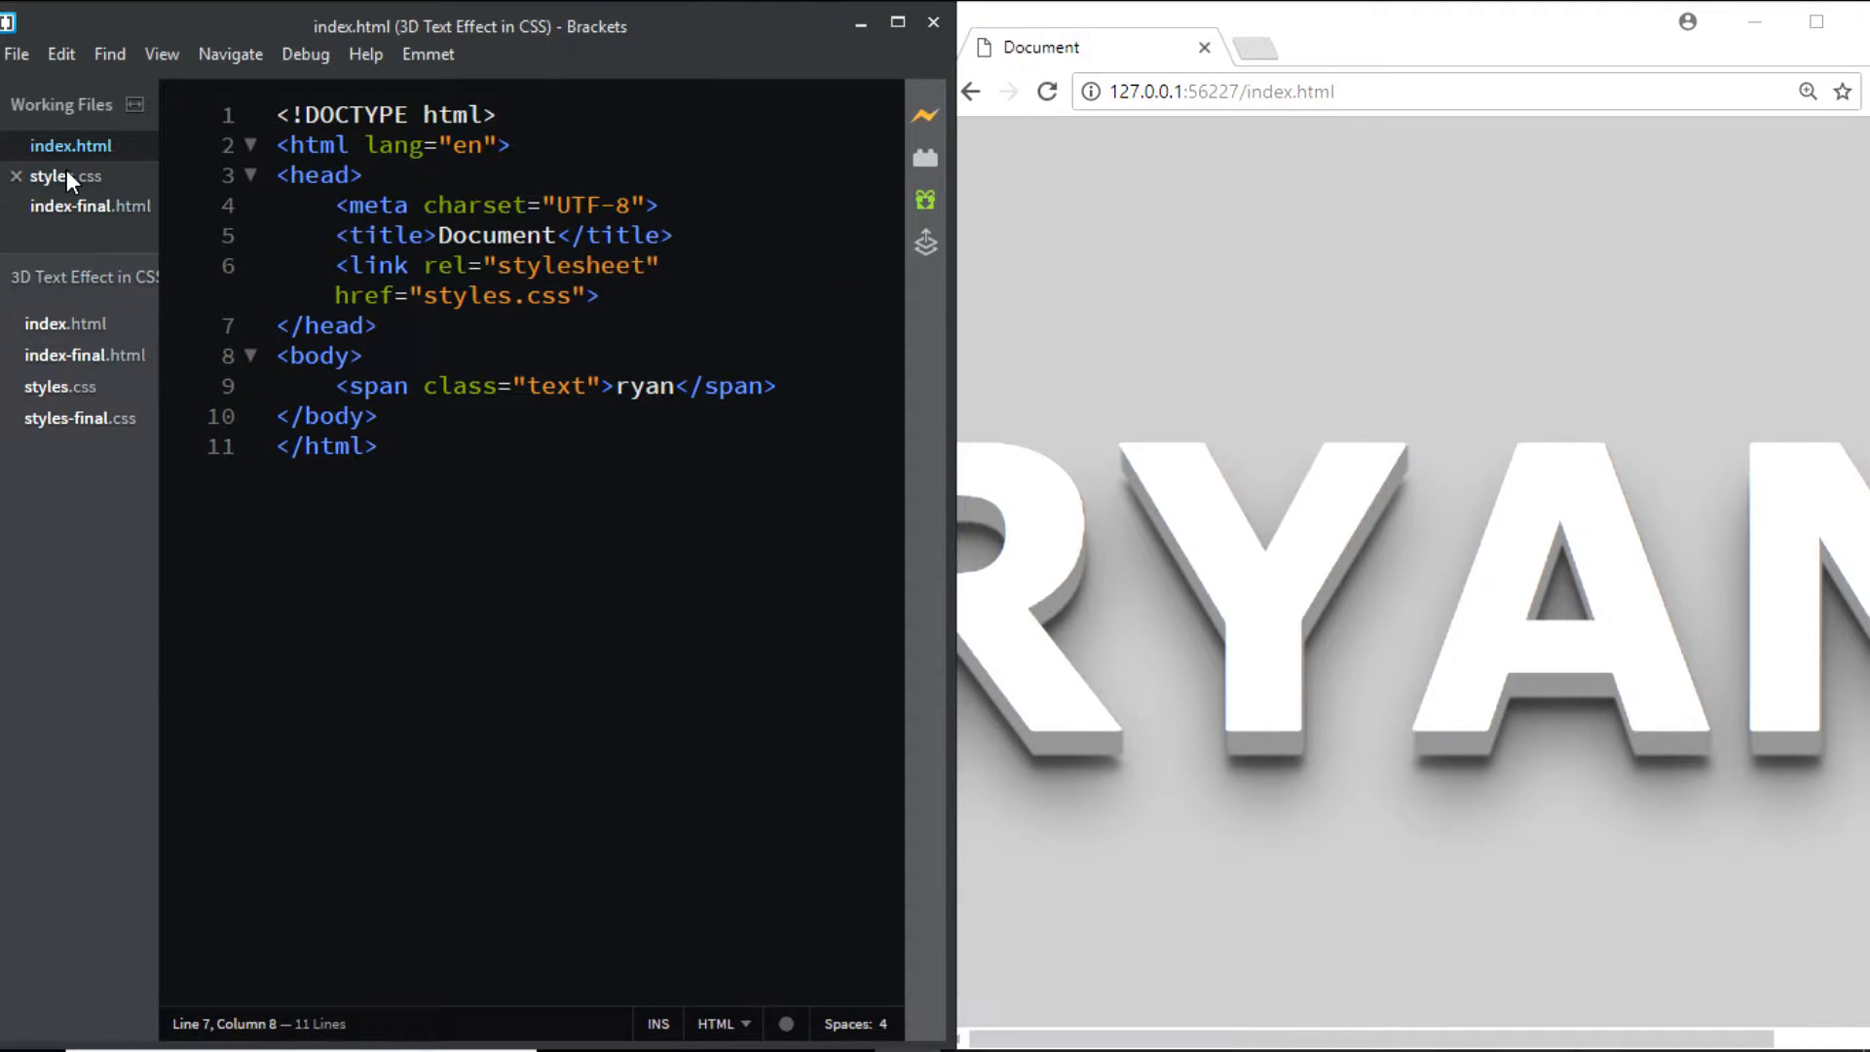
left_click(65, 176)
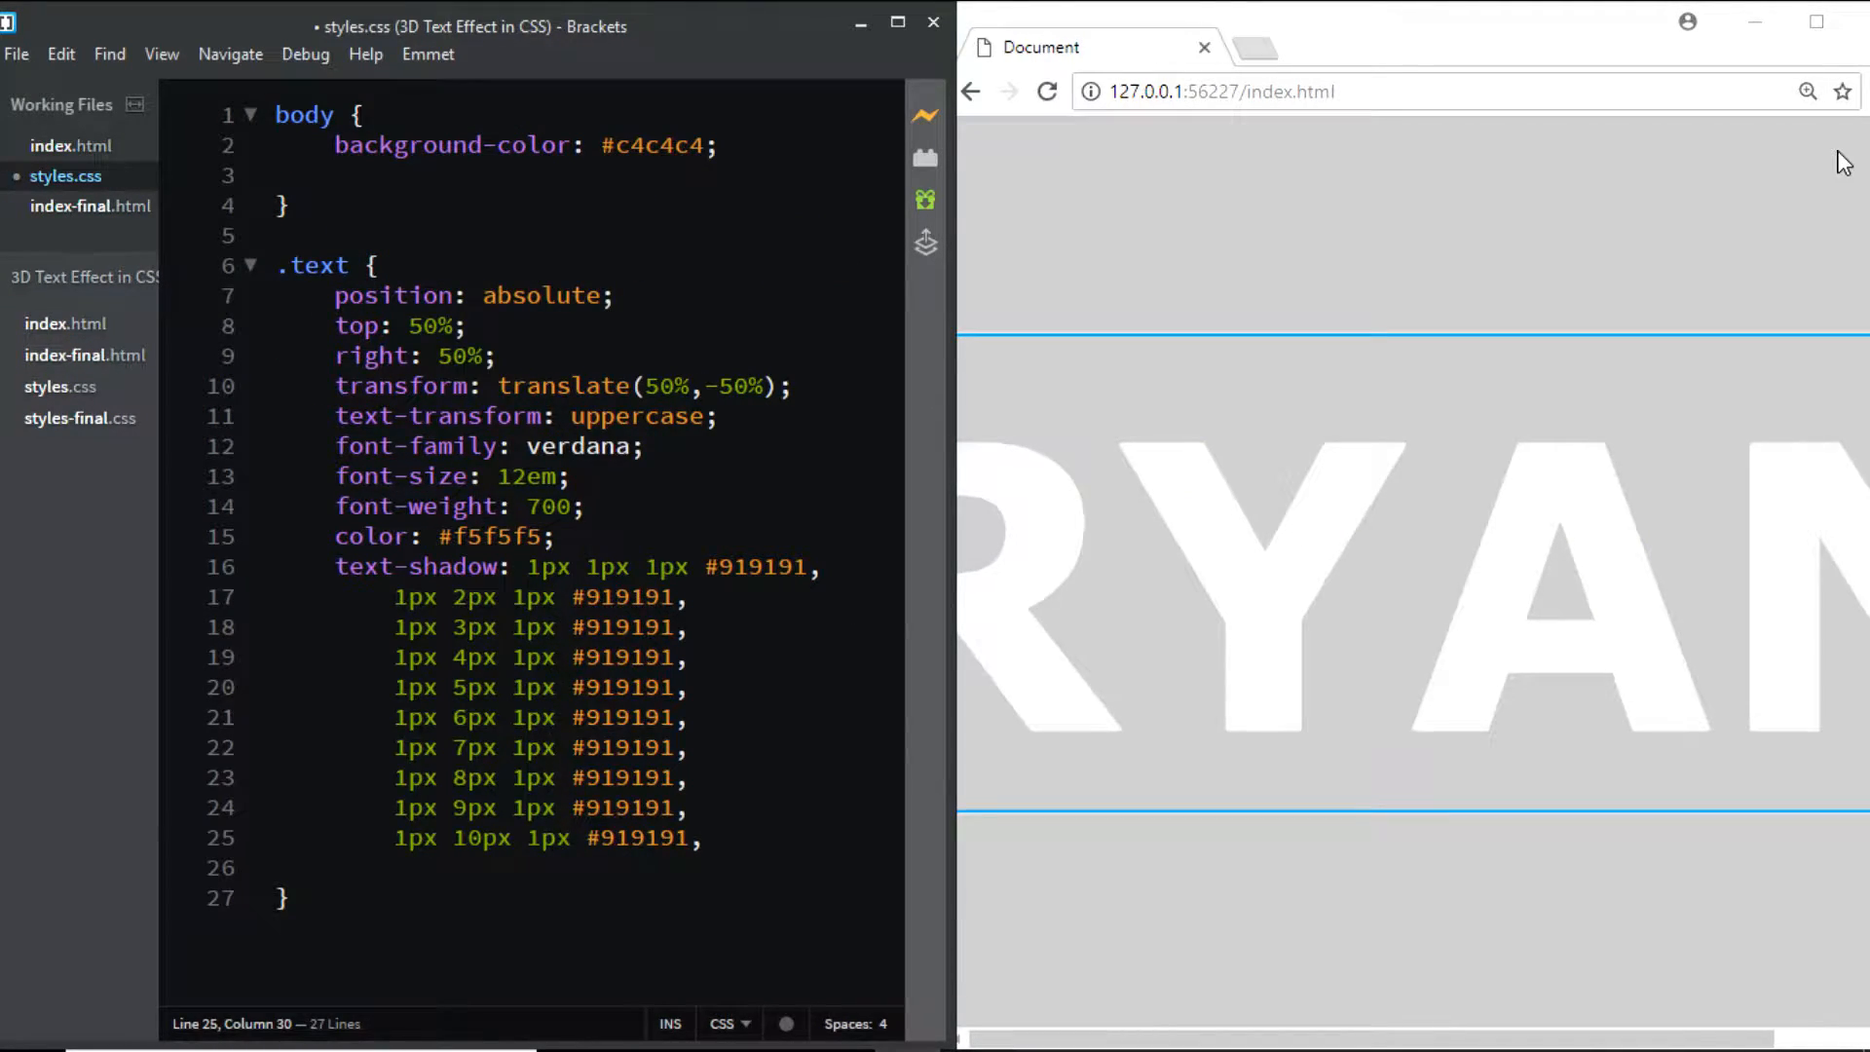
left_click(1807, 91)
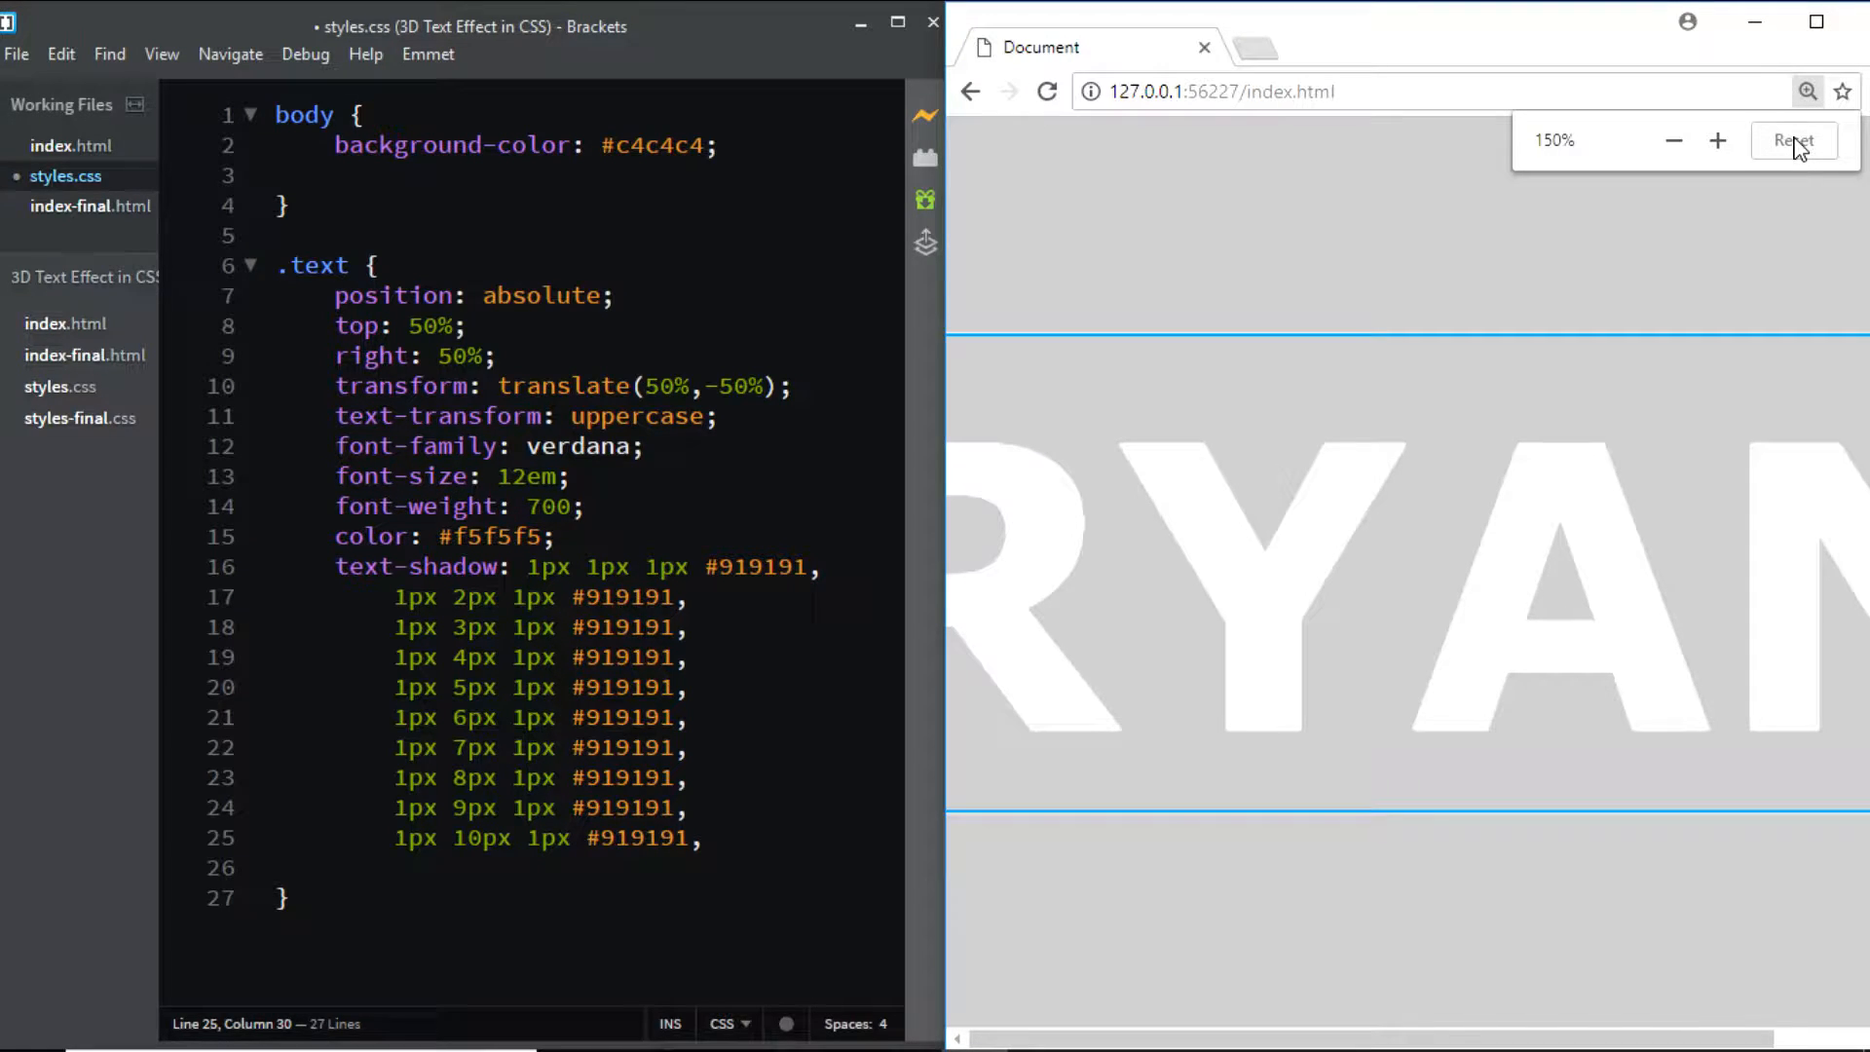
mouse_move(1793, 141)
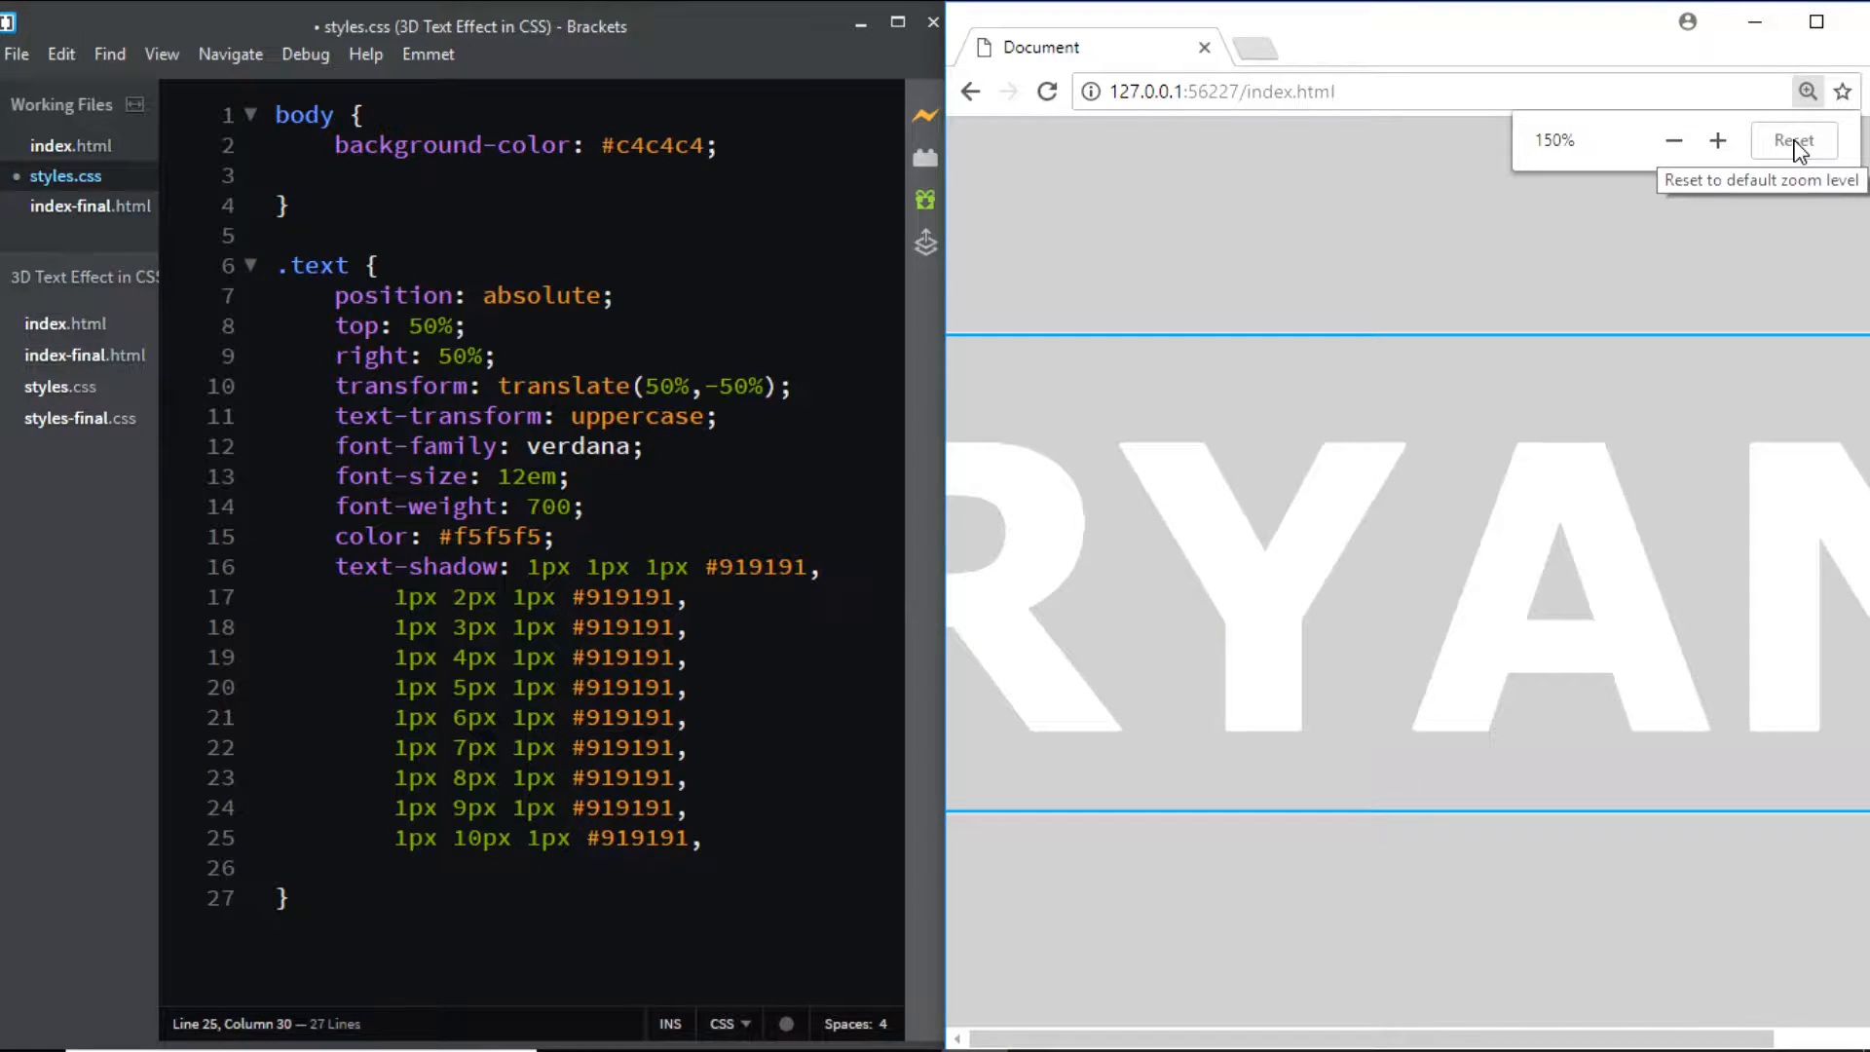
left_click(1793, 140)
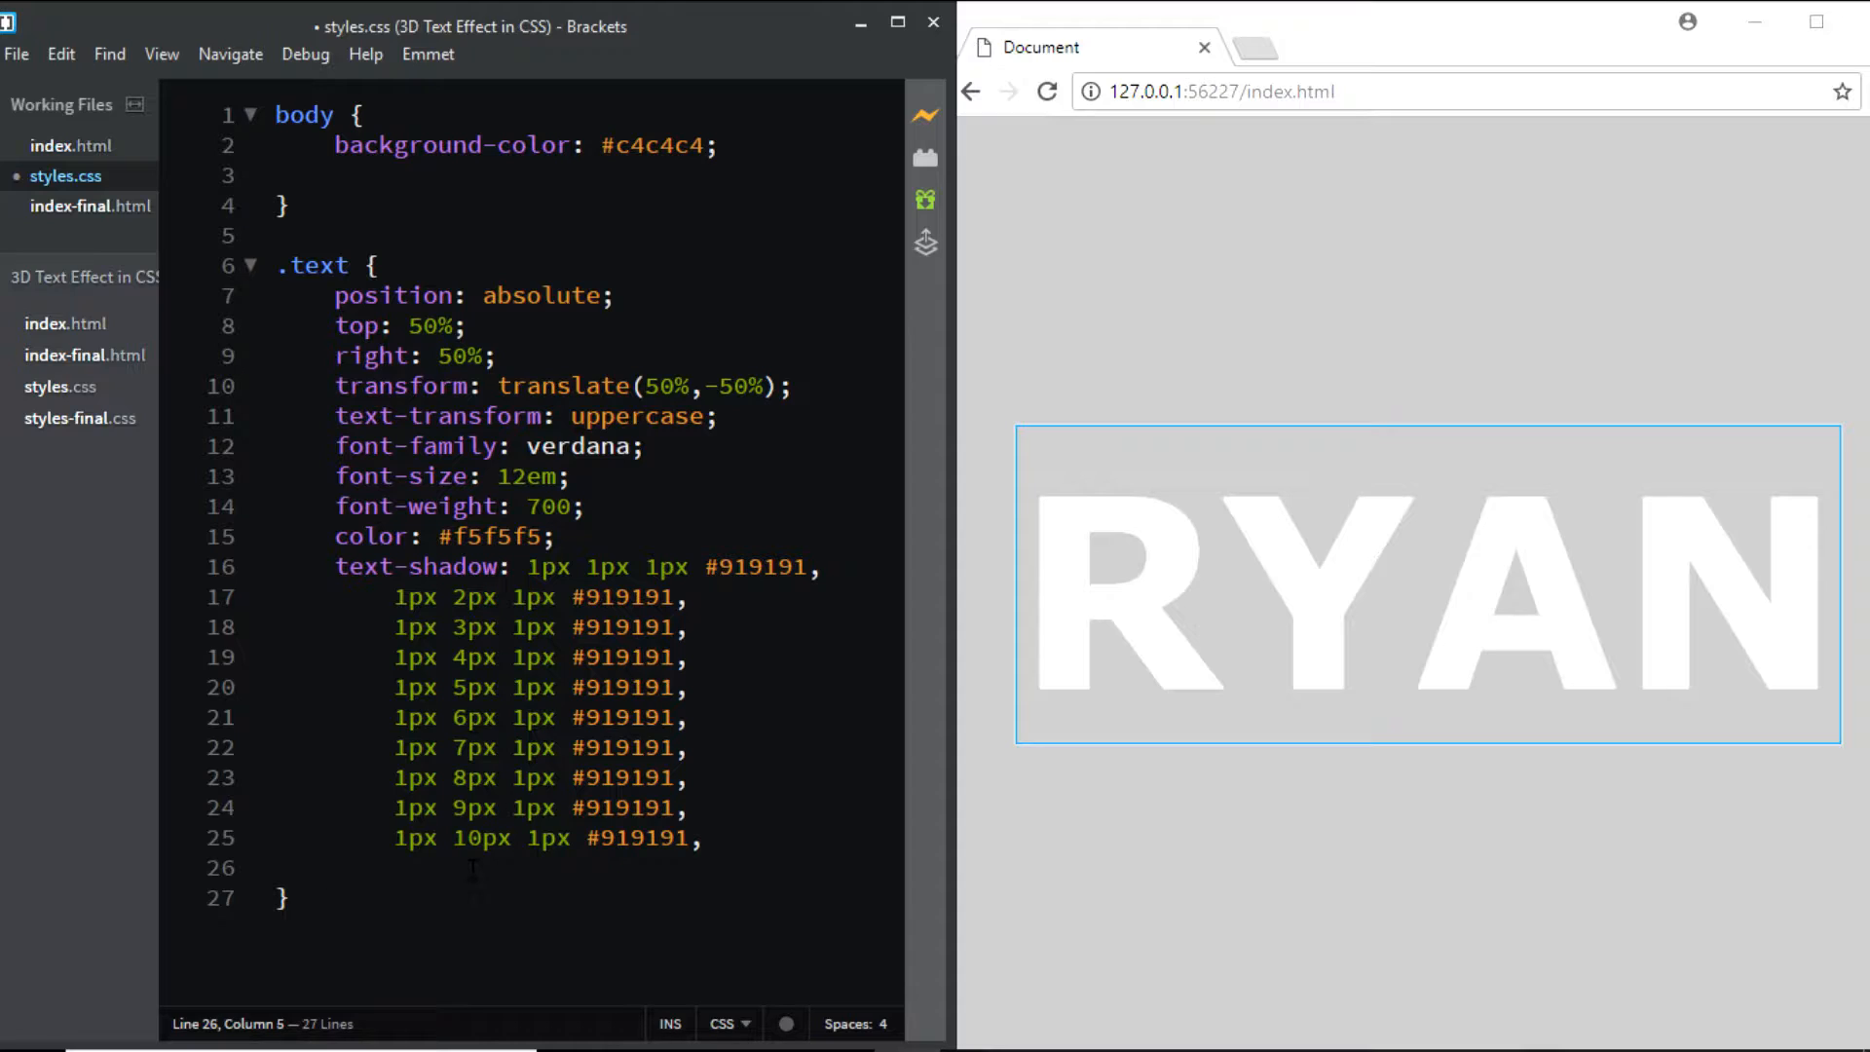
Step: Add a soft shadow layer 1px 18px 6px rgba(16,16,16,0.4) and select it for reuse
type("1")
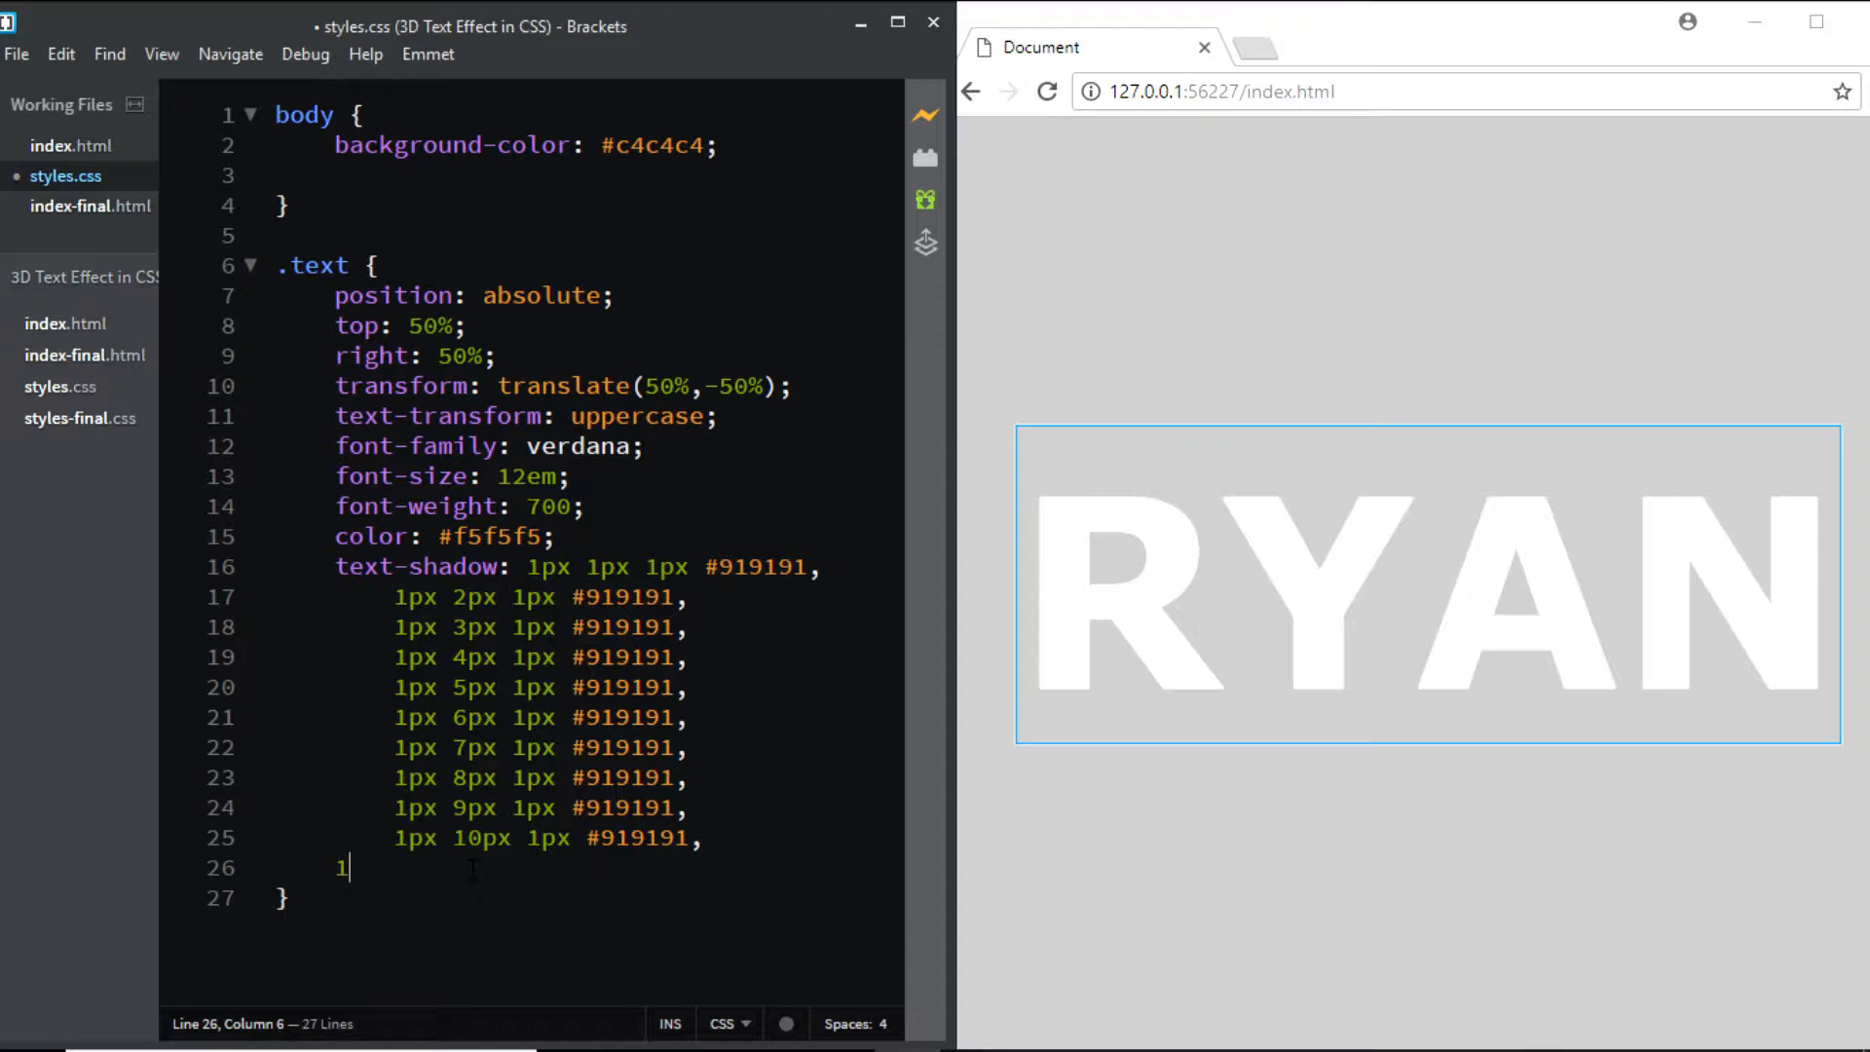
type("px")
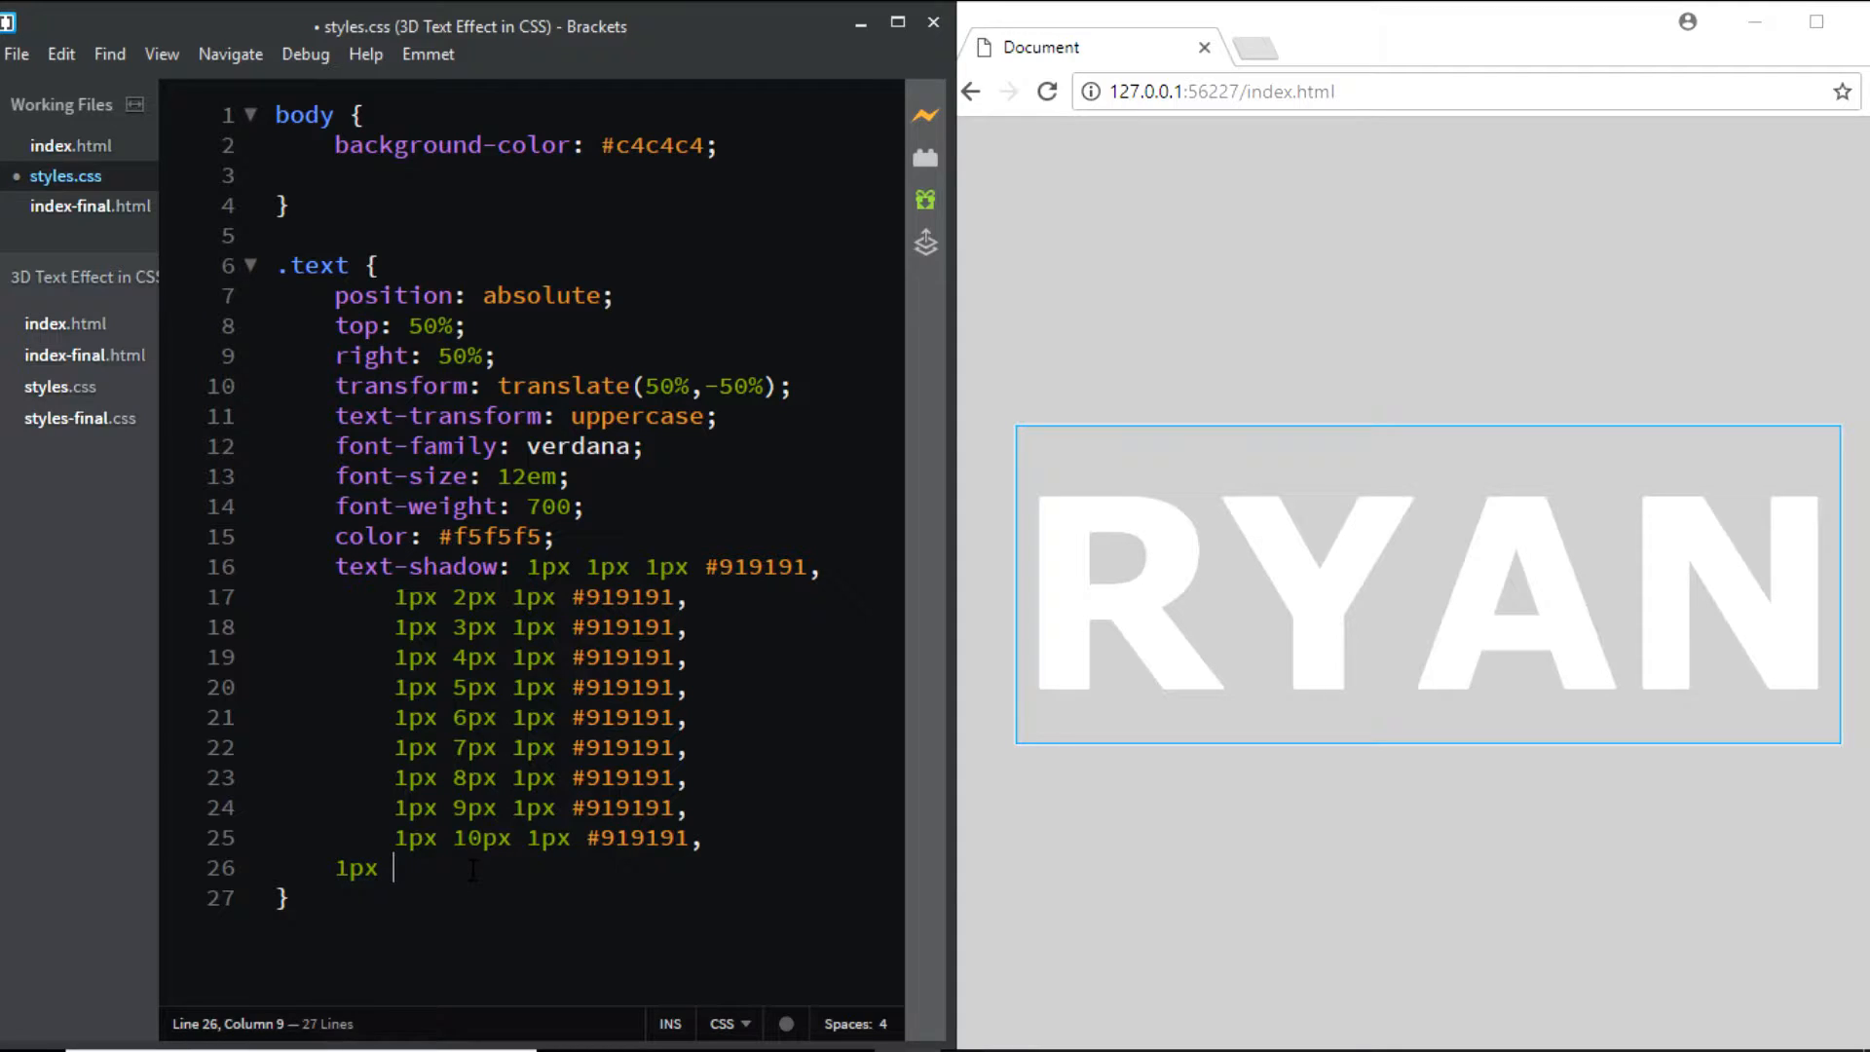
type("18")
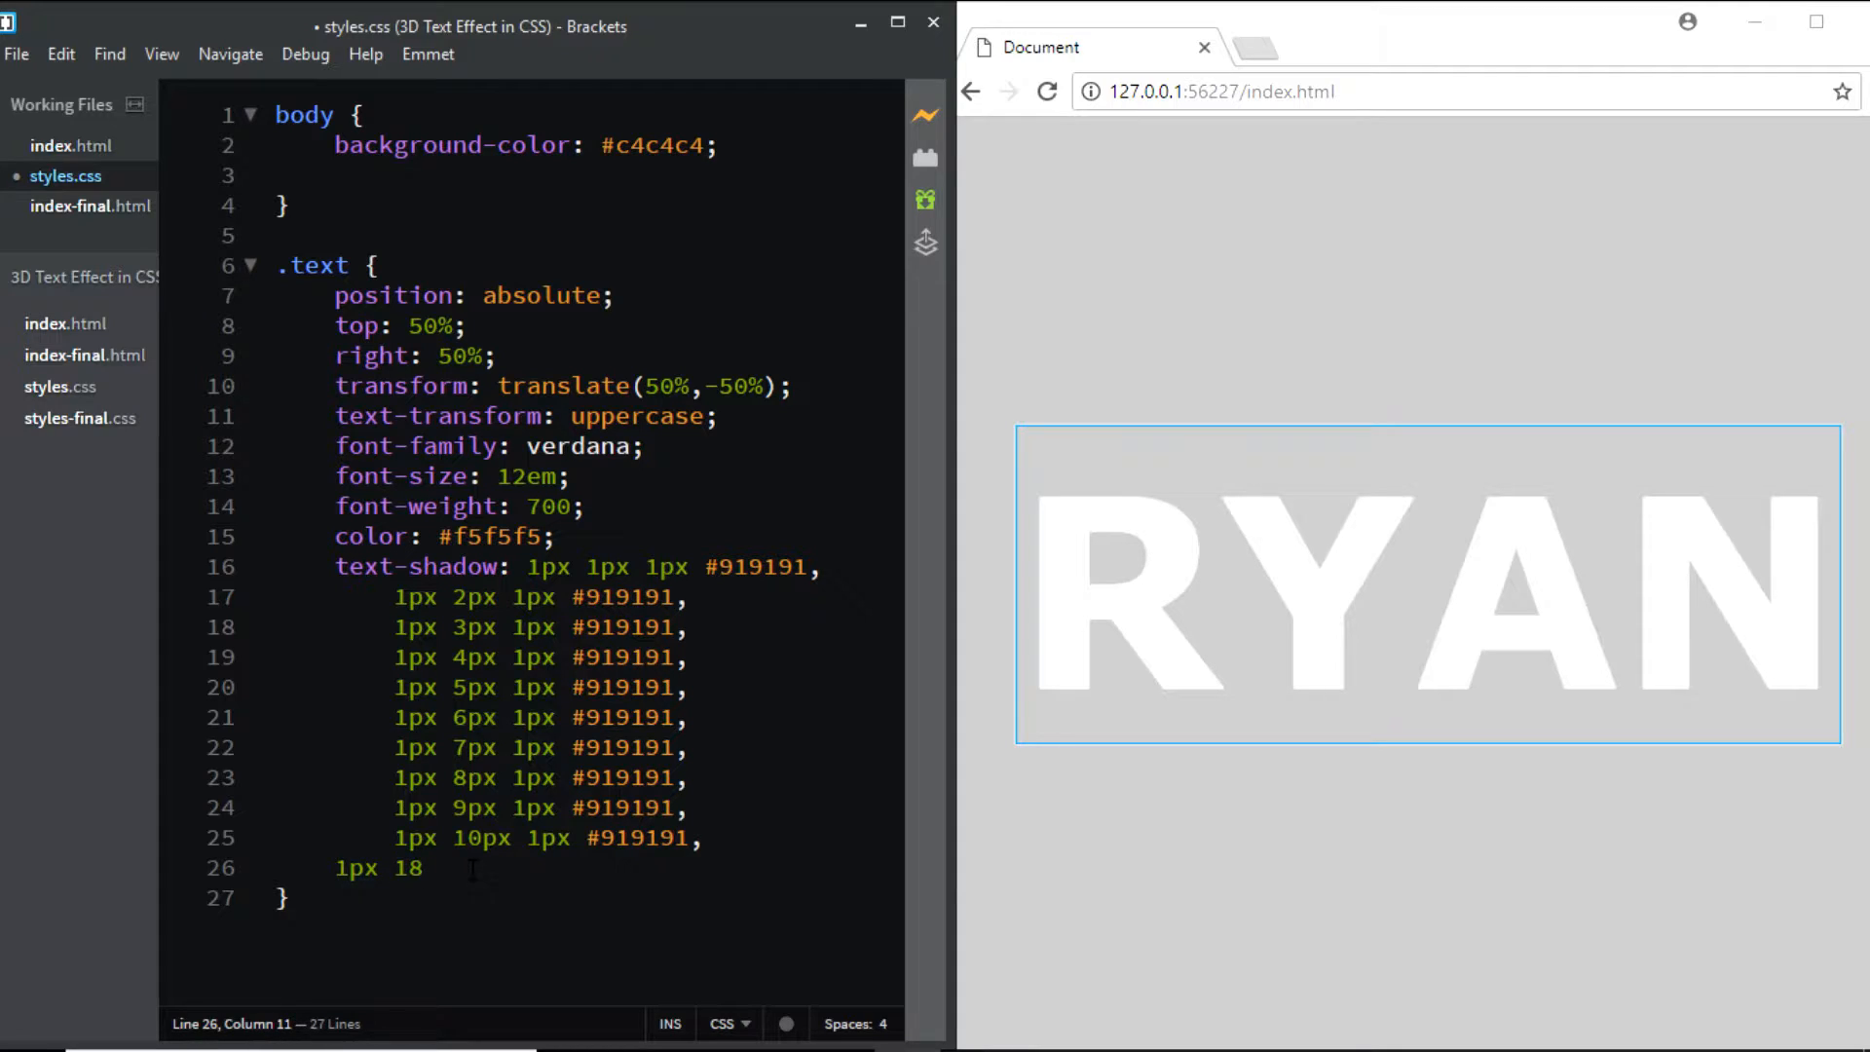
type("px")
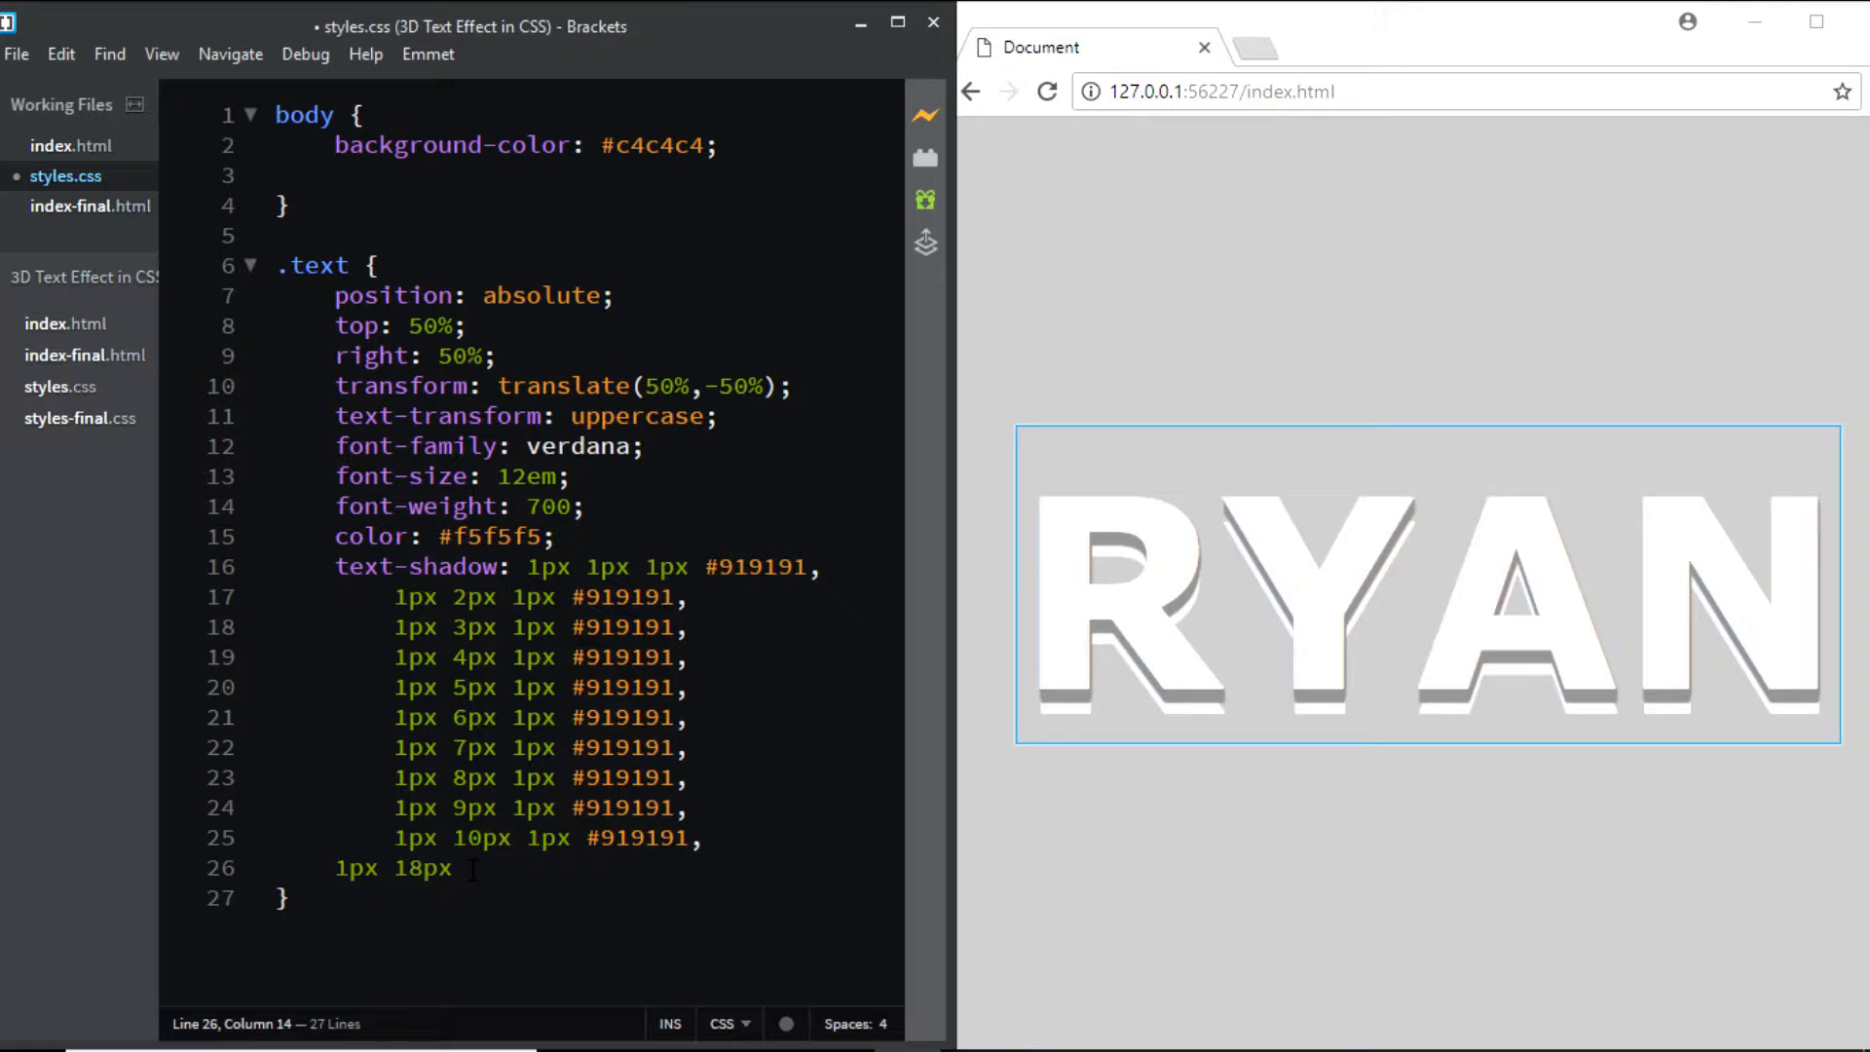
type("6px")
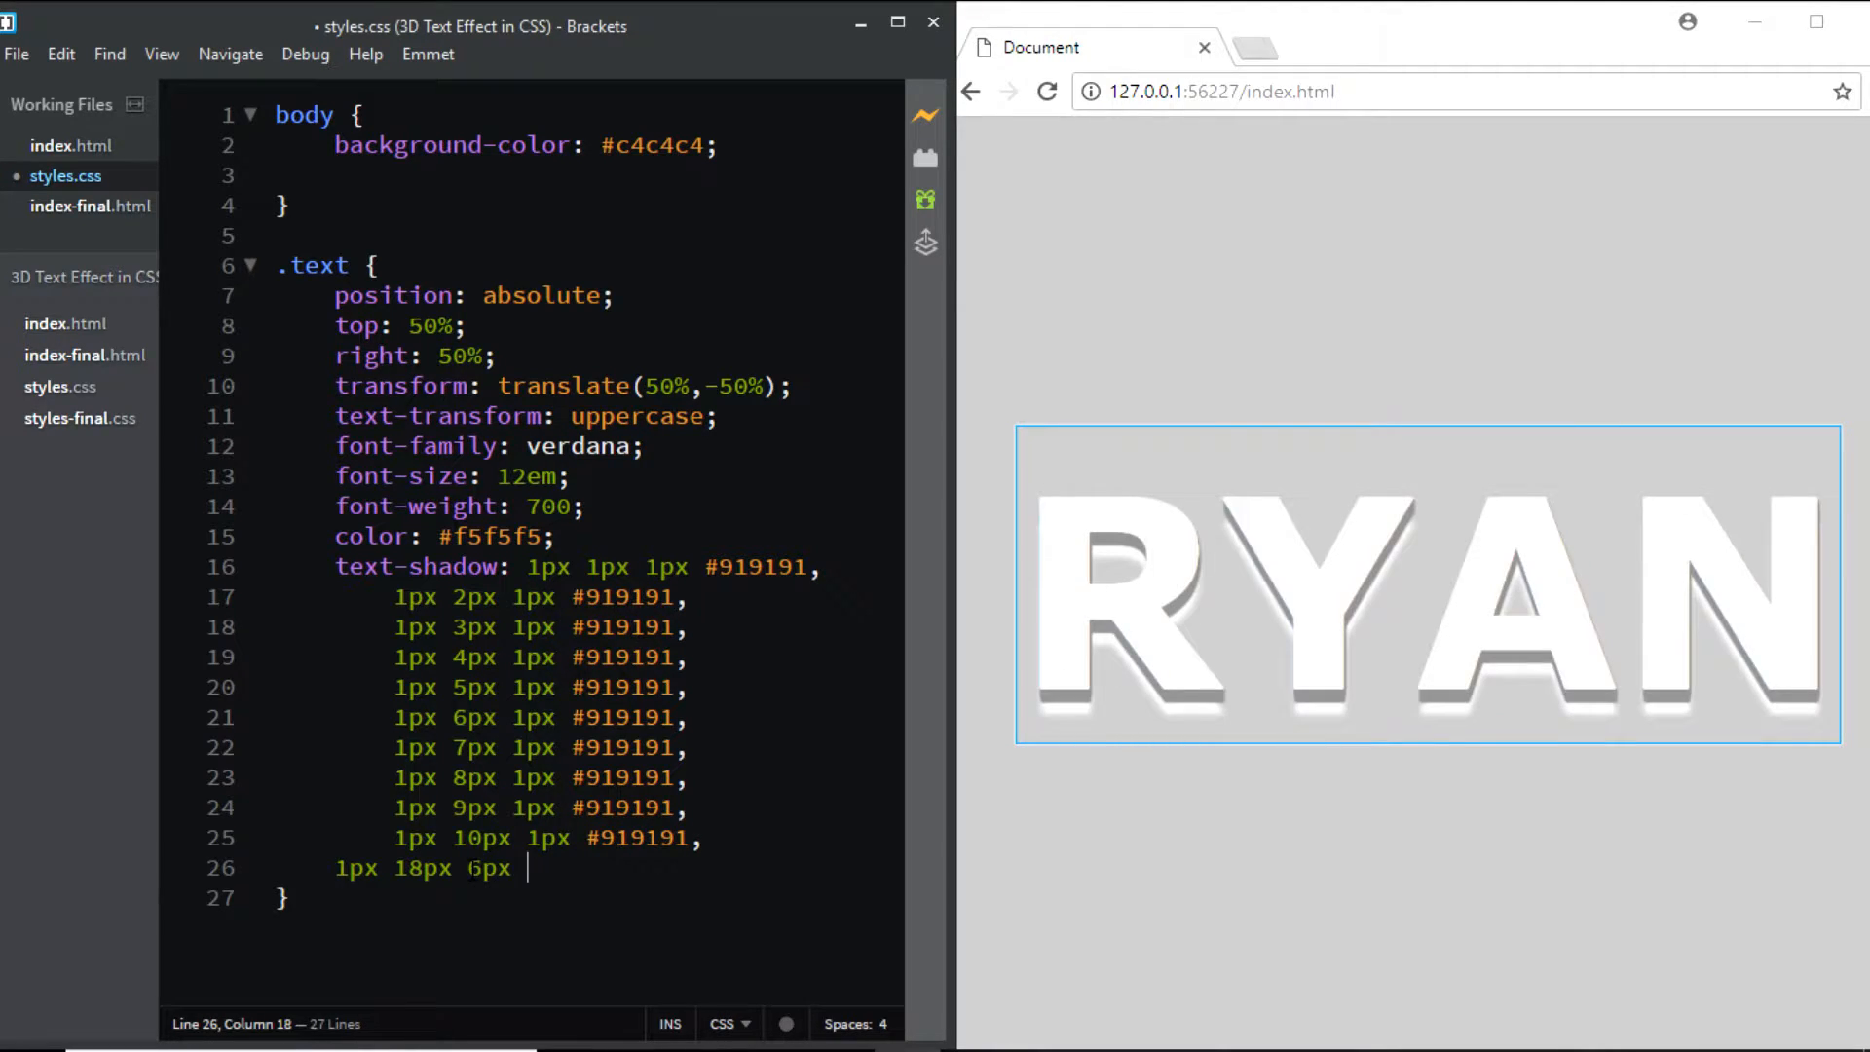
type("rgba(")
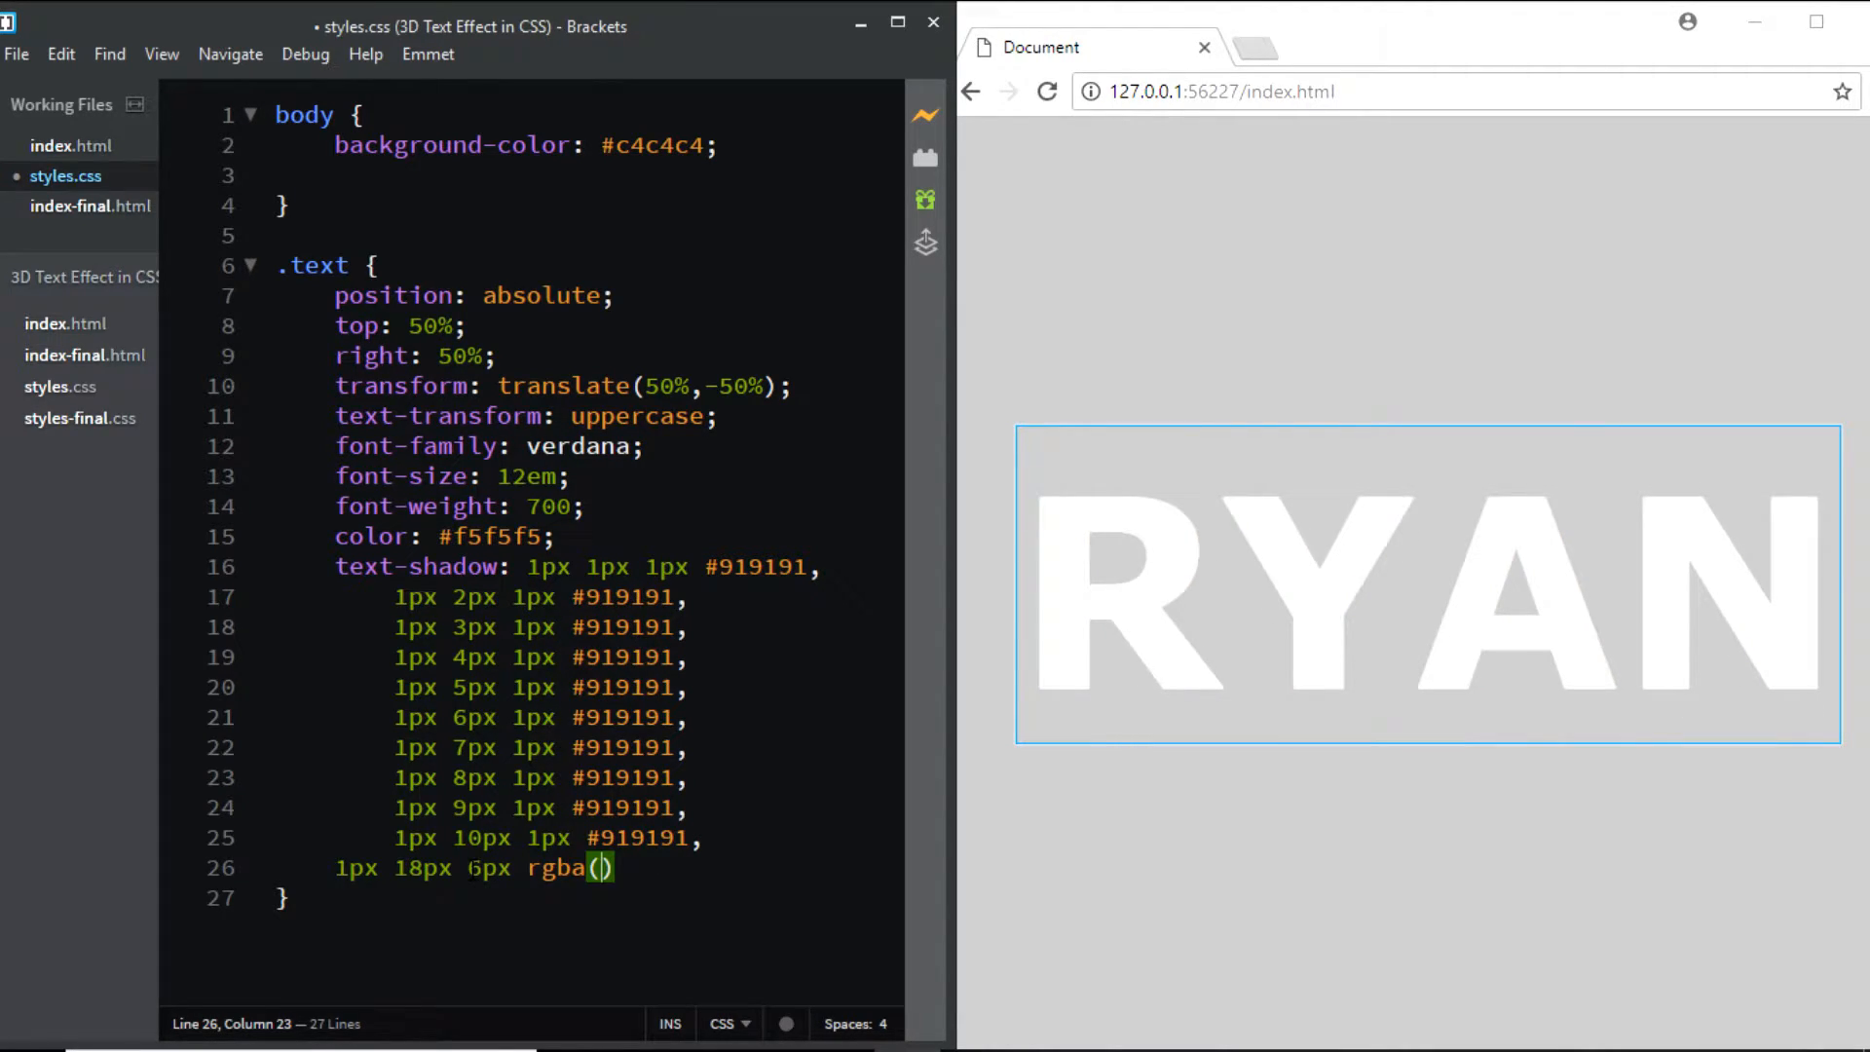
type("16")
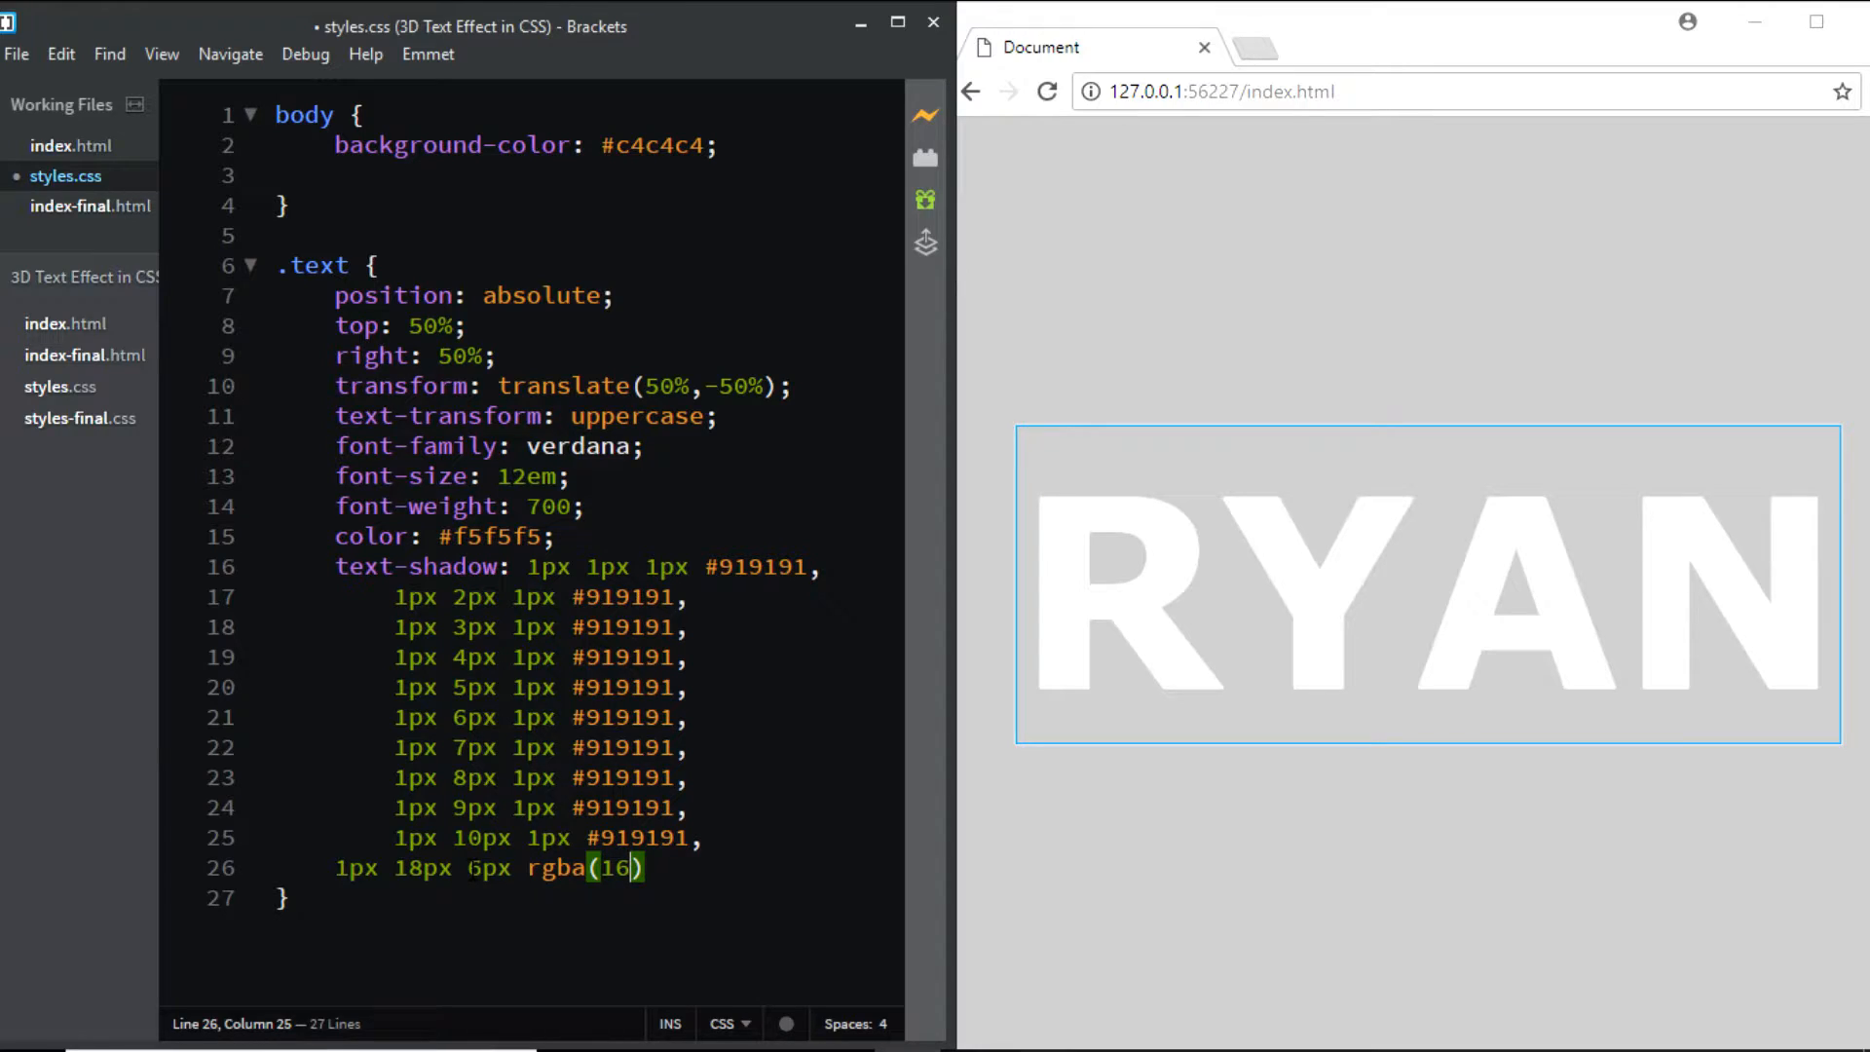
type(",16")
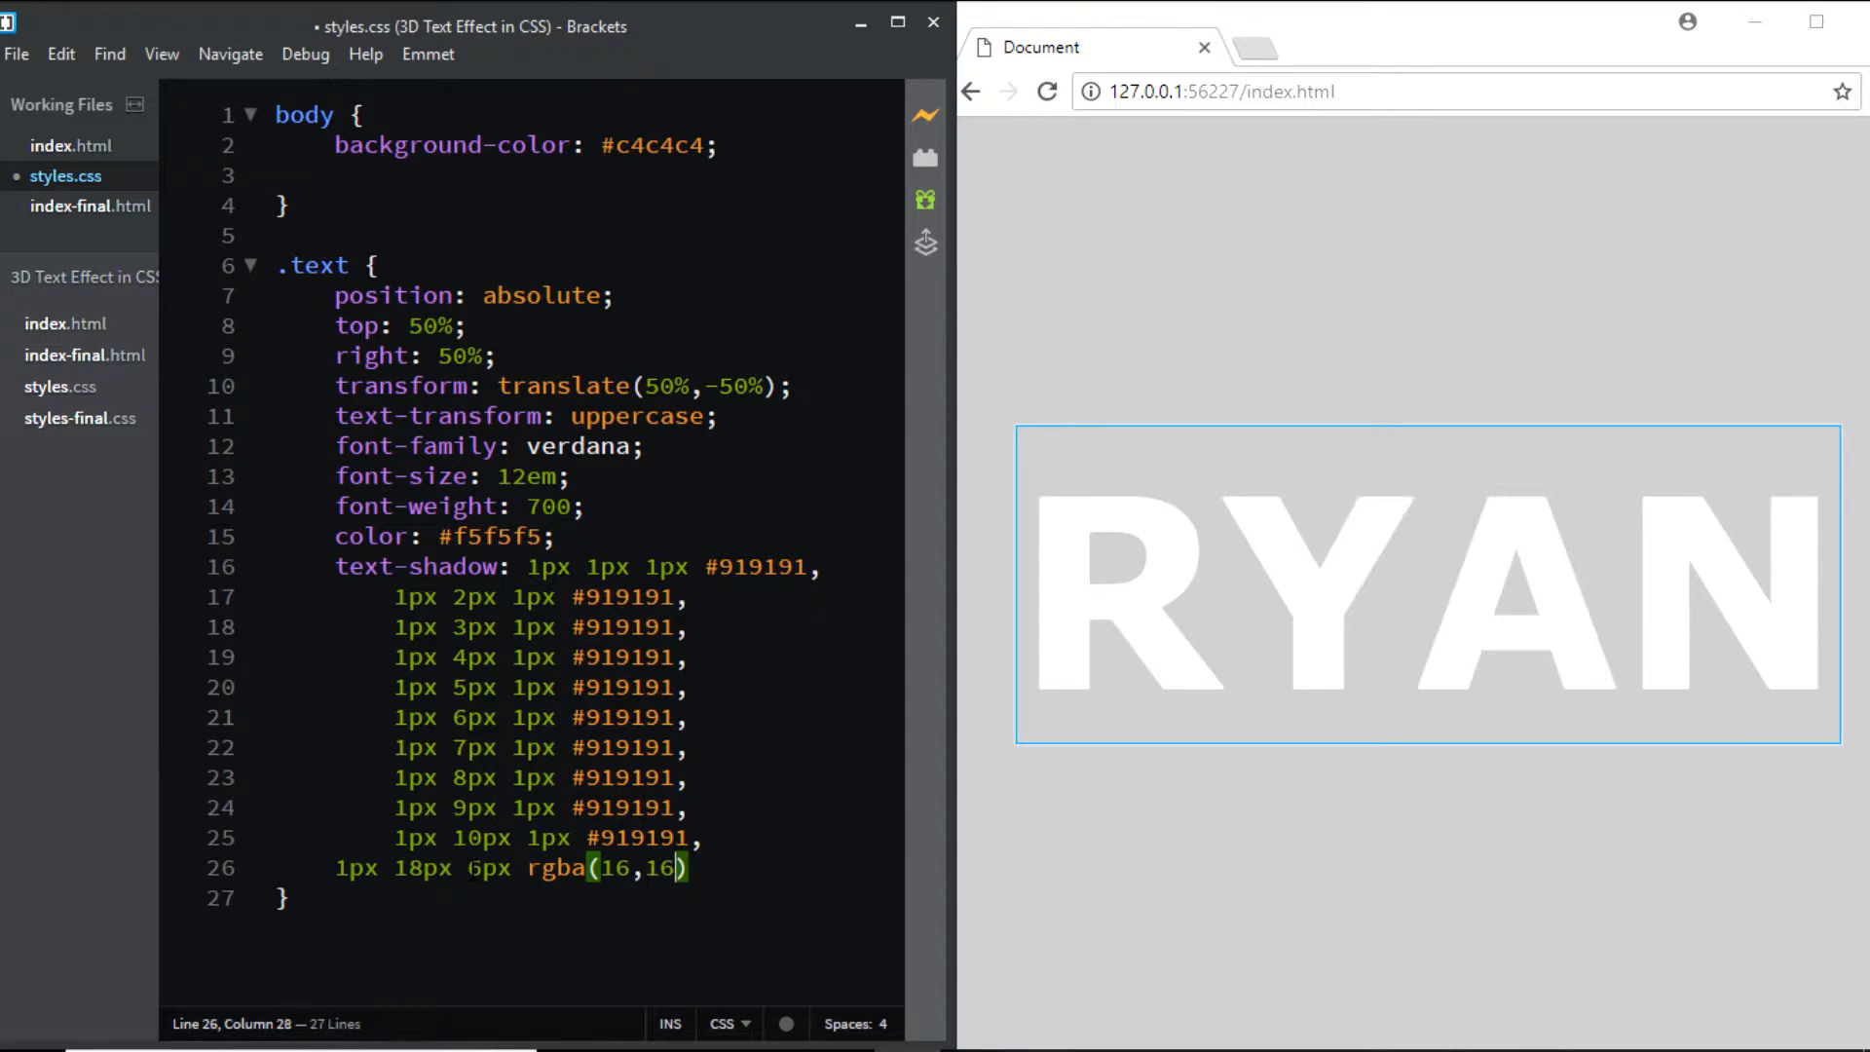
type(",16")
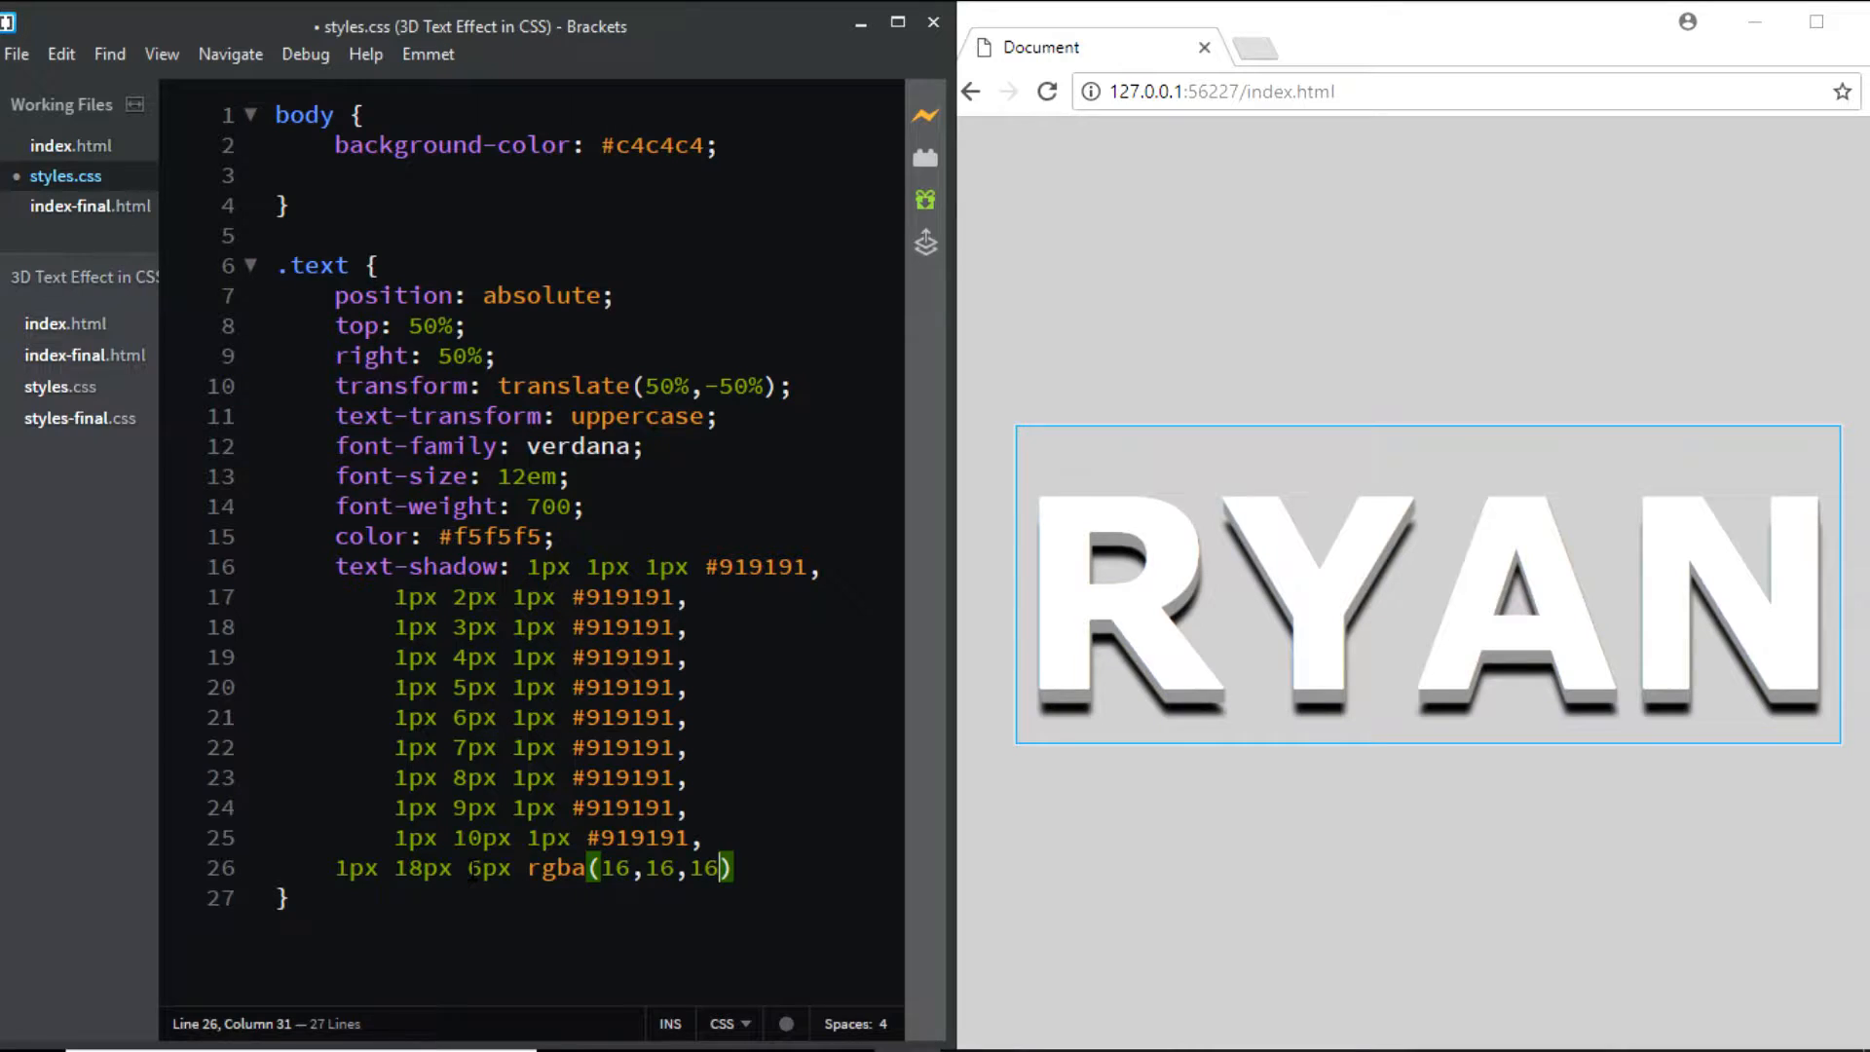
type(",")
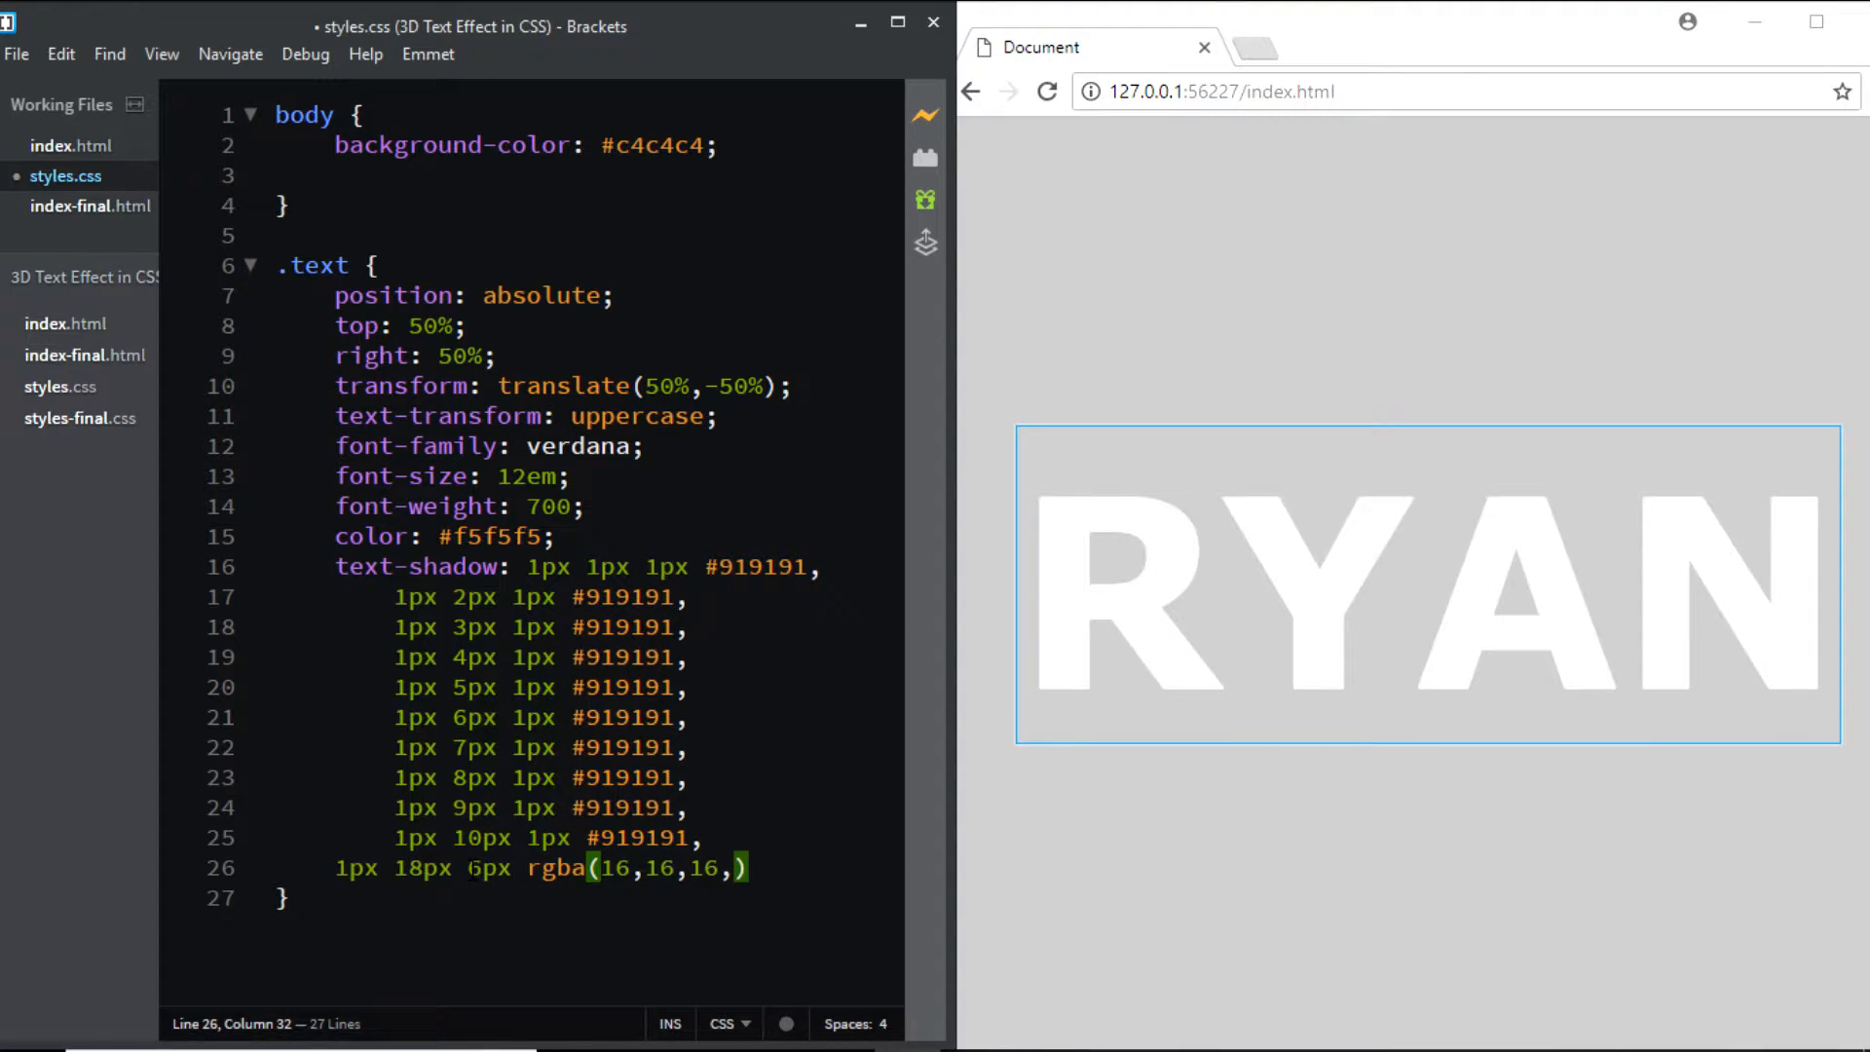
type("0.4")
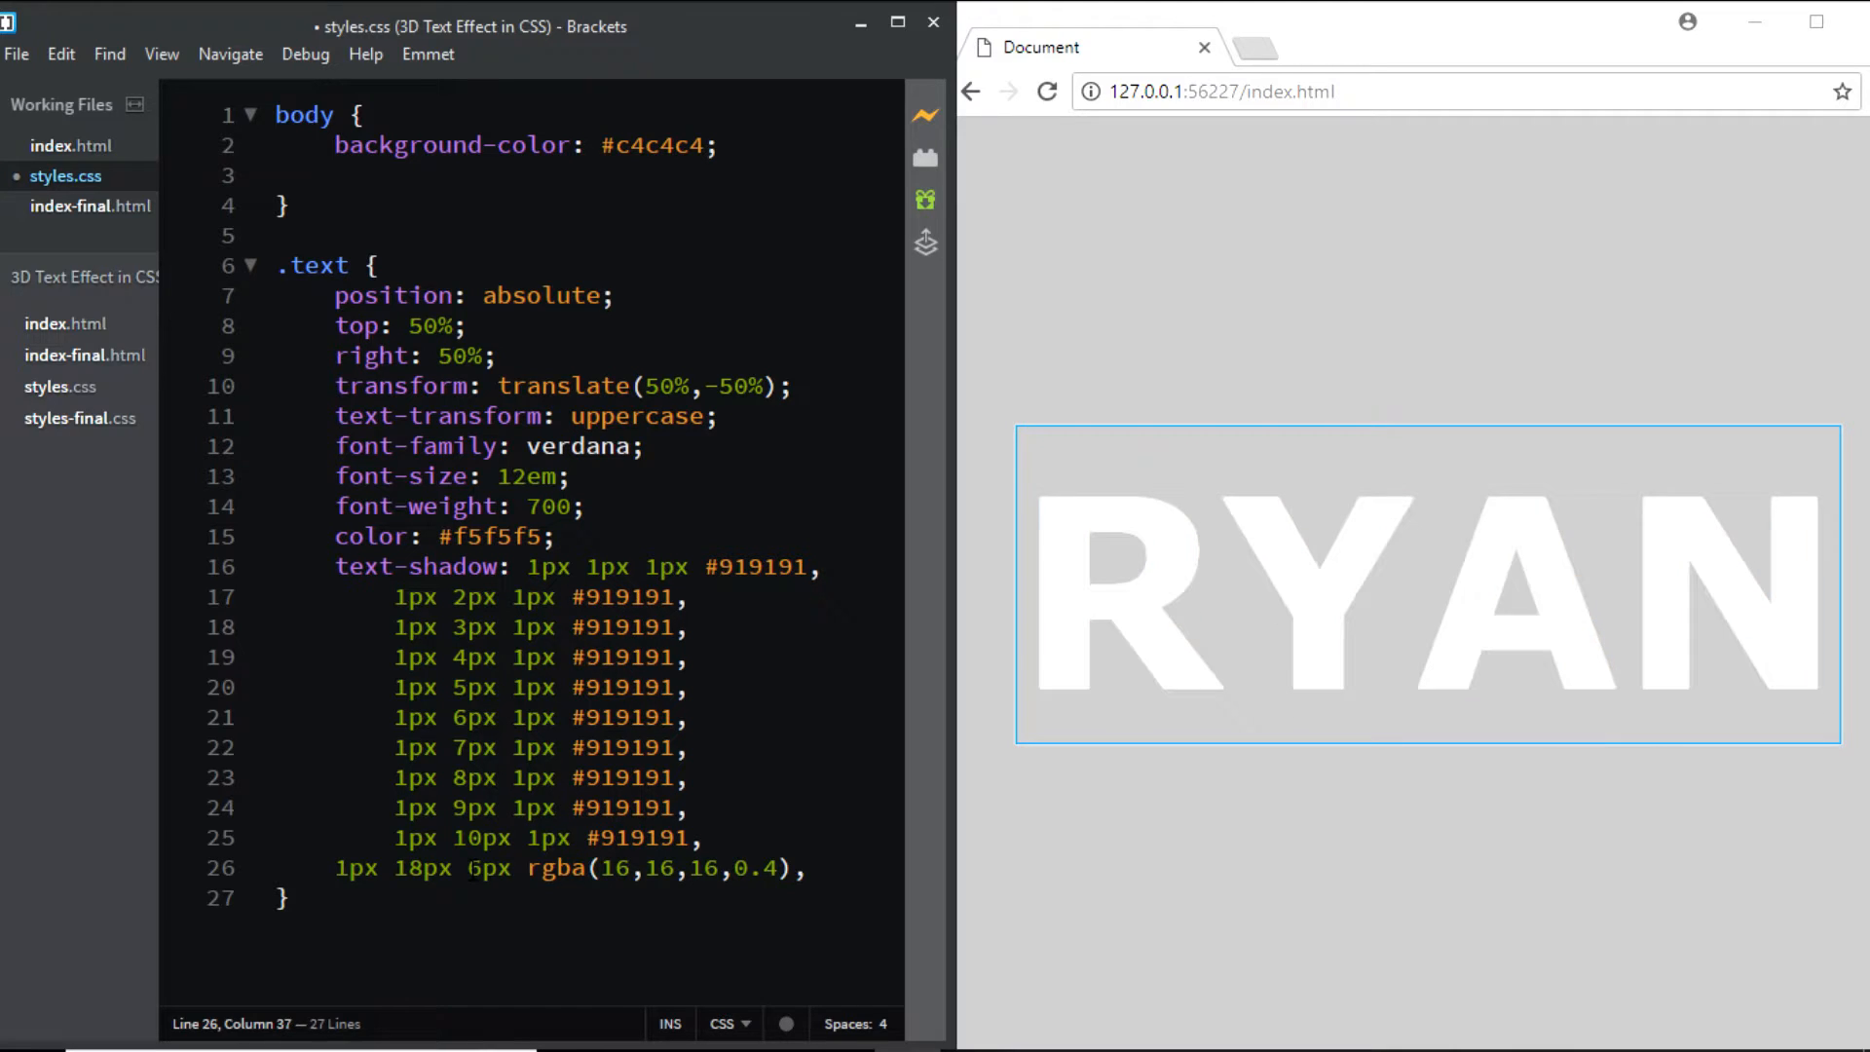
left_click_drag(470, 869, 806, 869)
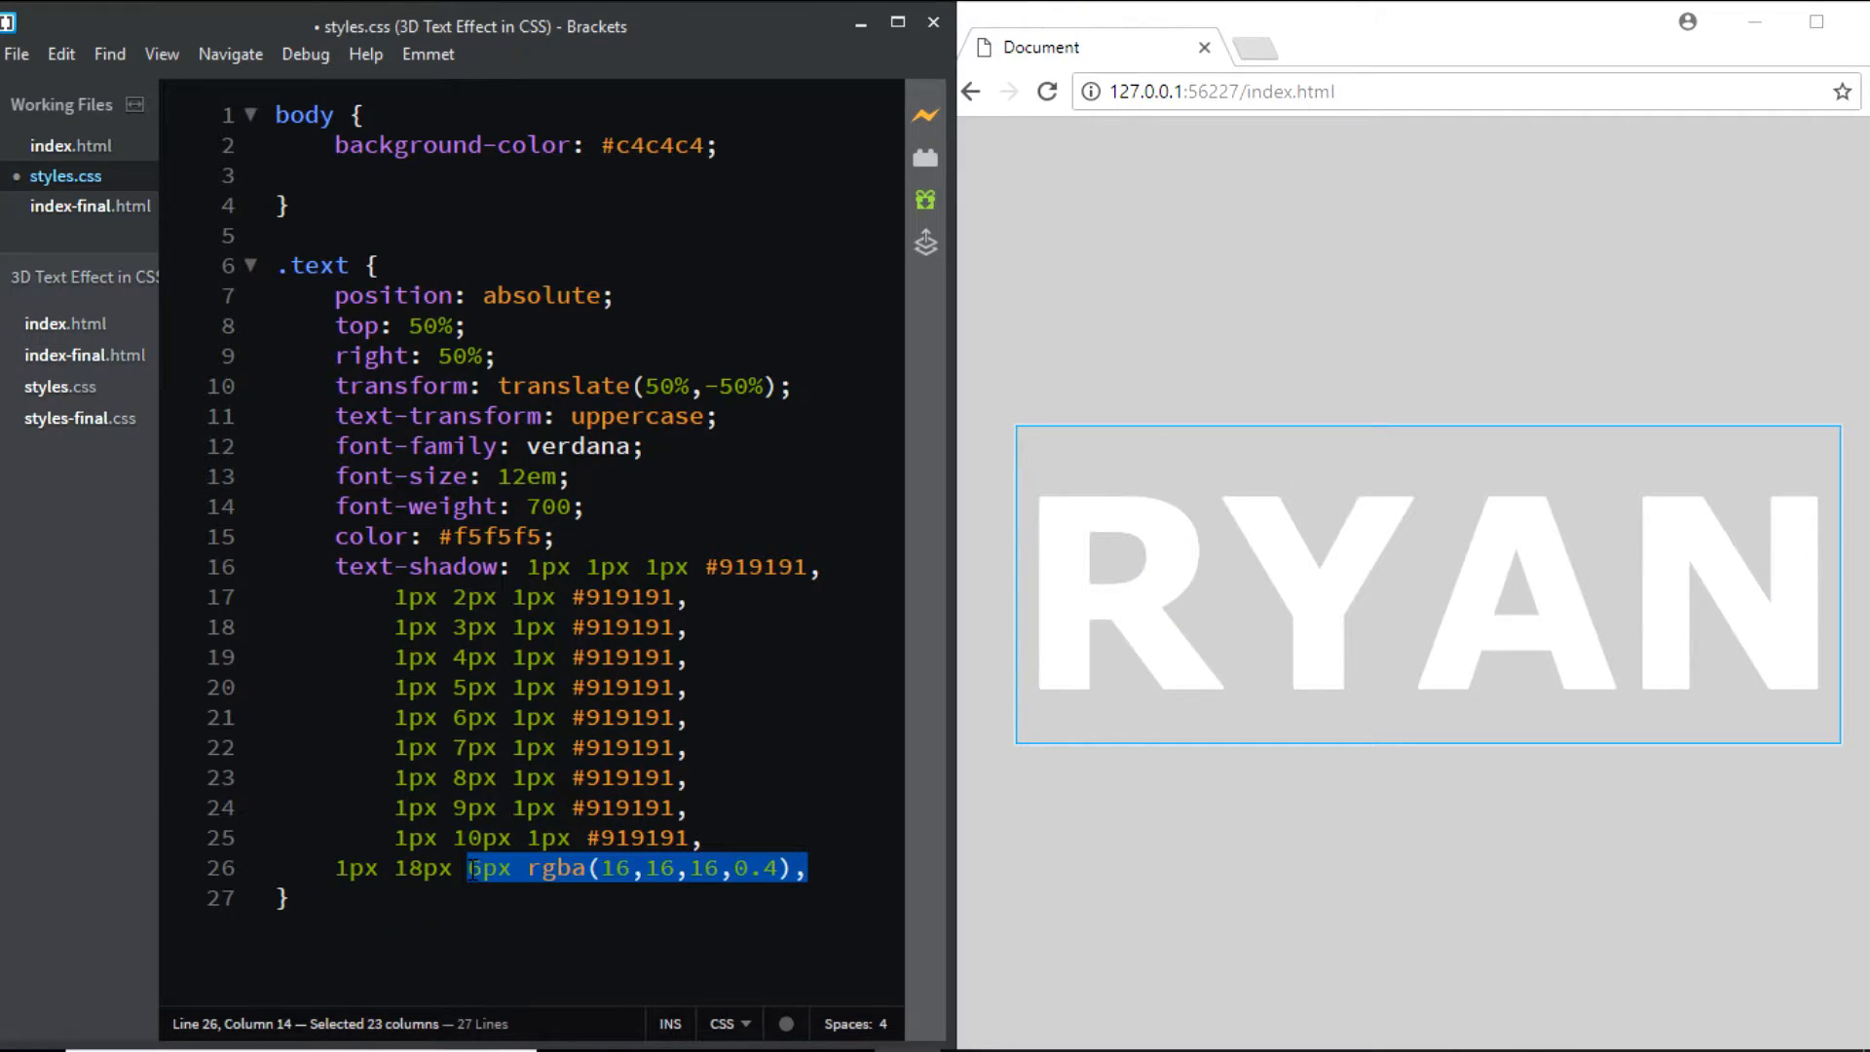
left_click_drag(465, 866, 333, 867)
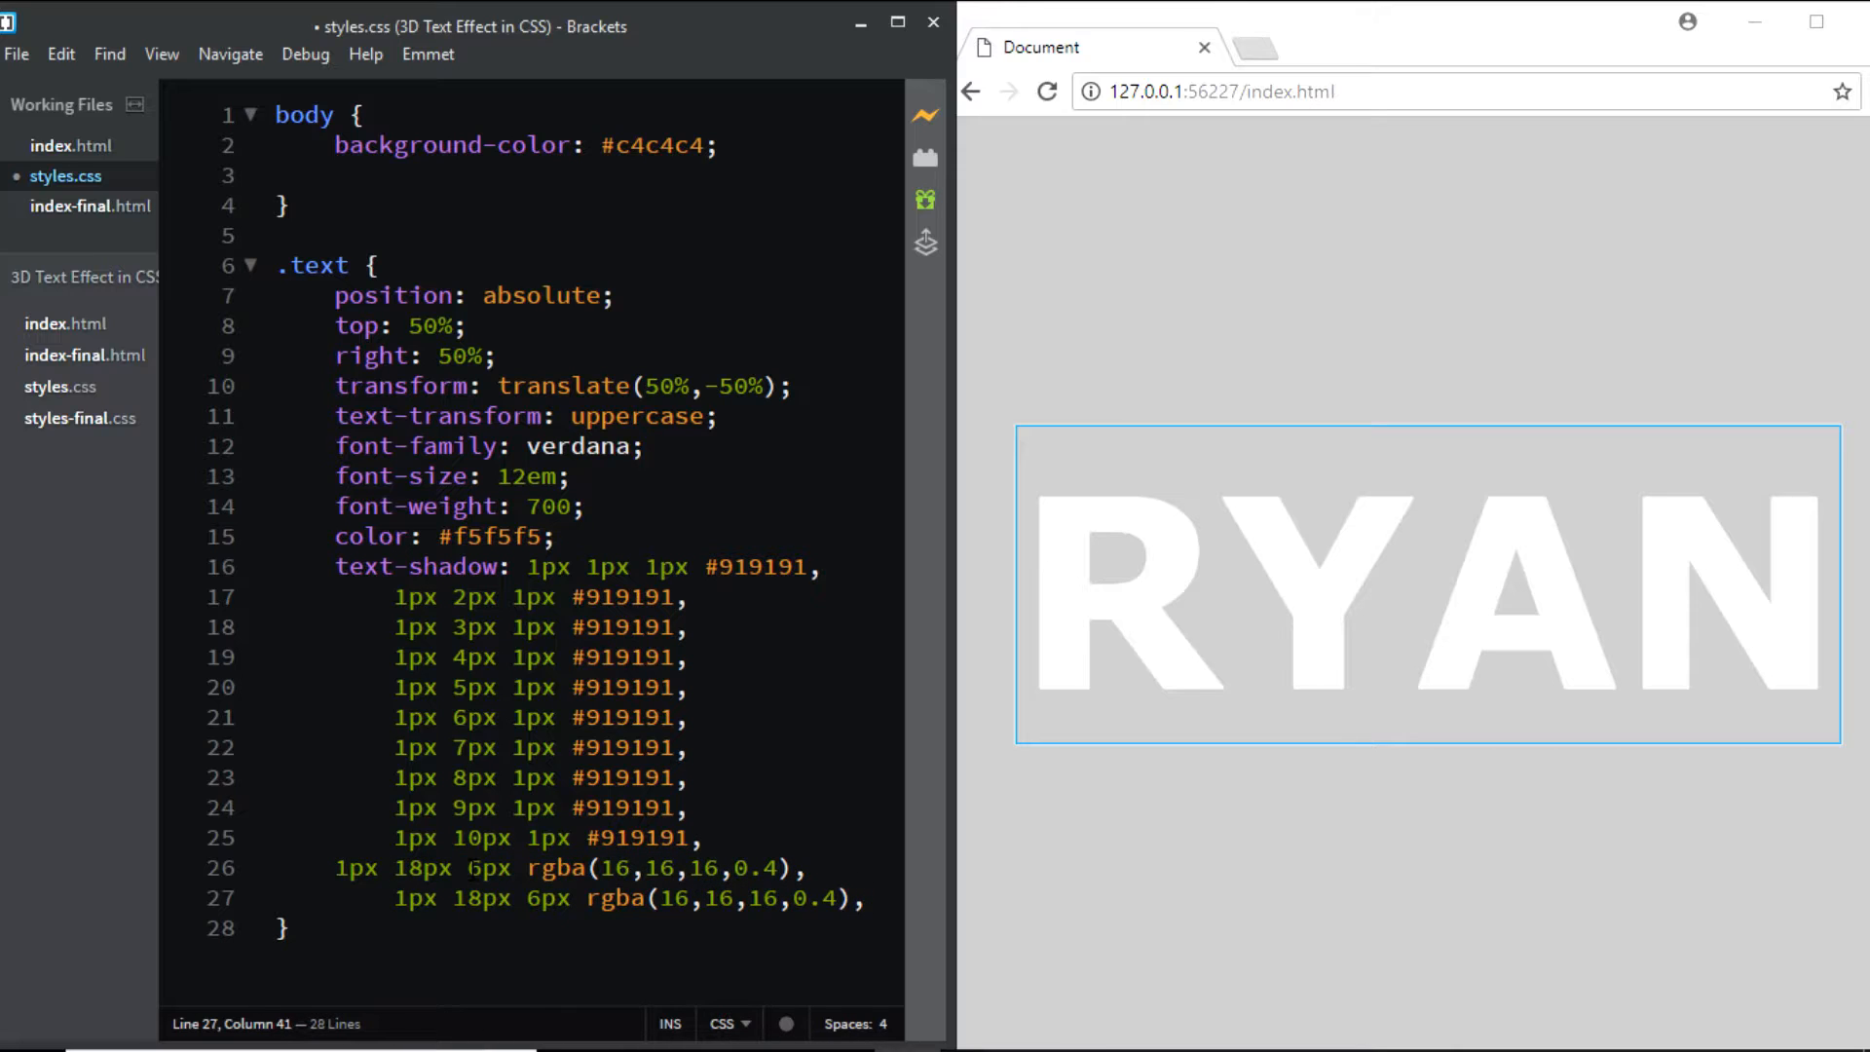
Step: Duplicate the rgba layer into 22px 10px, 25px 35px and 30px 60px variants and begin editing one alpha
type("1px 18px 6px rgba(16,16,16,0.4),")
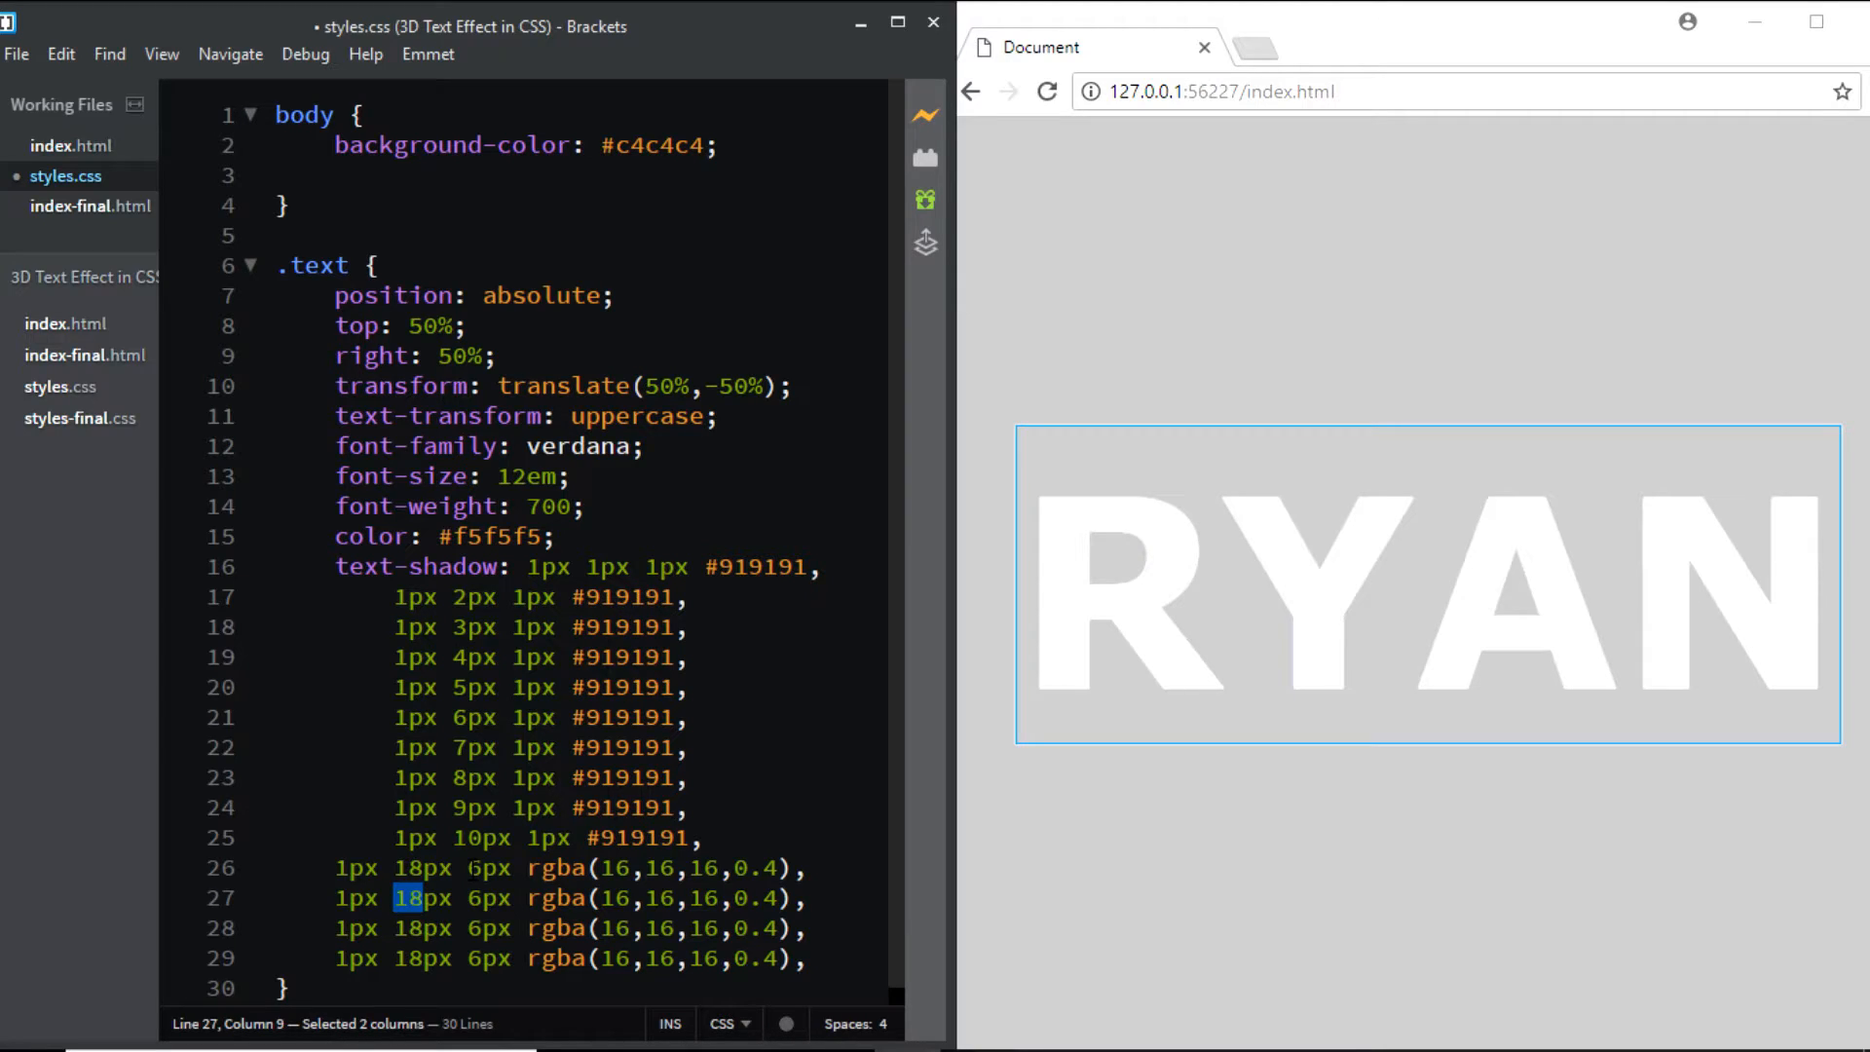
type("2")
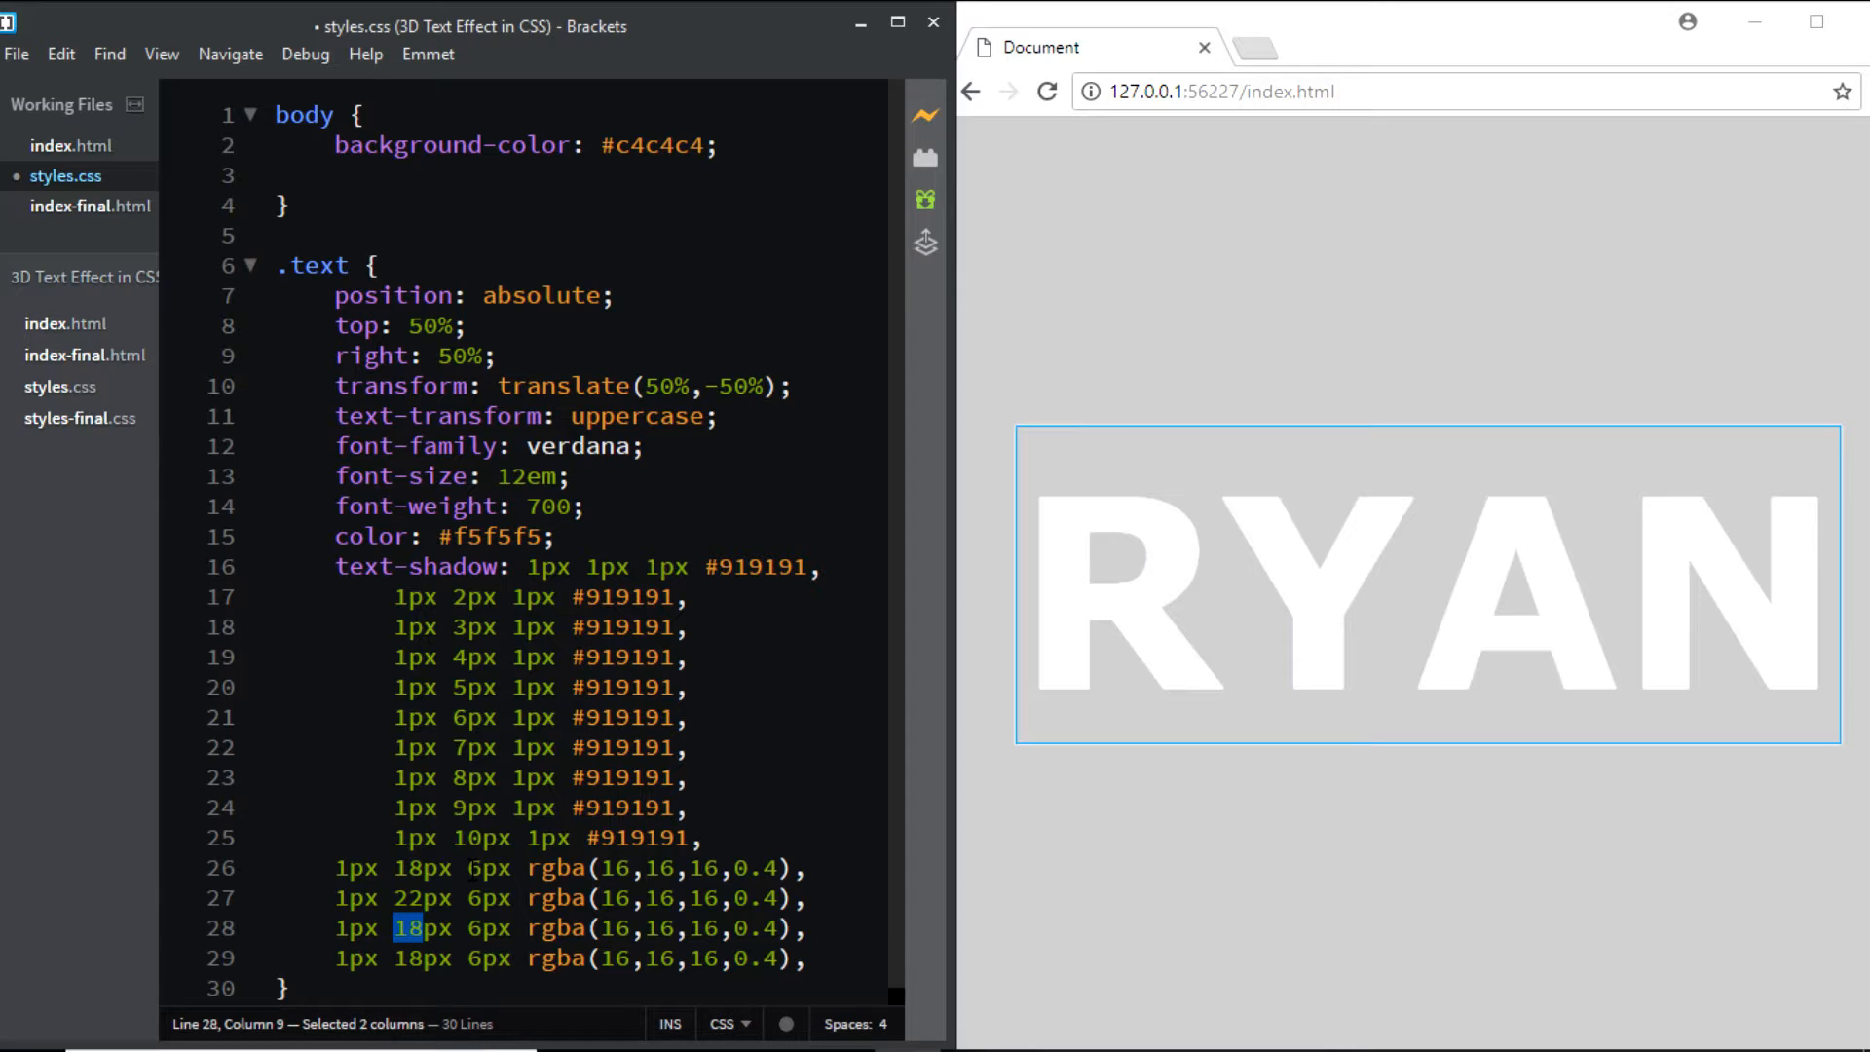
type("25")
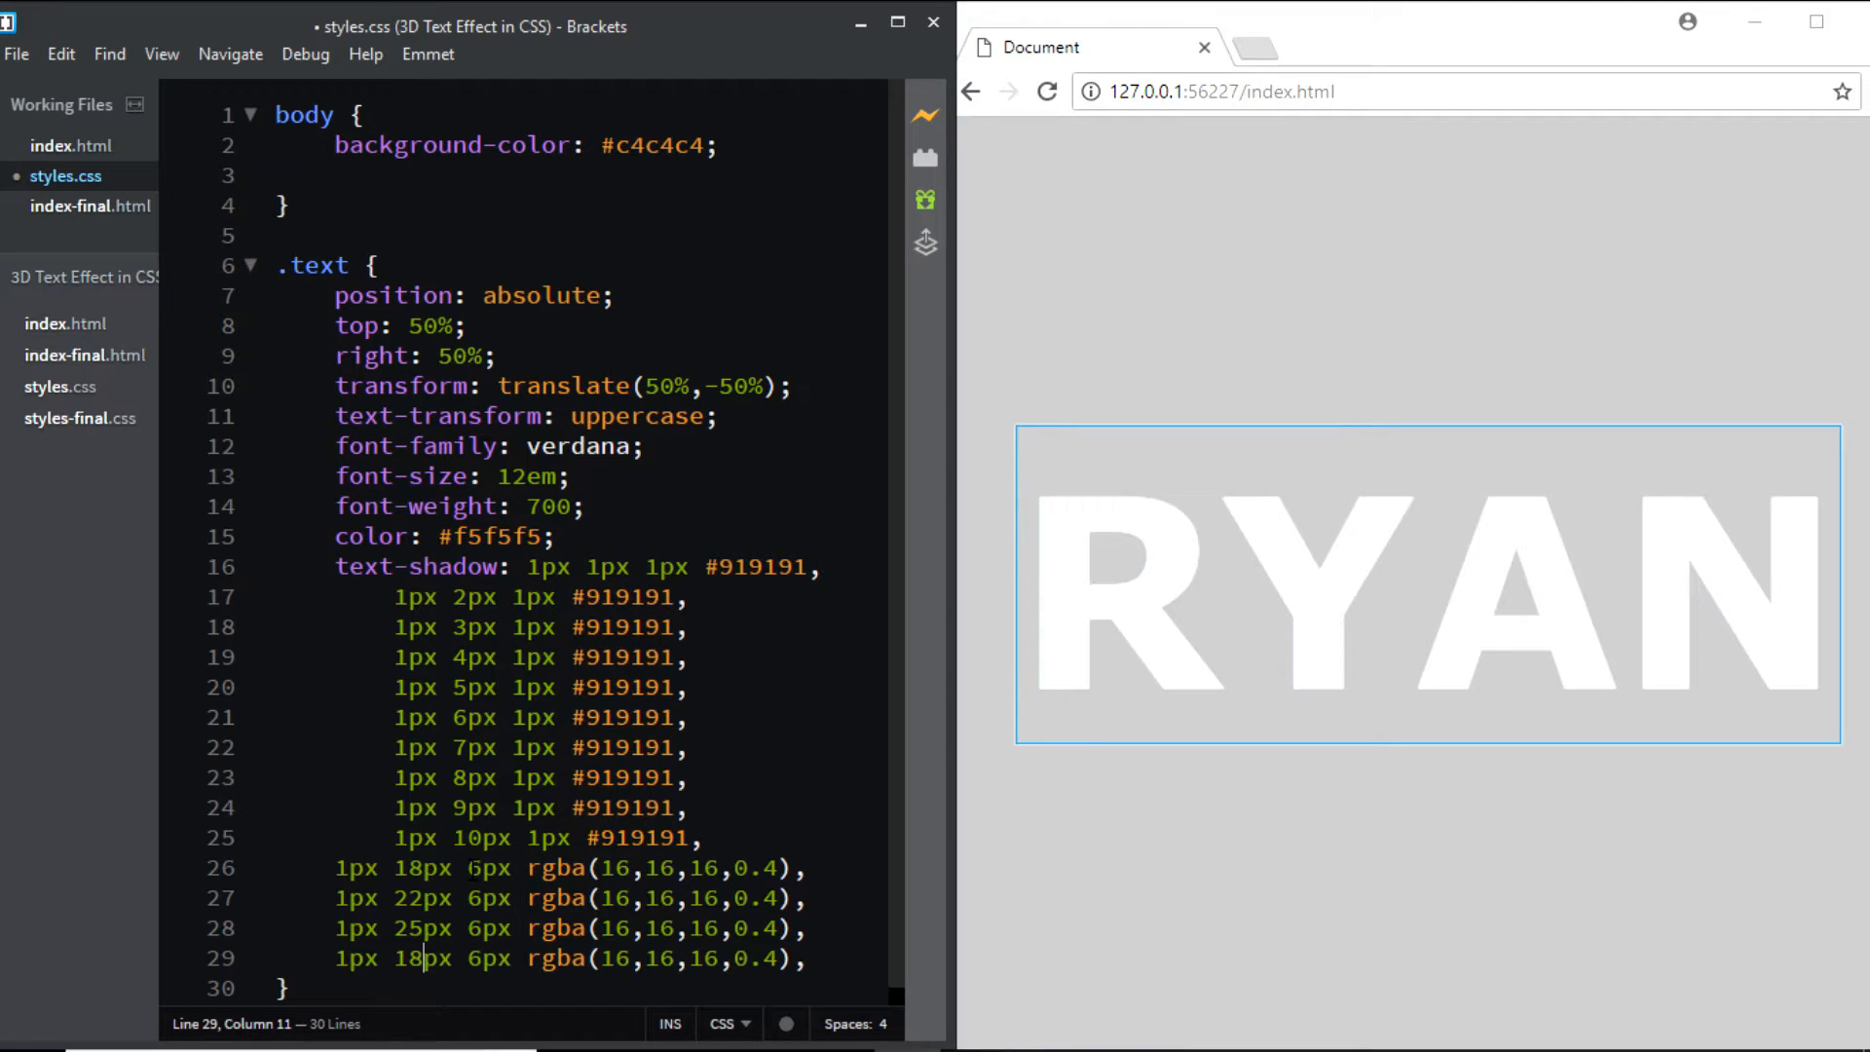
type("30")
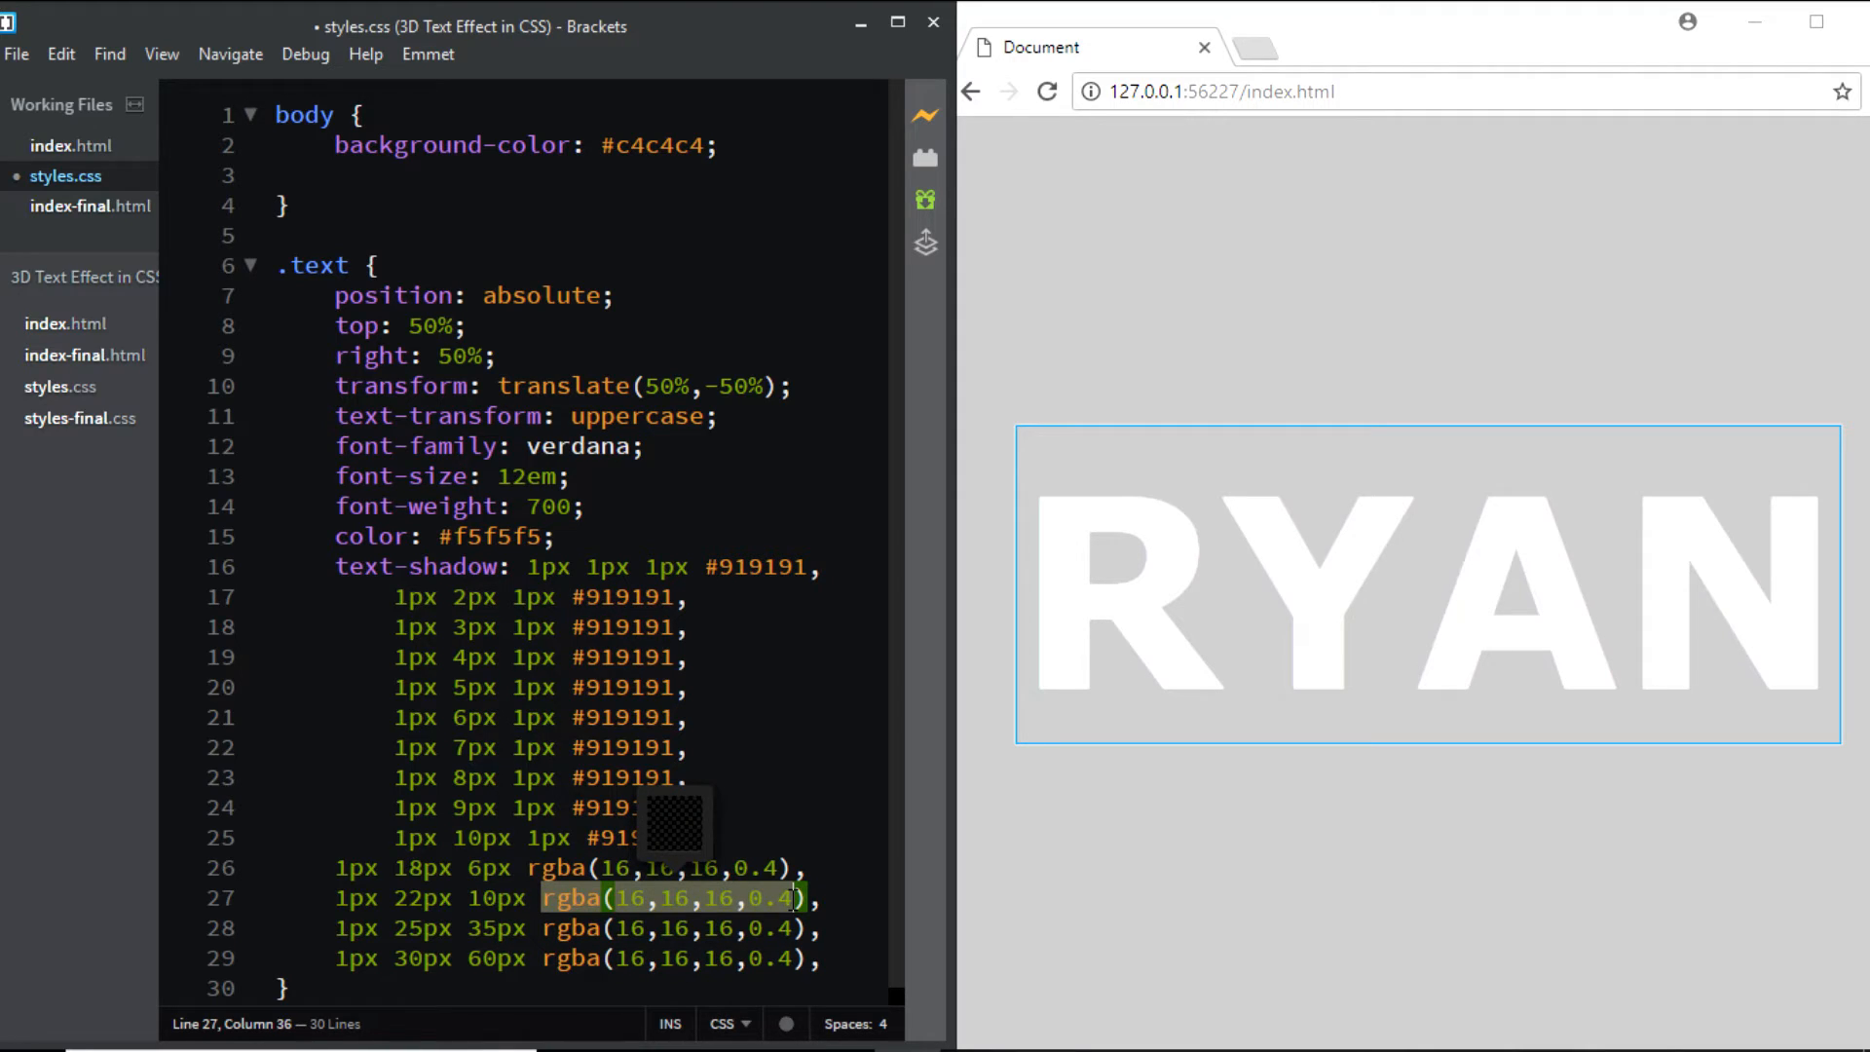
key("Backspace")
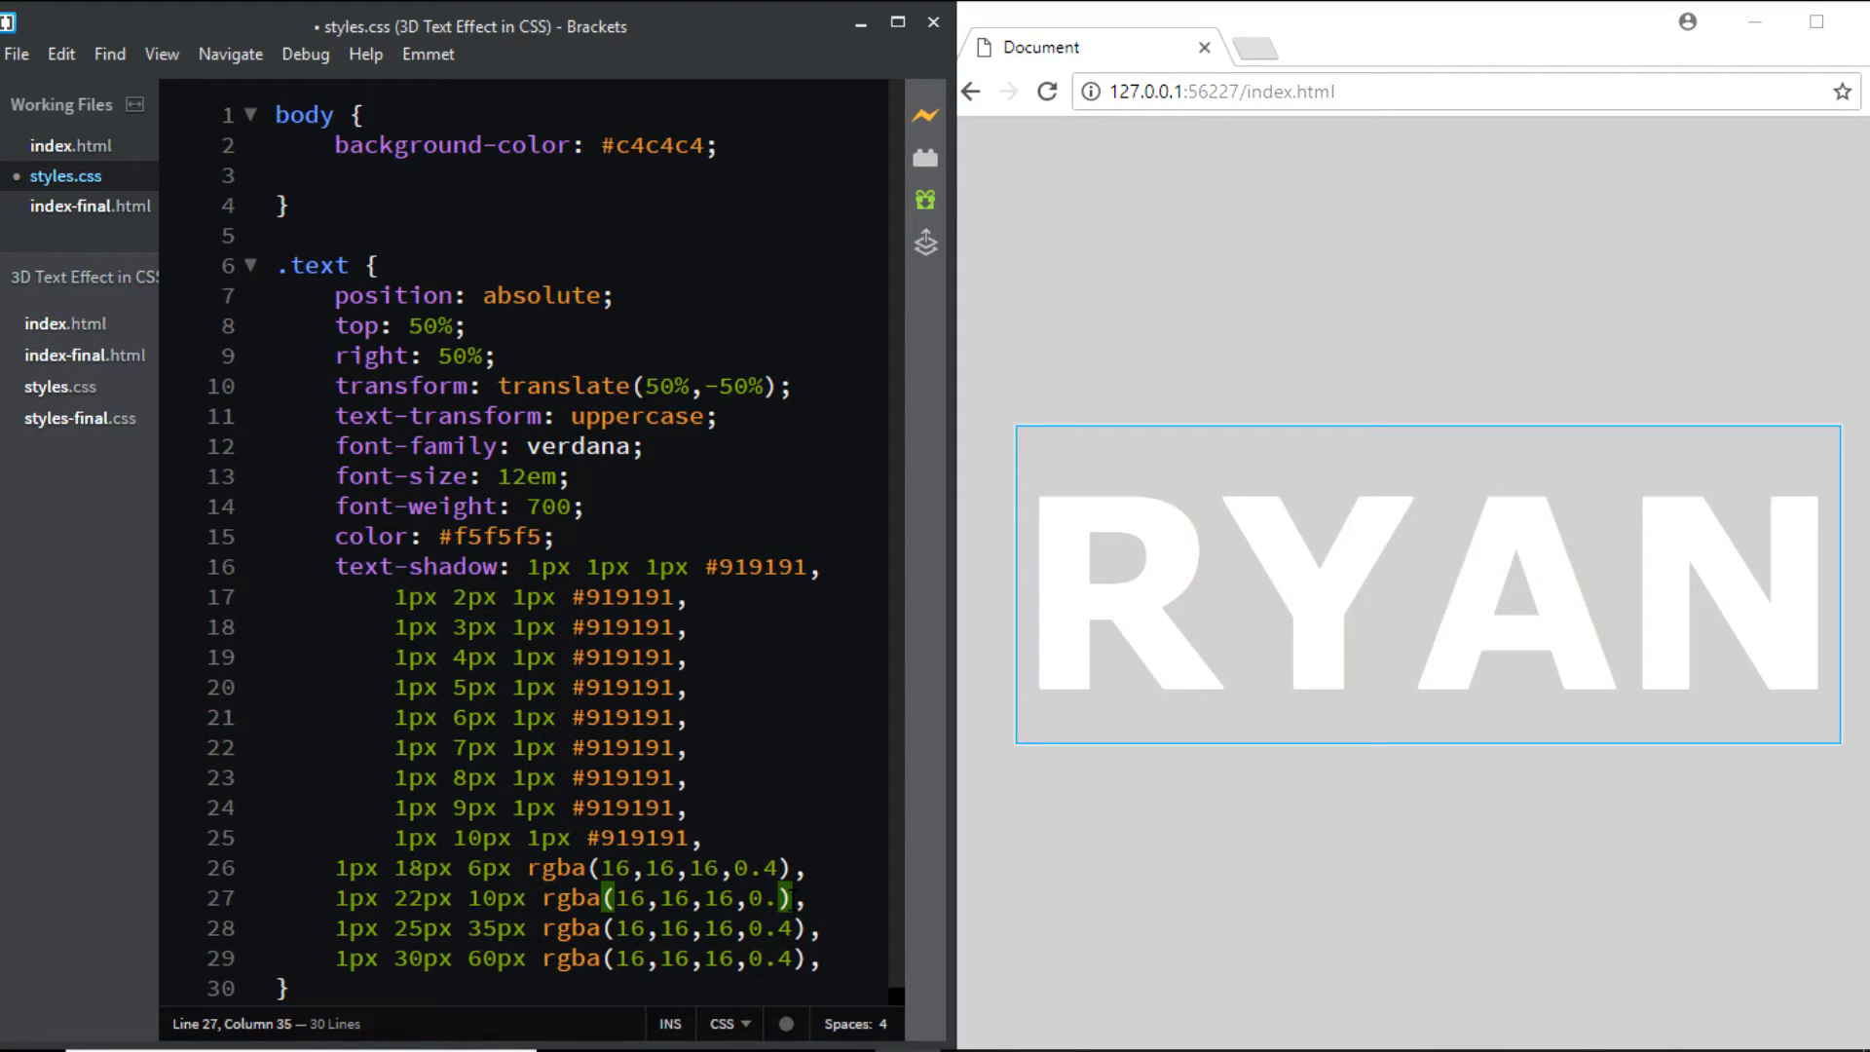